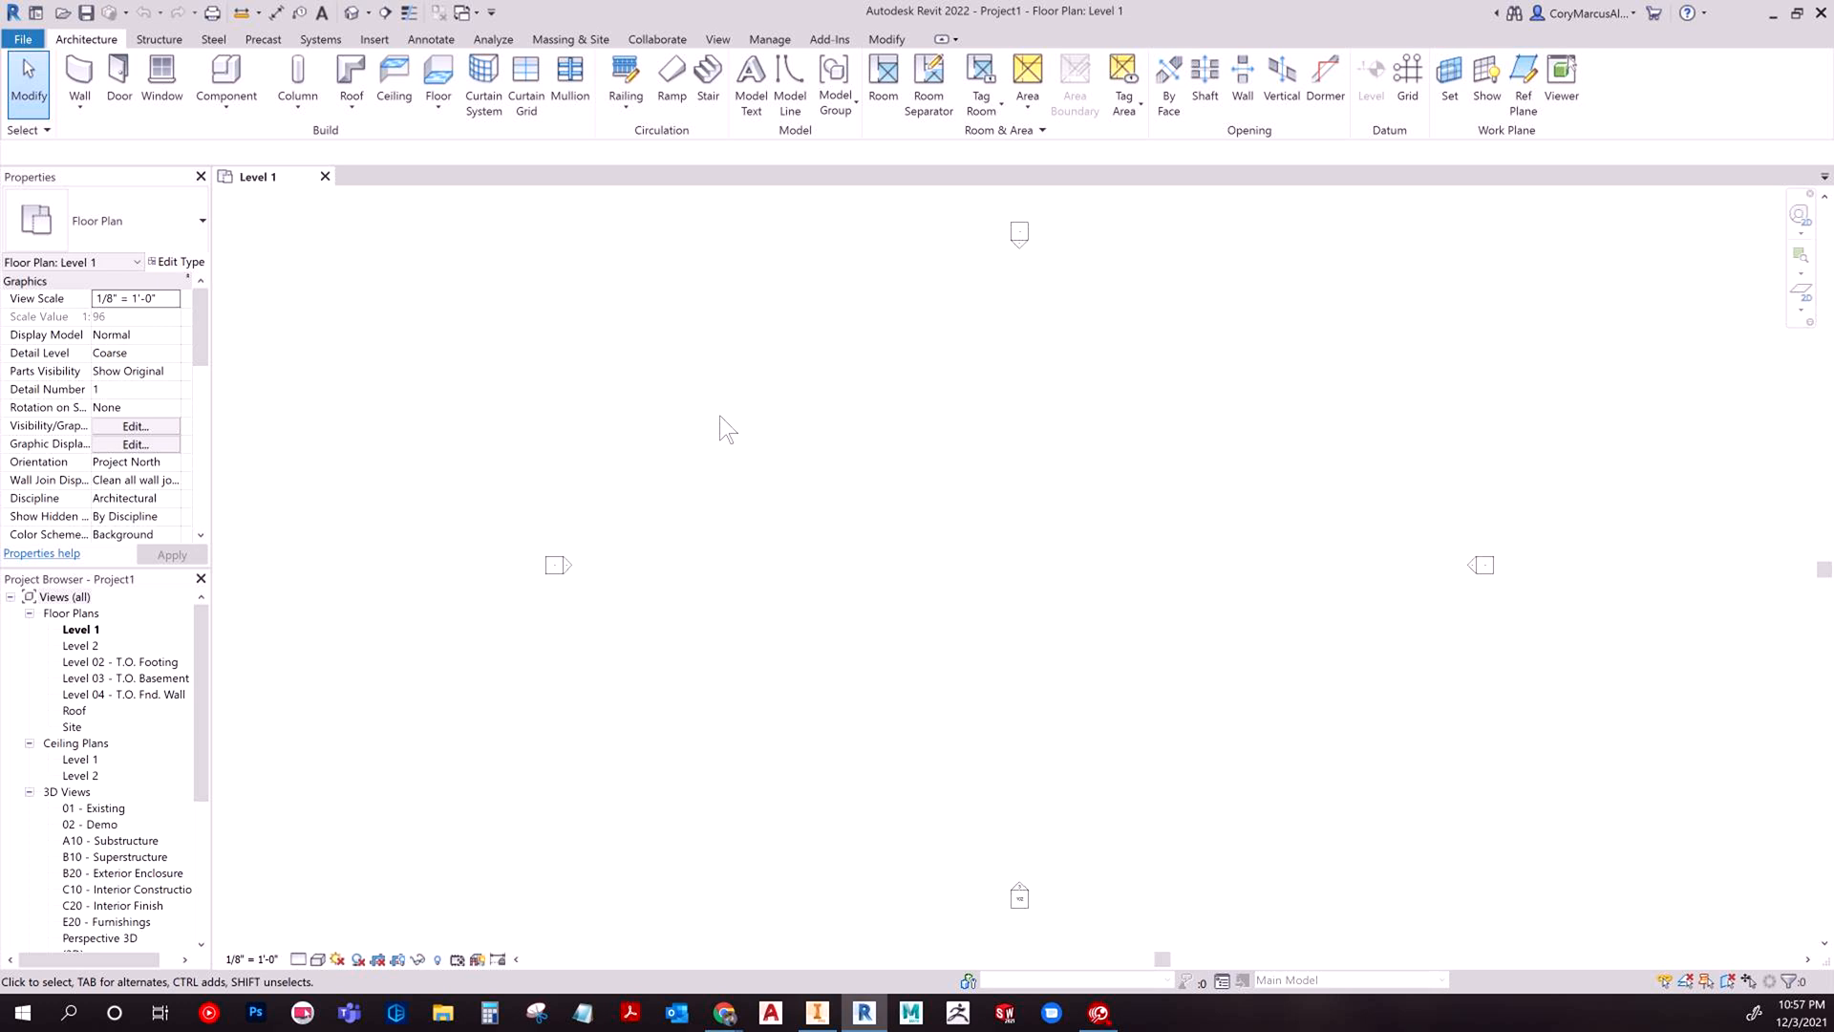
pyautogui.moveTo(664, 432)
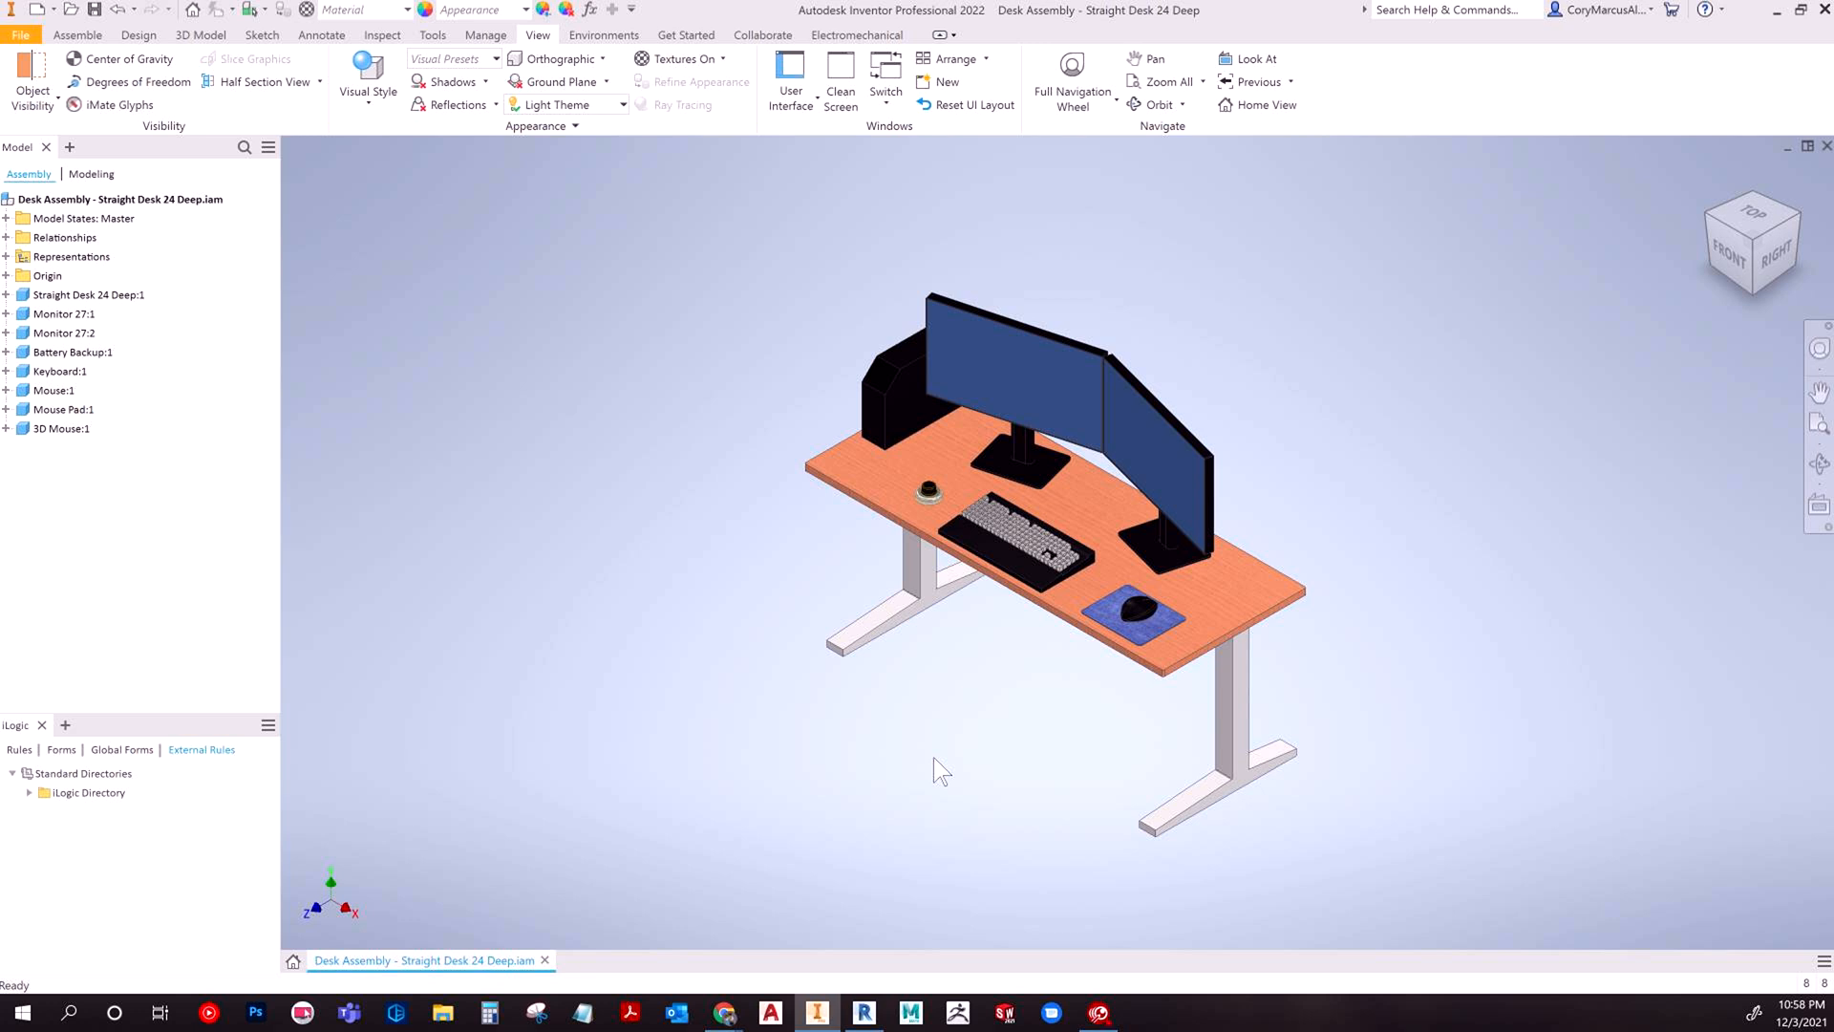
pyautogui.moveTo(868, 682)
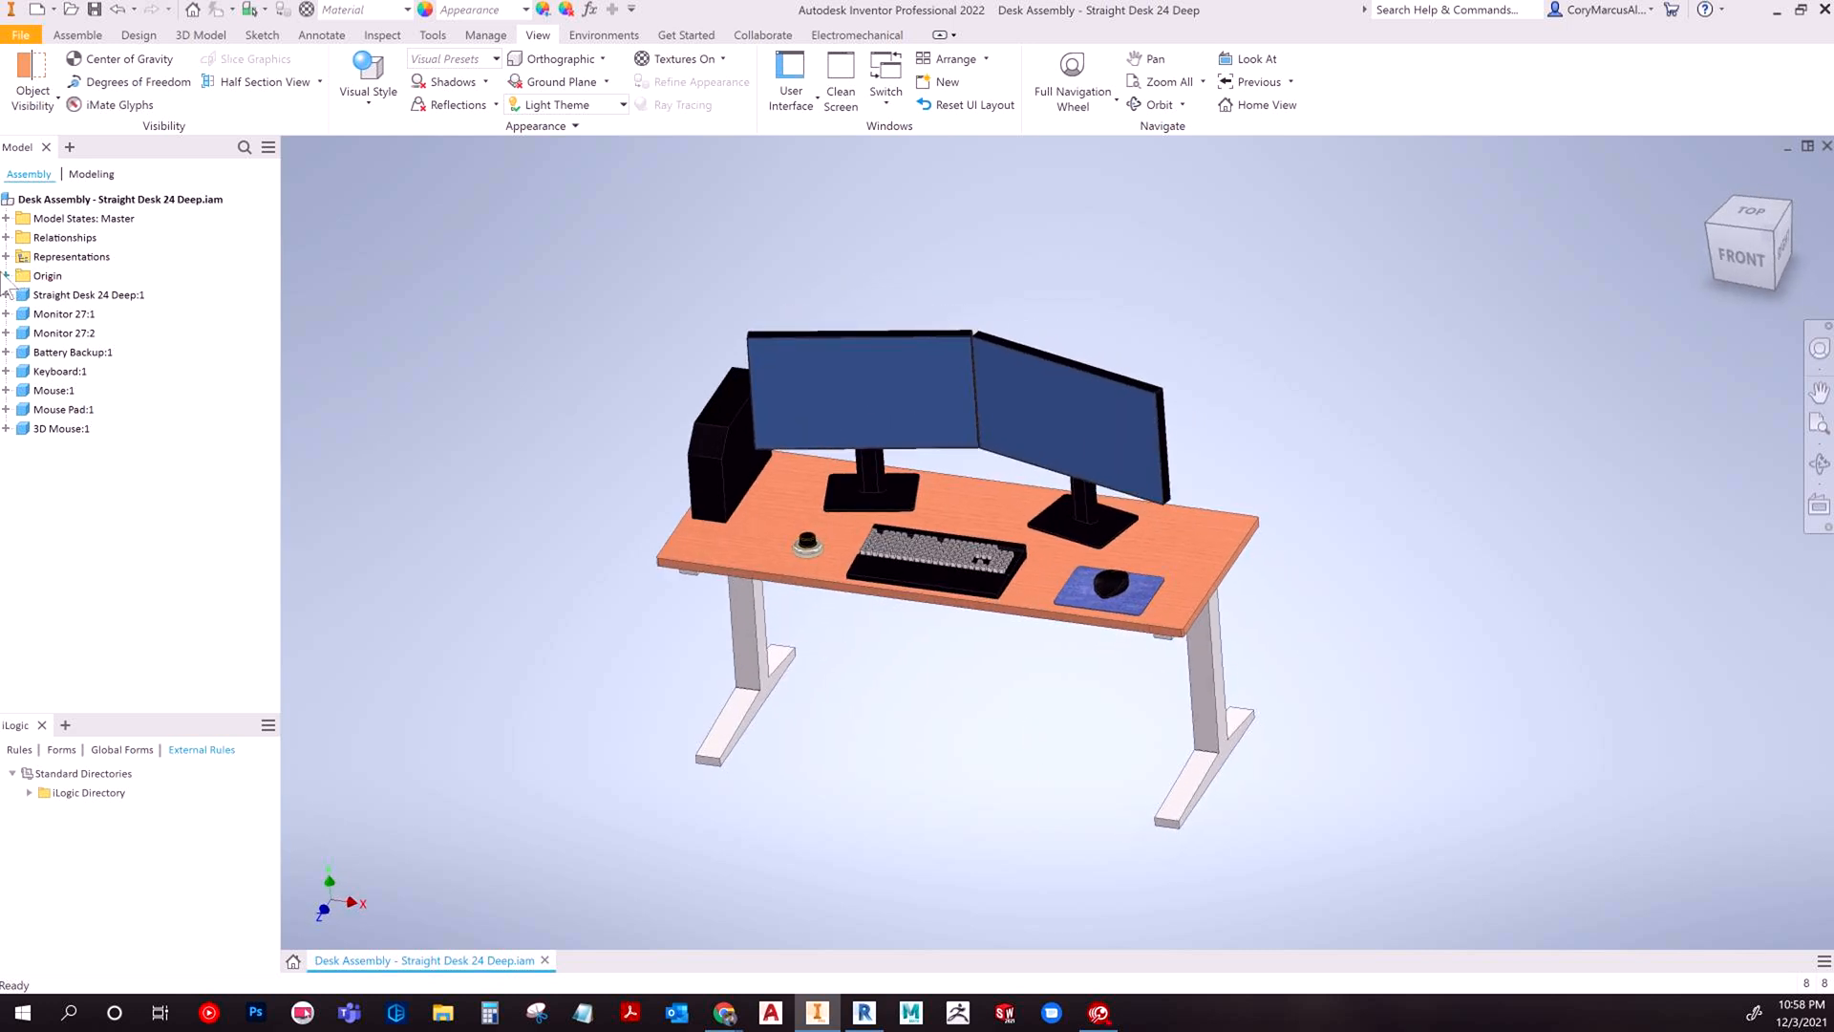
# Turn on visibility of the assembly's origin planes in the Model browser.
pyautogui.click(8, 275)
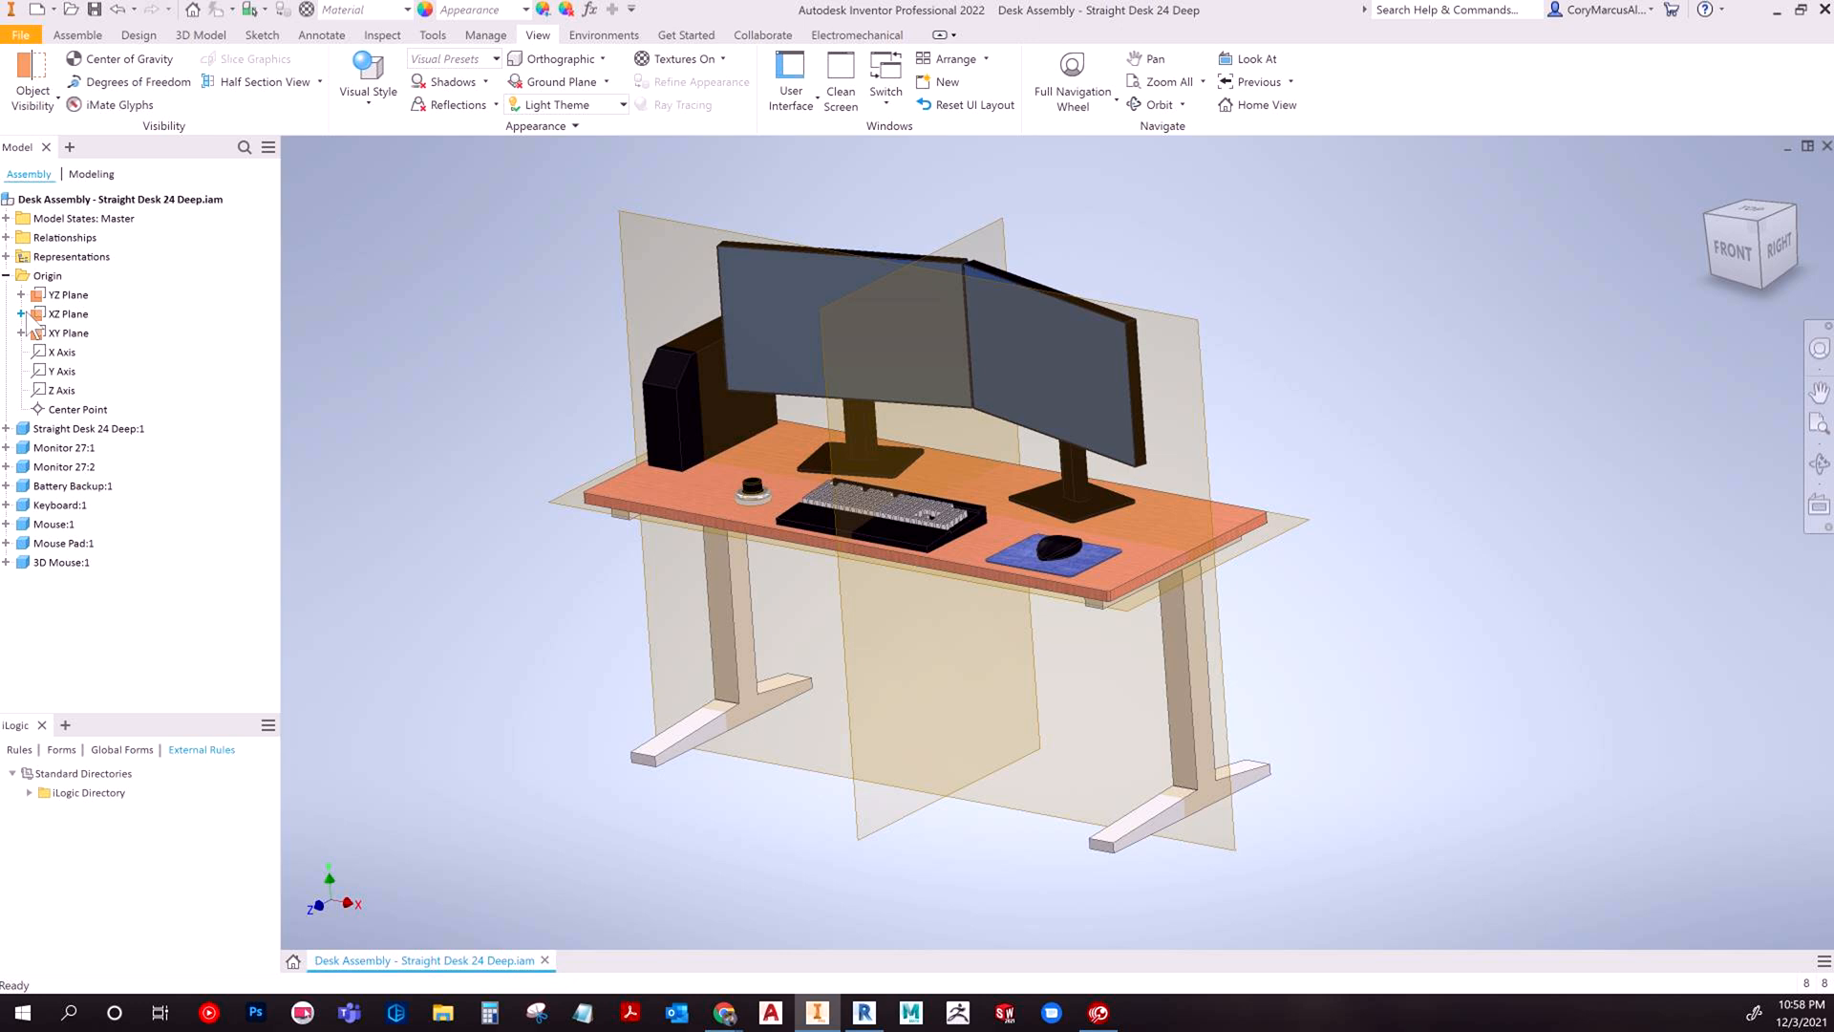
# Delete the Flush:3 constraint holding the desktop on the XZ plane.
pyautogui.click(88, 428)
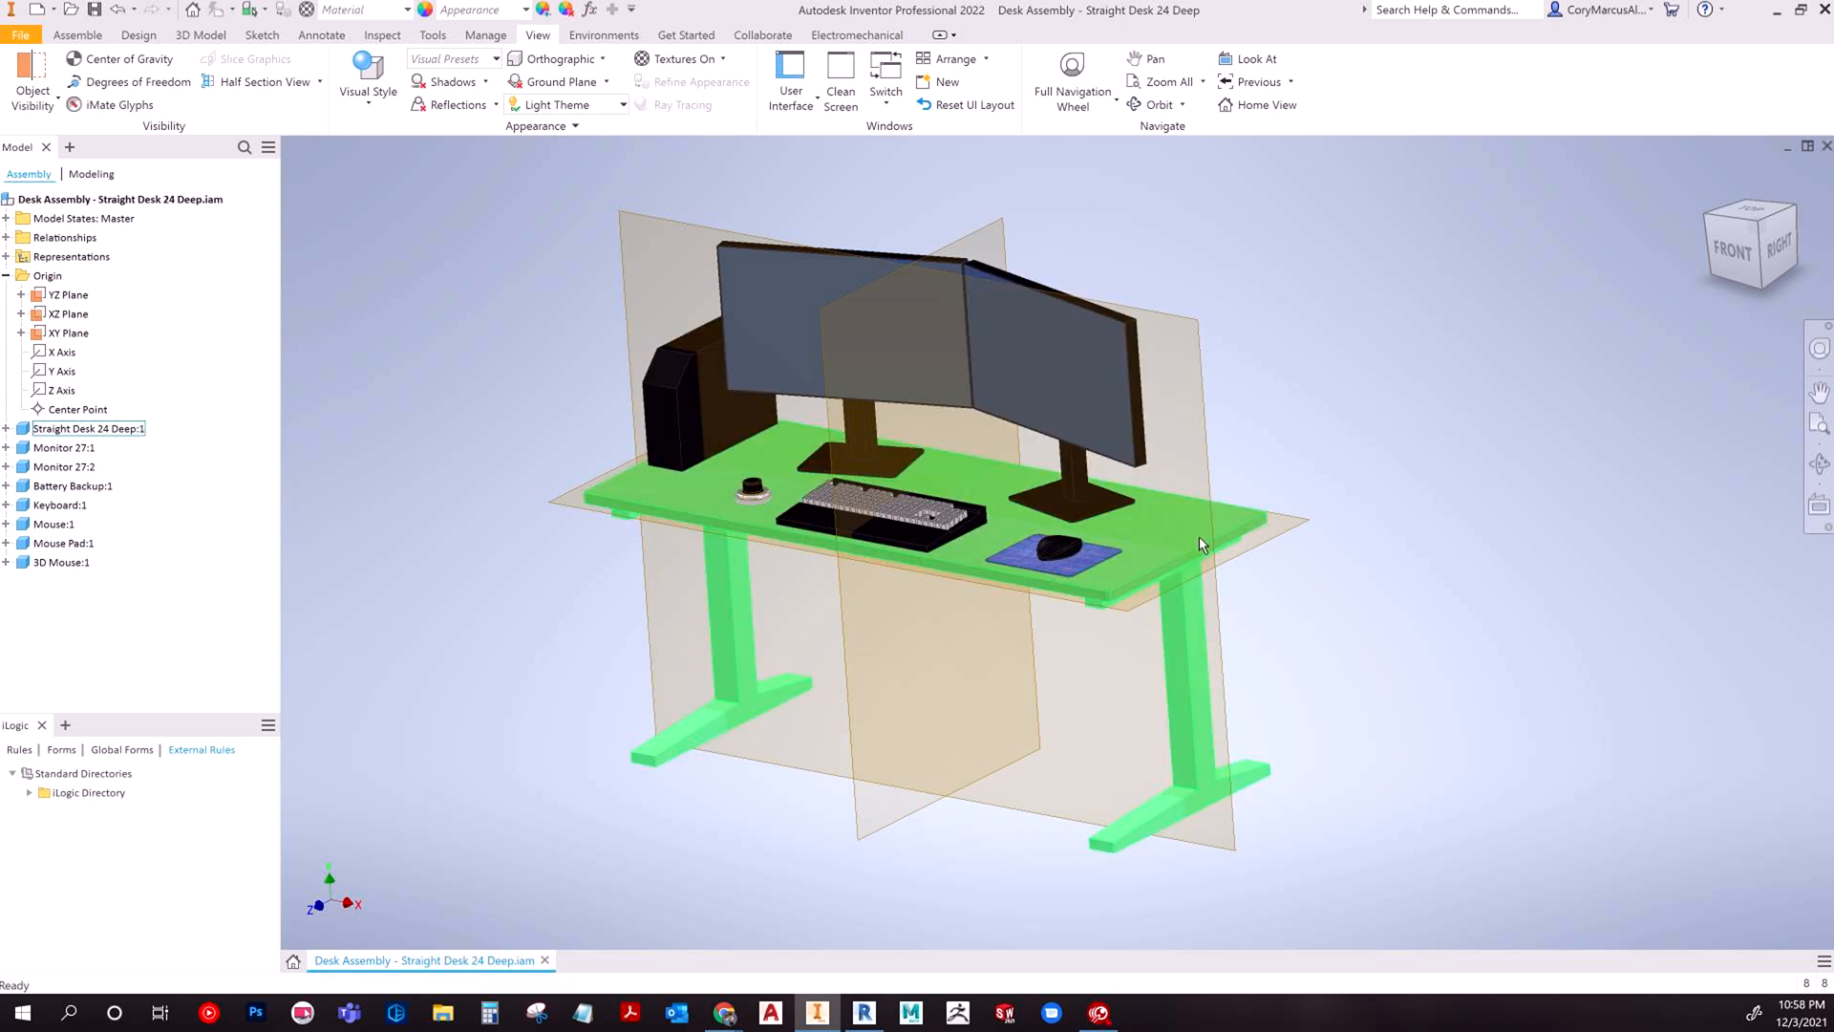
pyautogui.click(67, 333)
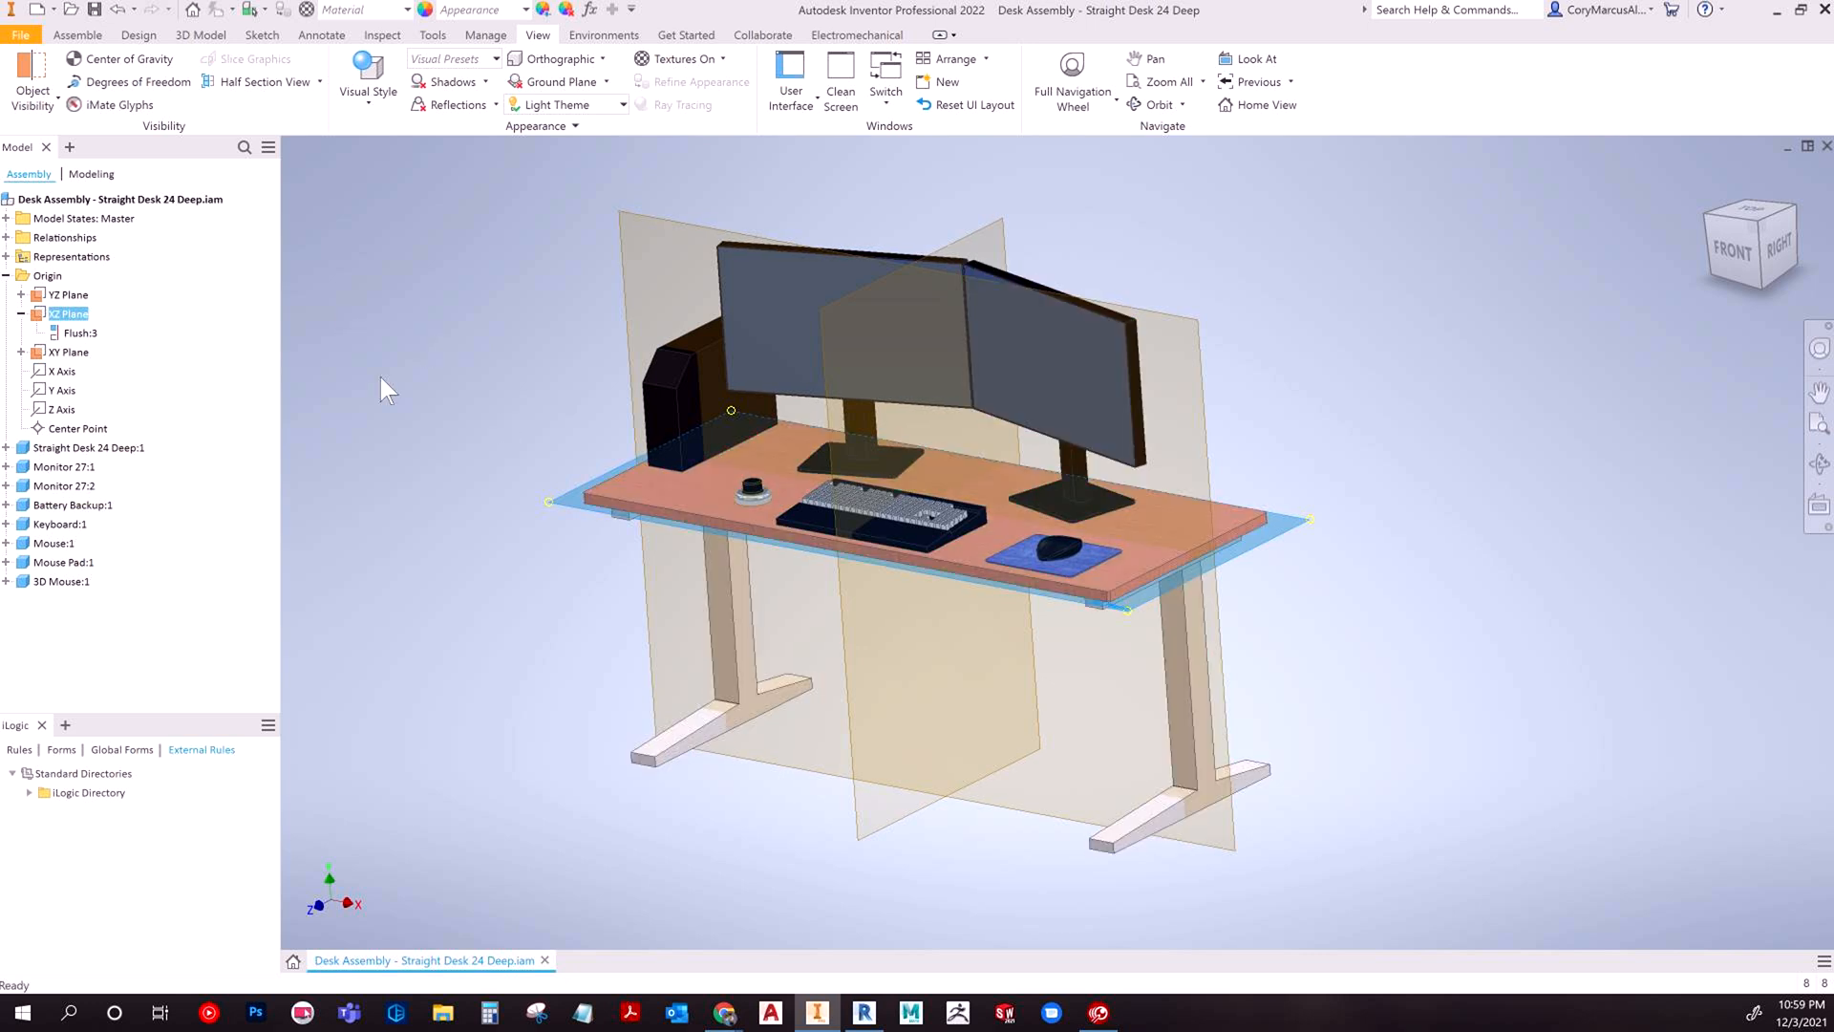
pyautogui.rightClick(80, 332)
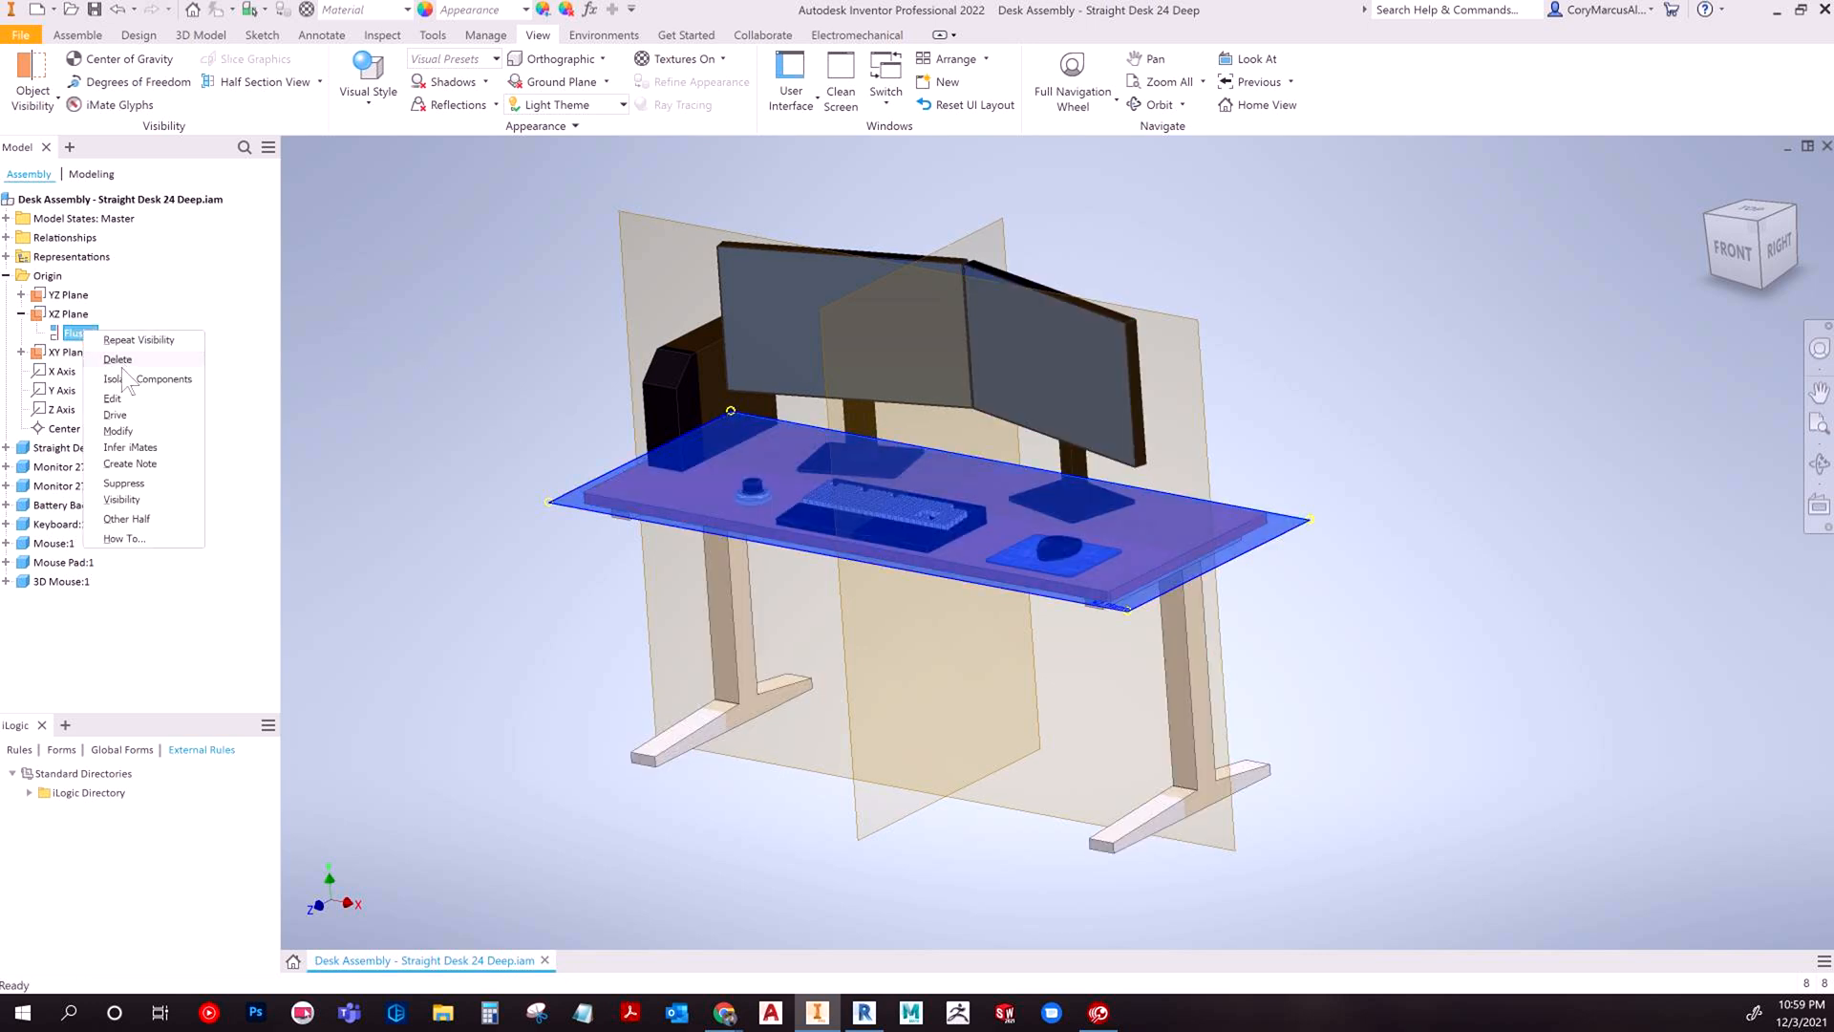
pyautogui.click(113, 399)
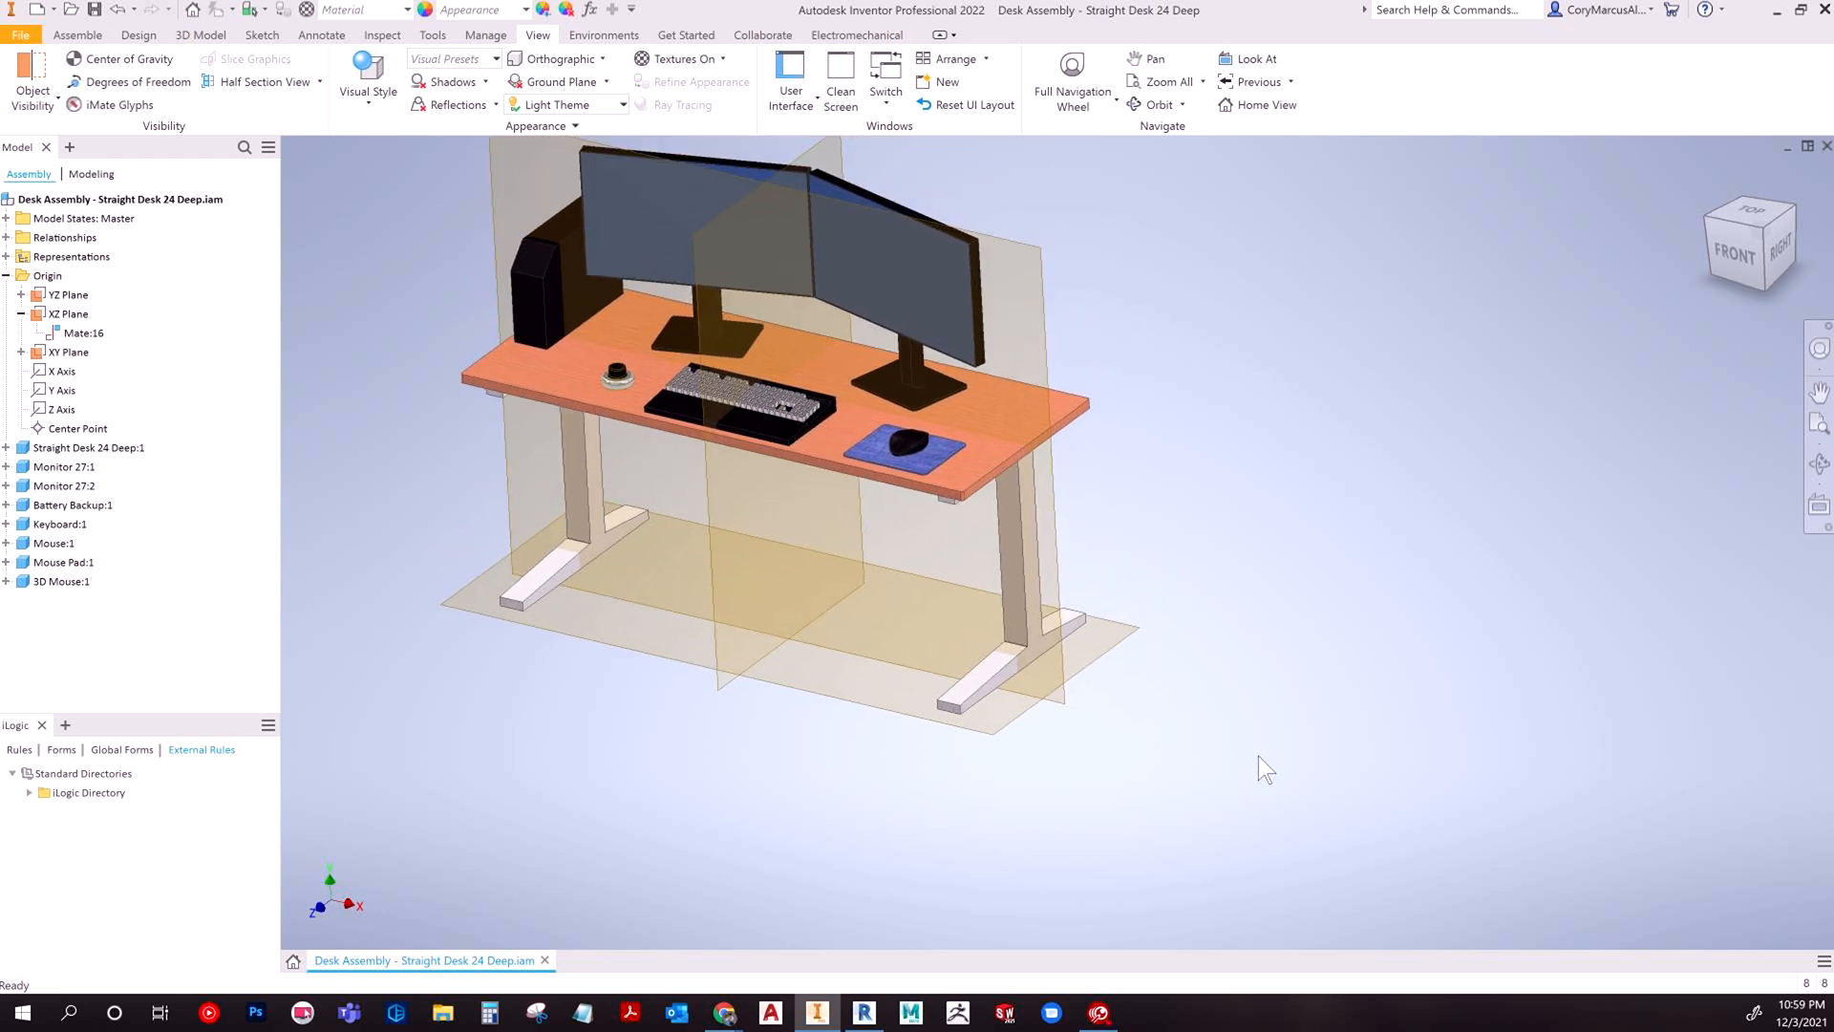
# Check the new Mate of the desk feet to the XZ plane and hide the origin planes.
pyautogui.moveTo(1263, 768); pyautogui.dragTo(1108, 644)
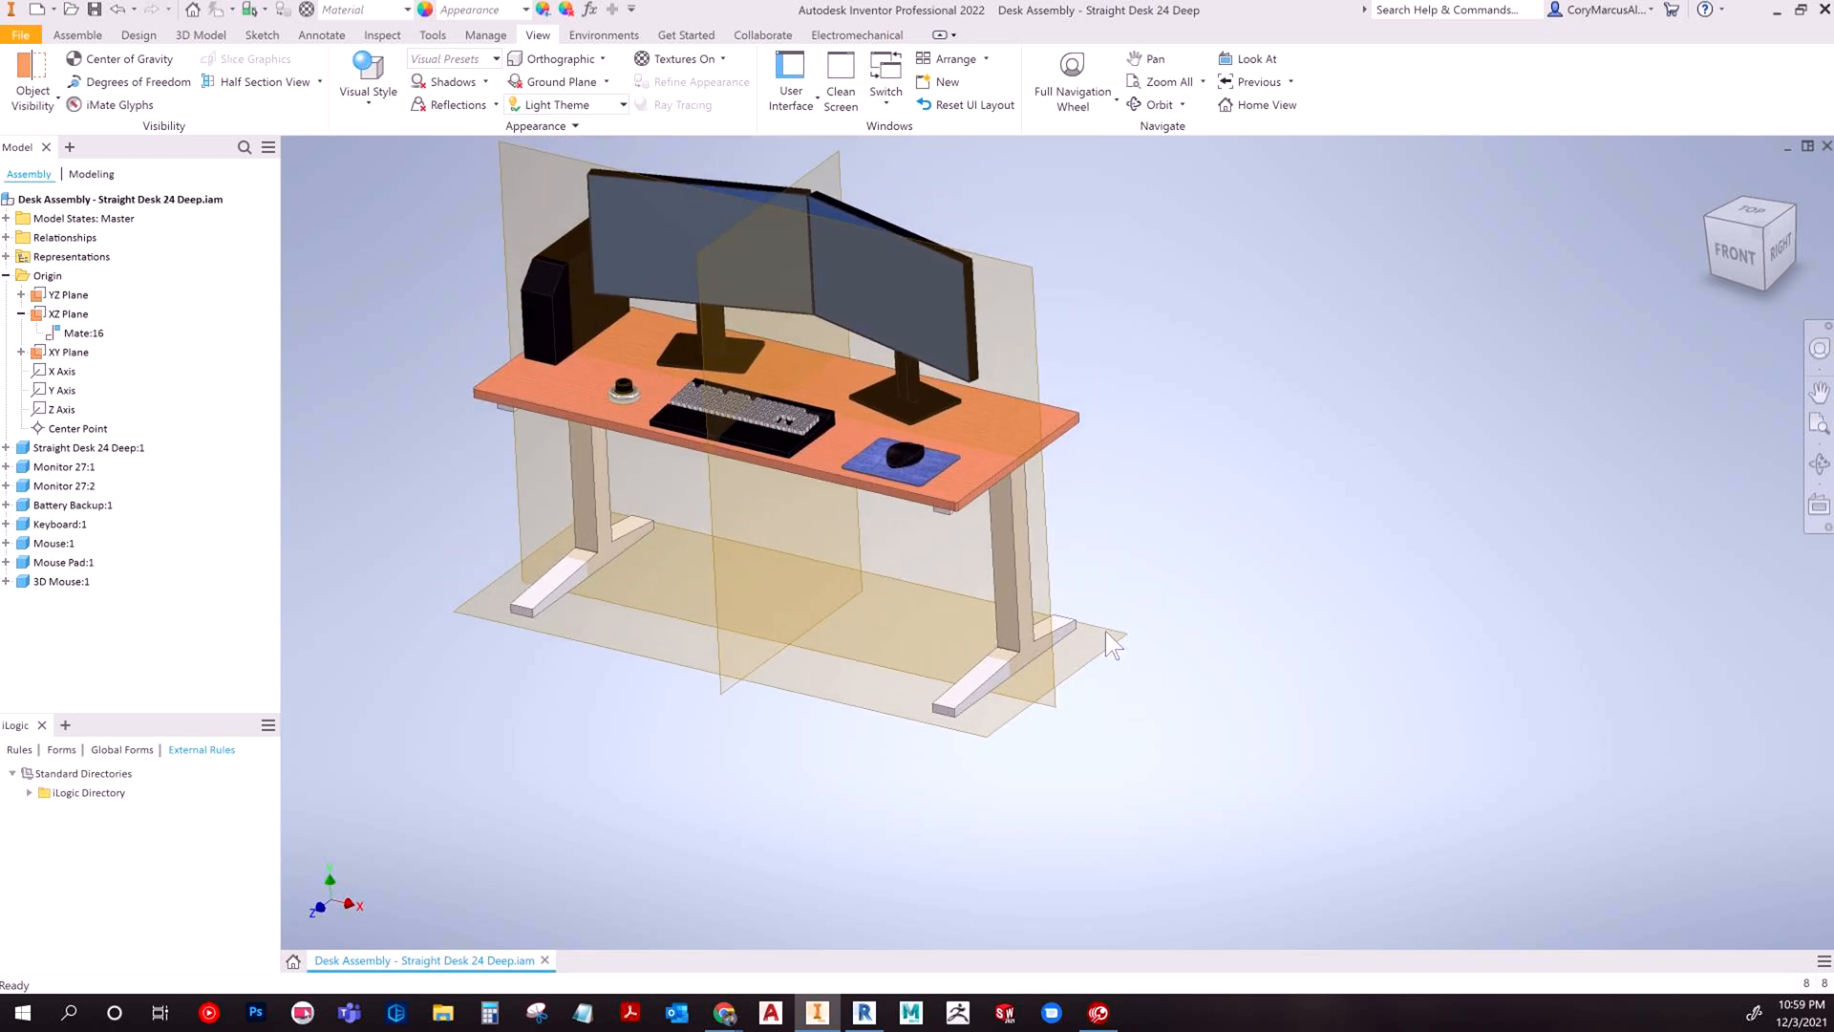
pyautogui.click(69, 352)
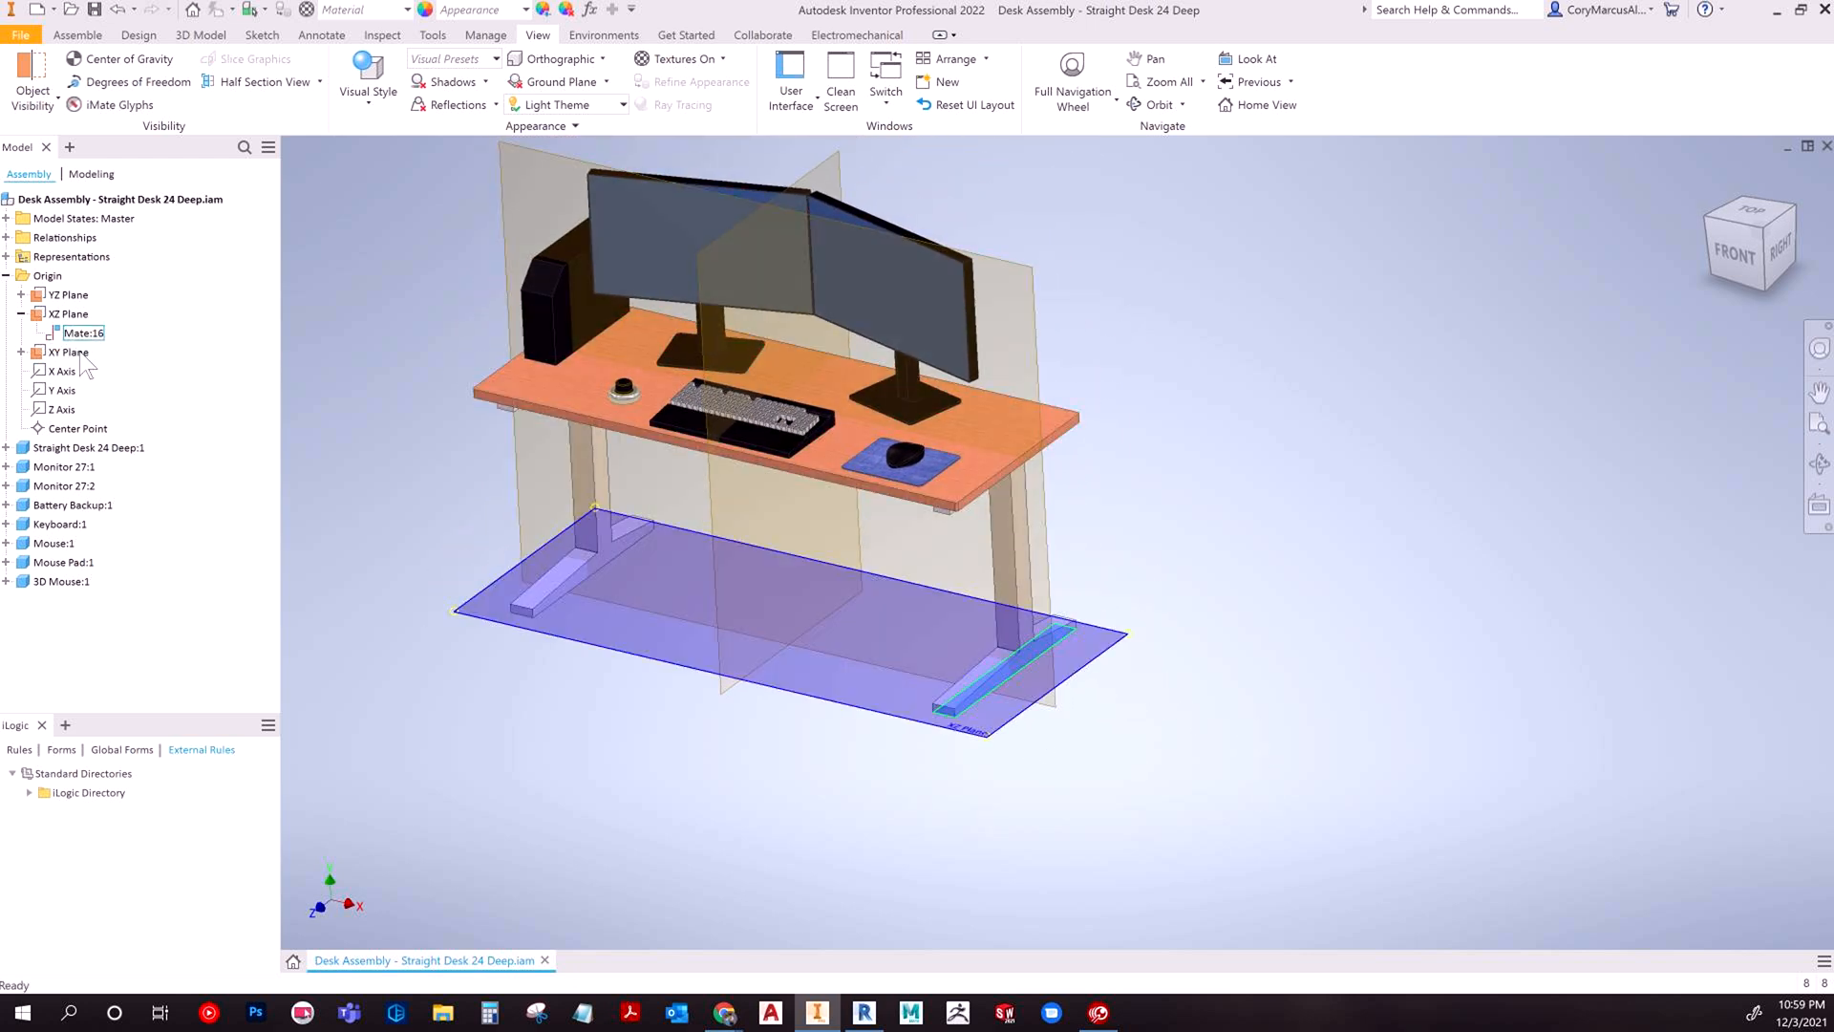
pyautogui.click(69, 294)
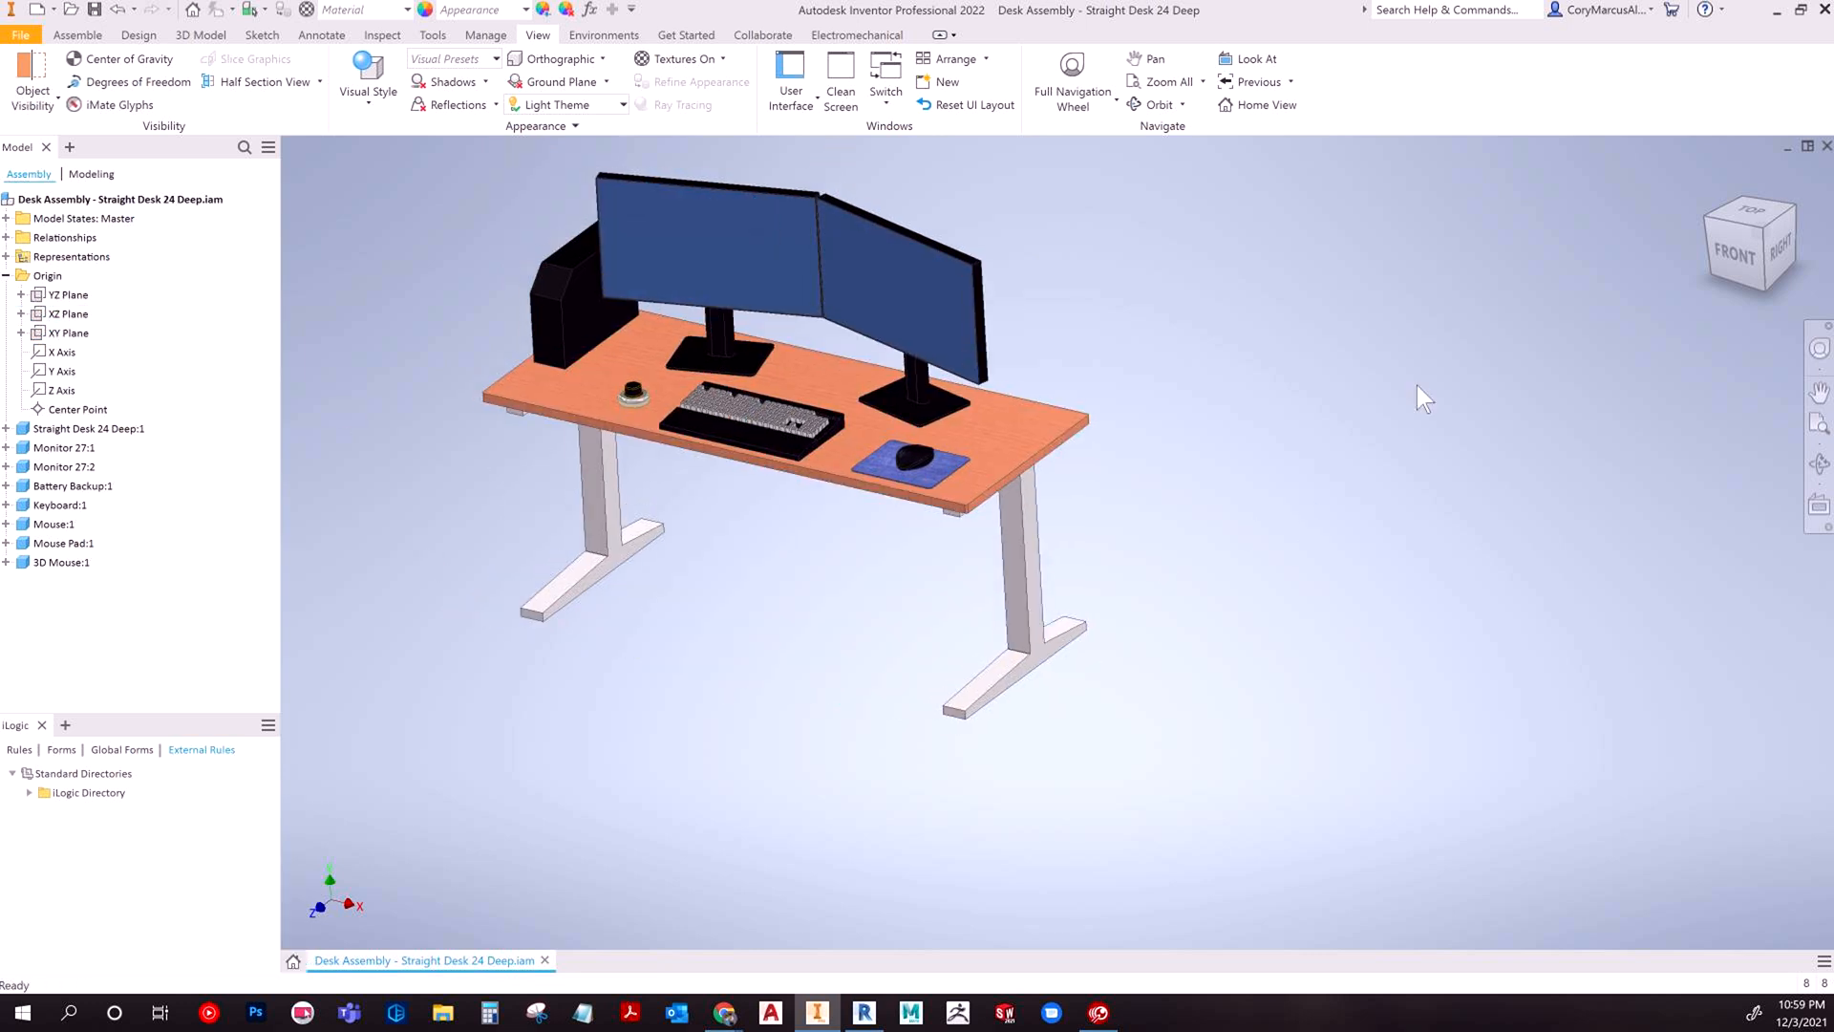
pyautogui.click(1743, 212)
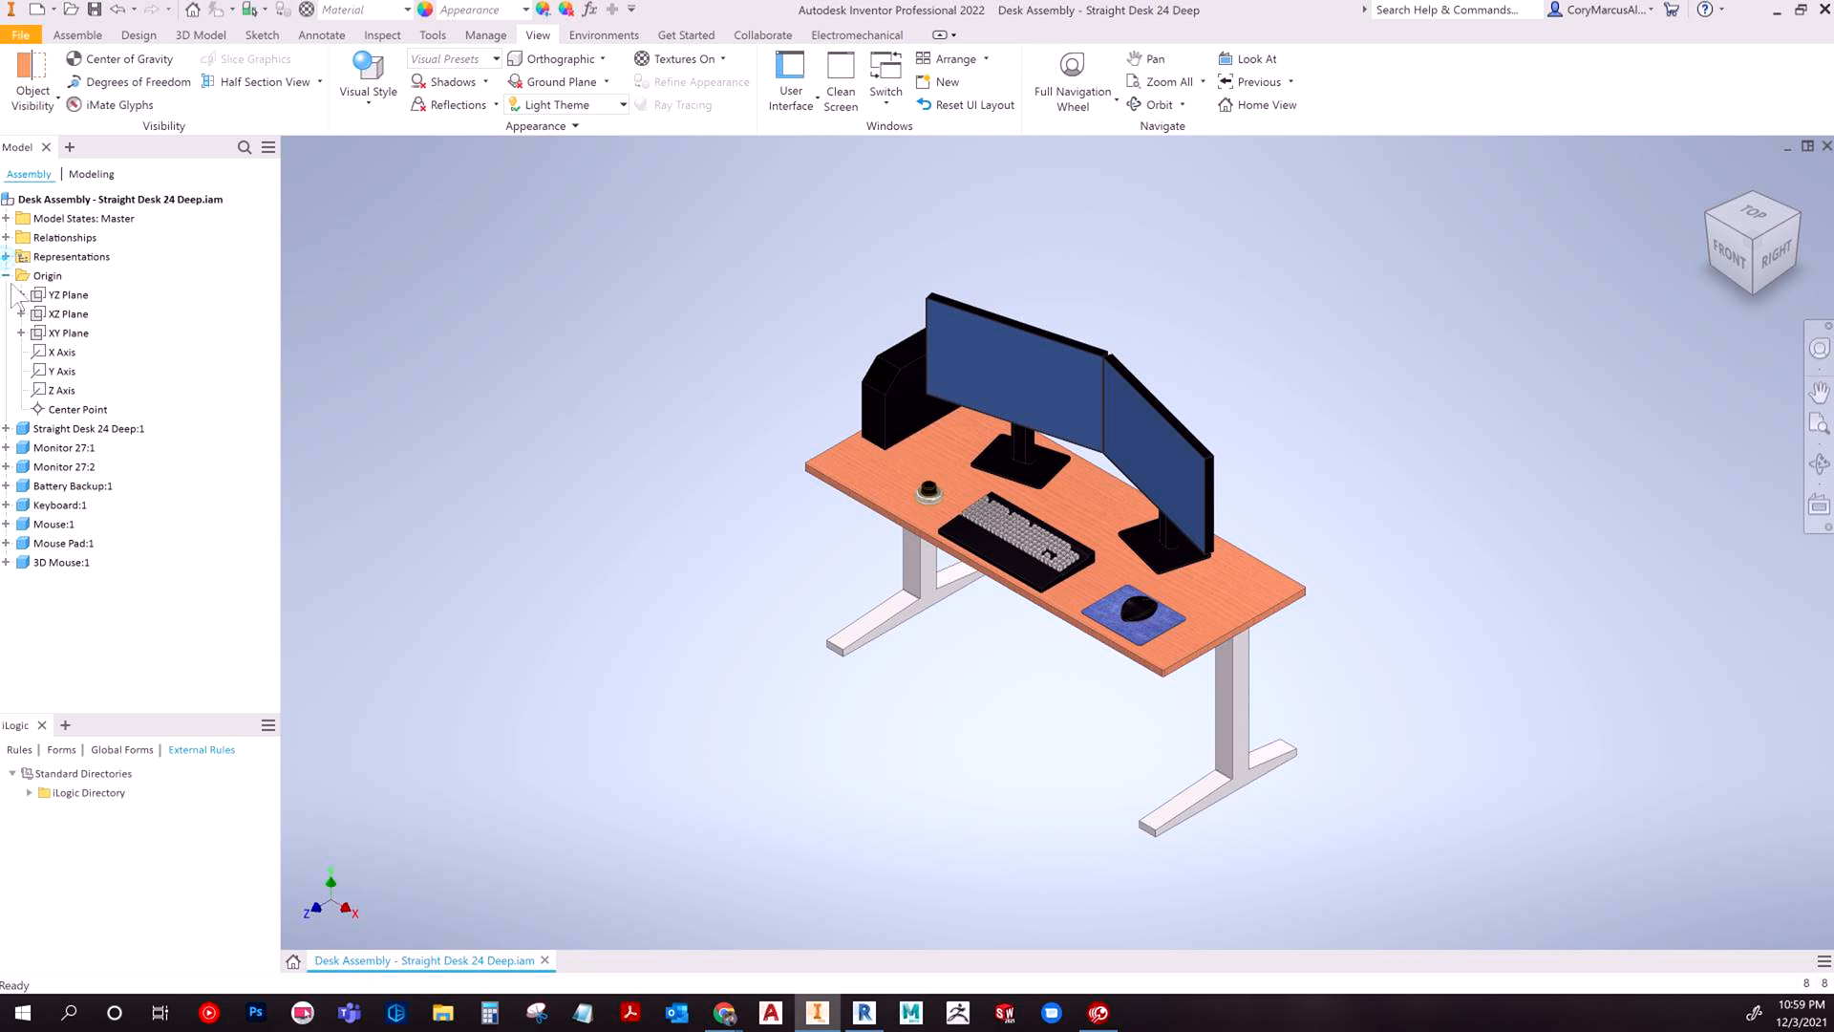
pyautogui.click(8, 276)
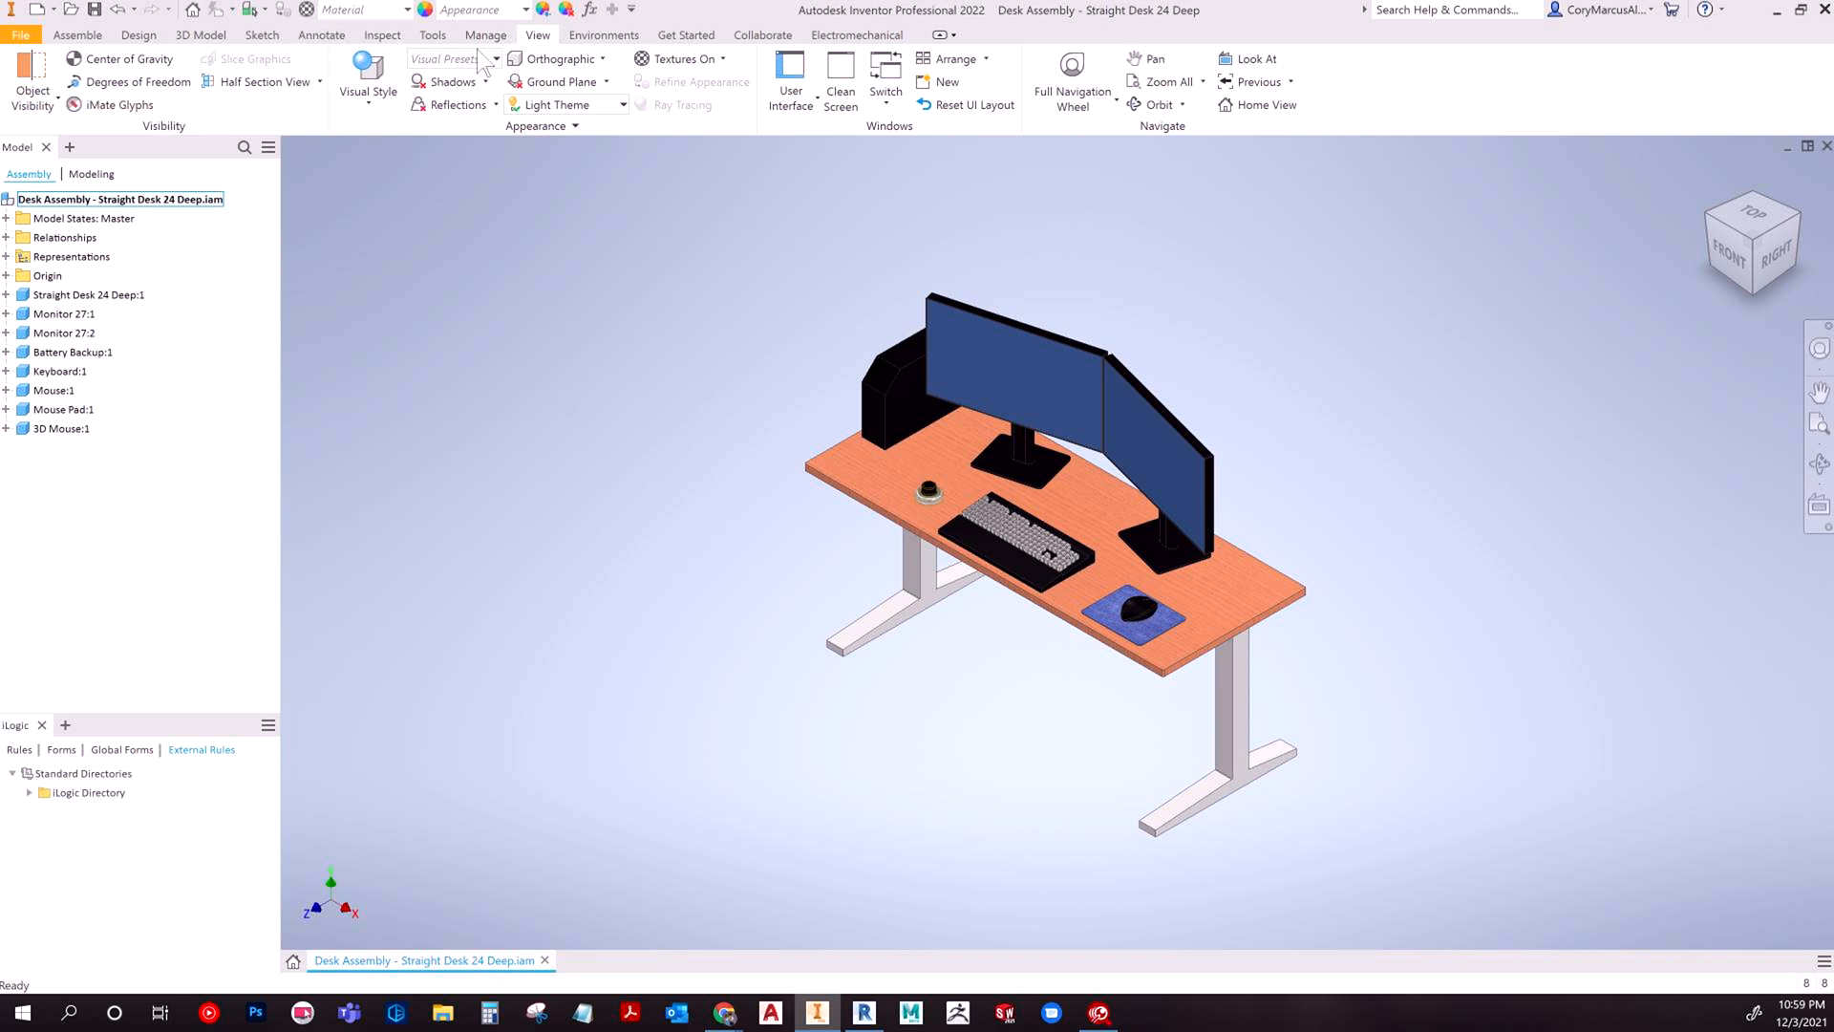
pyautogui.click(602, 35)
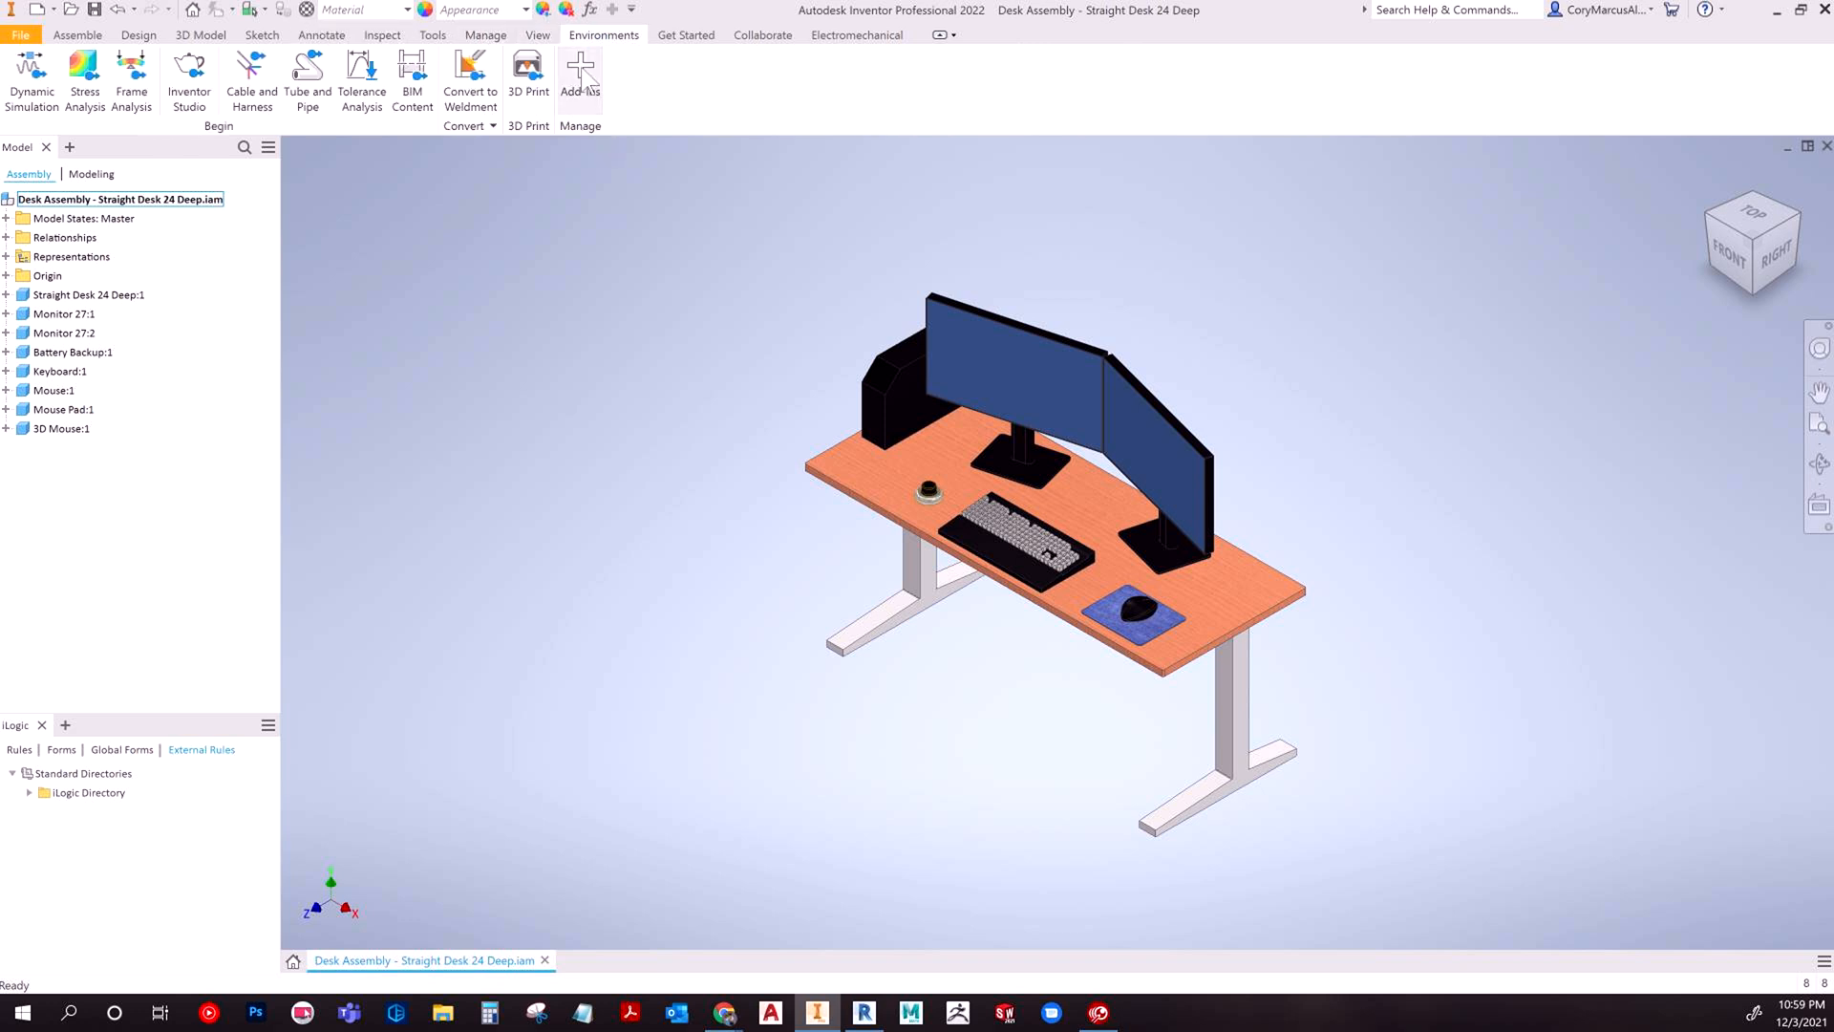
pyautogui.moveTo(598, 59)
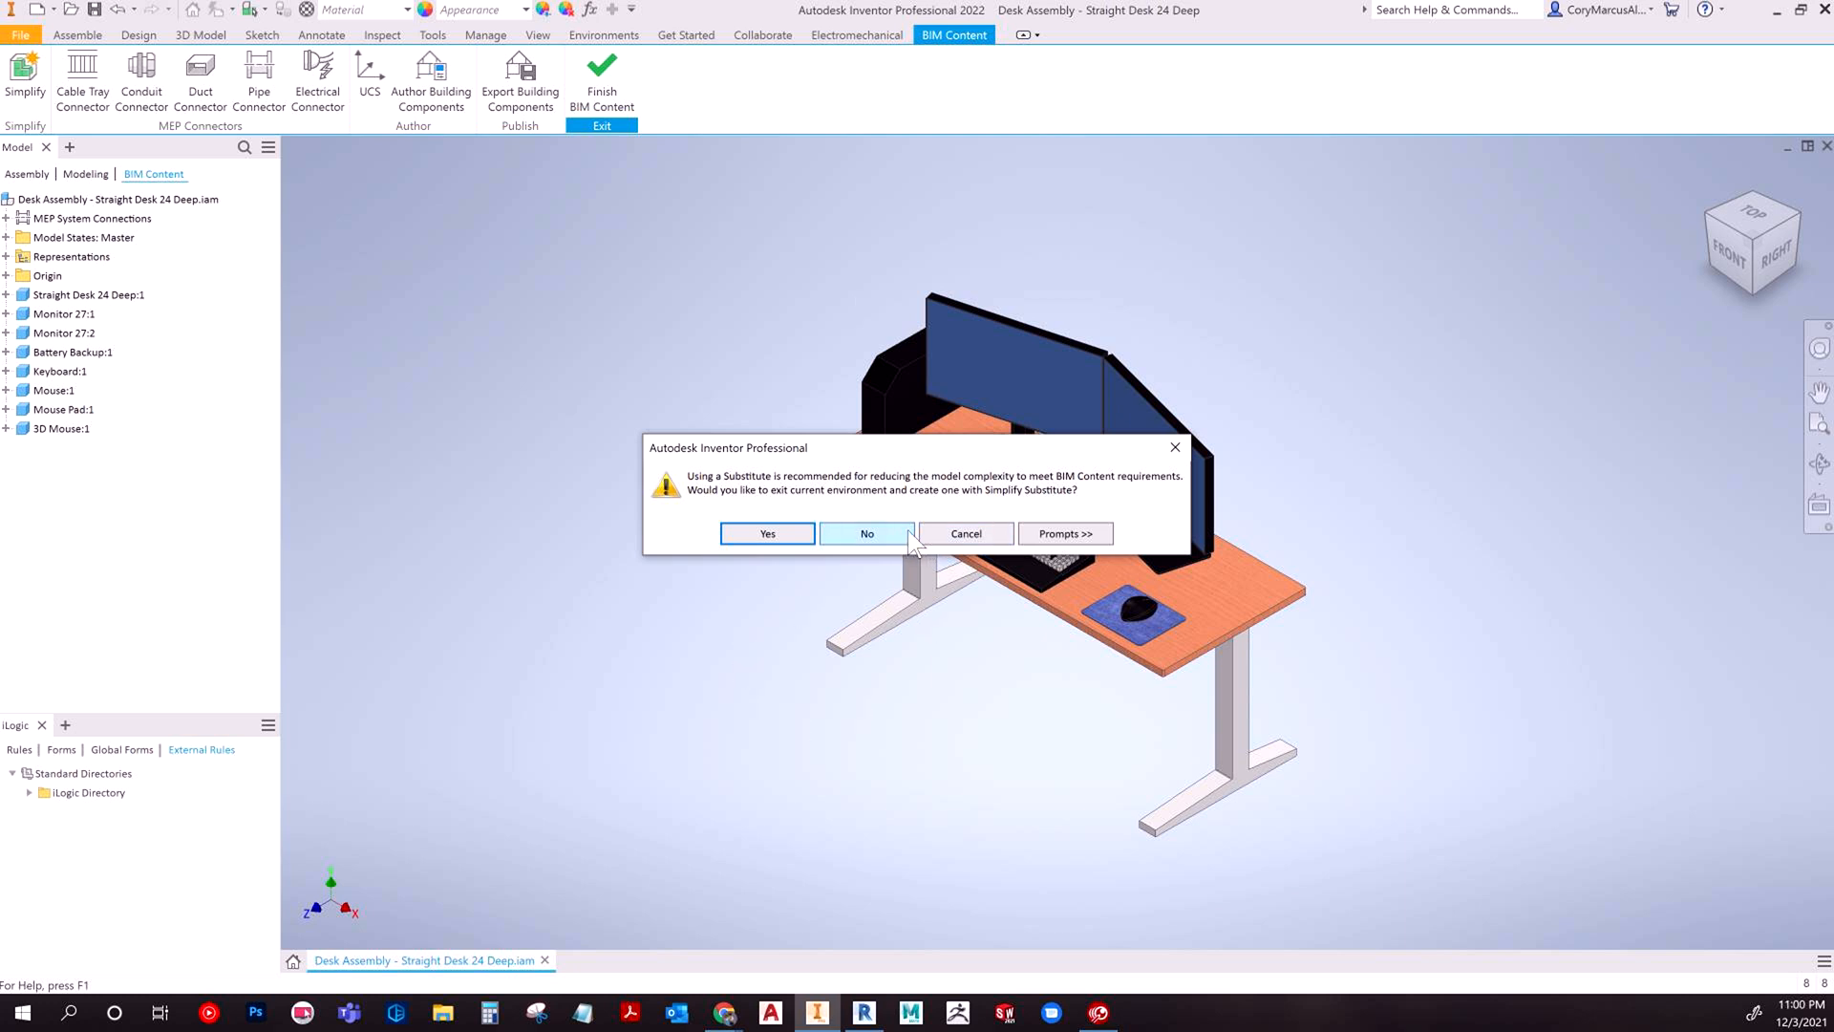
pyautogui.moveTo(967, 533)
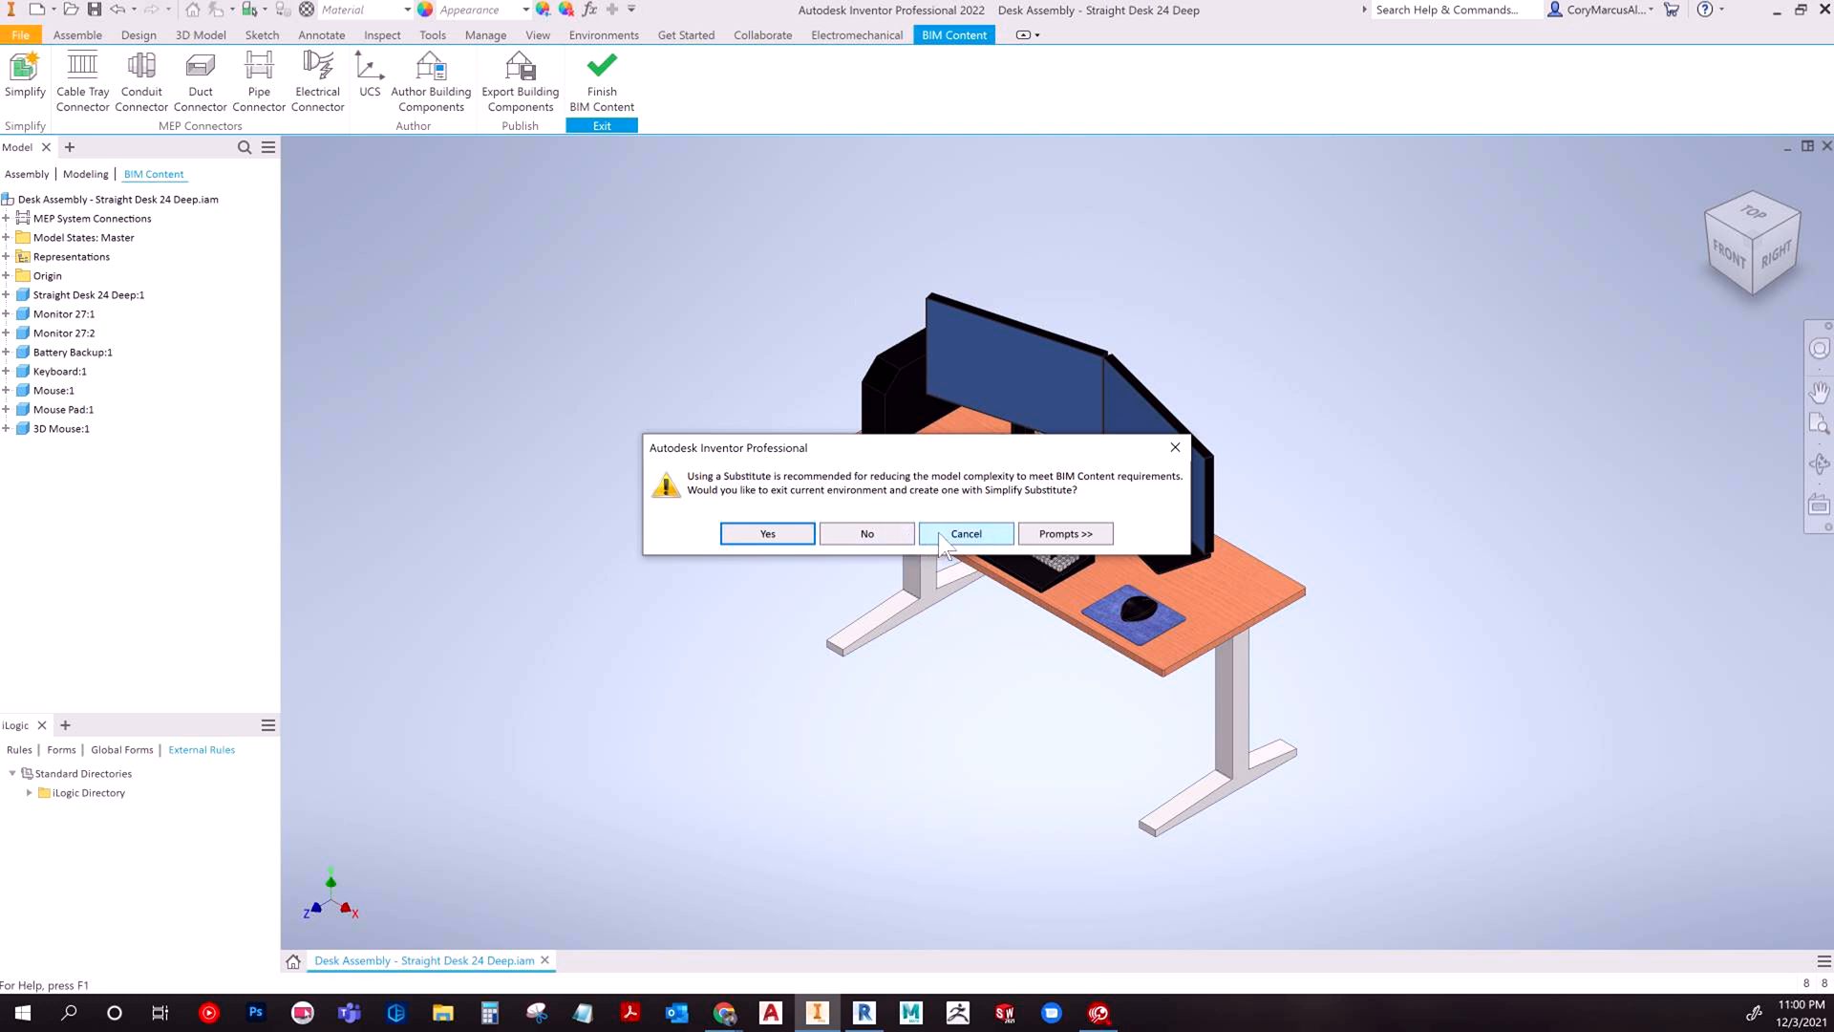
pyautogui.click(965, 534)
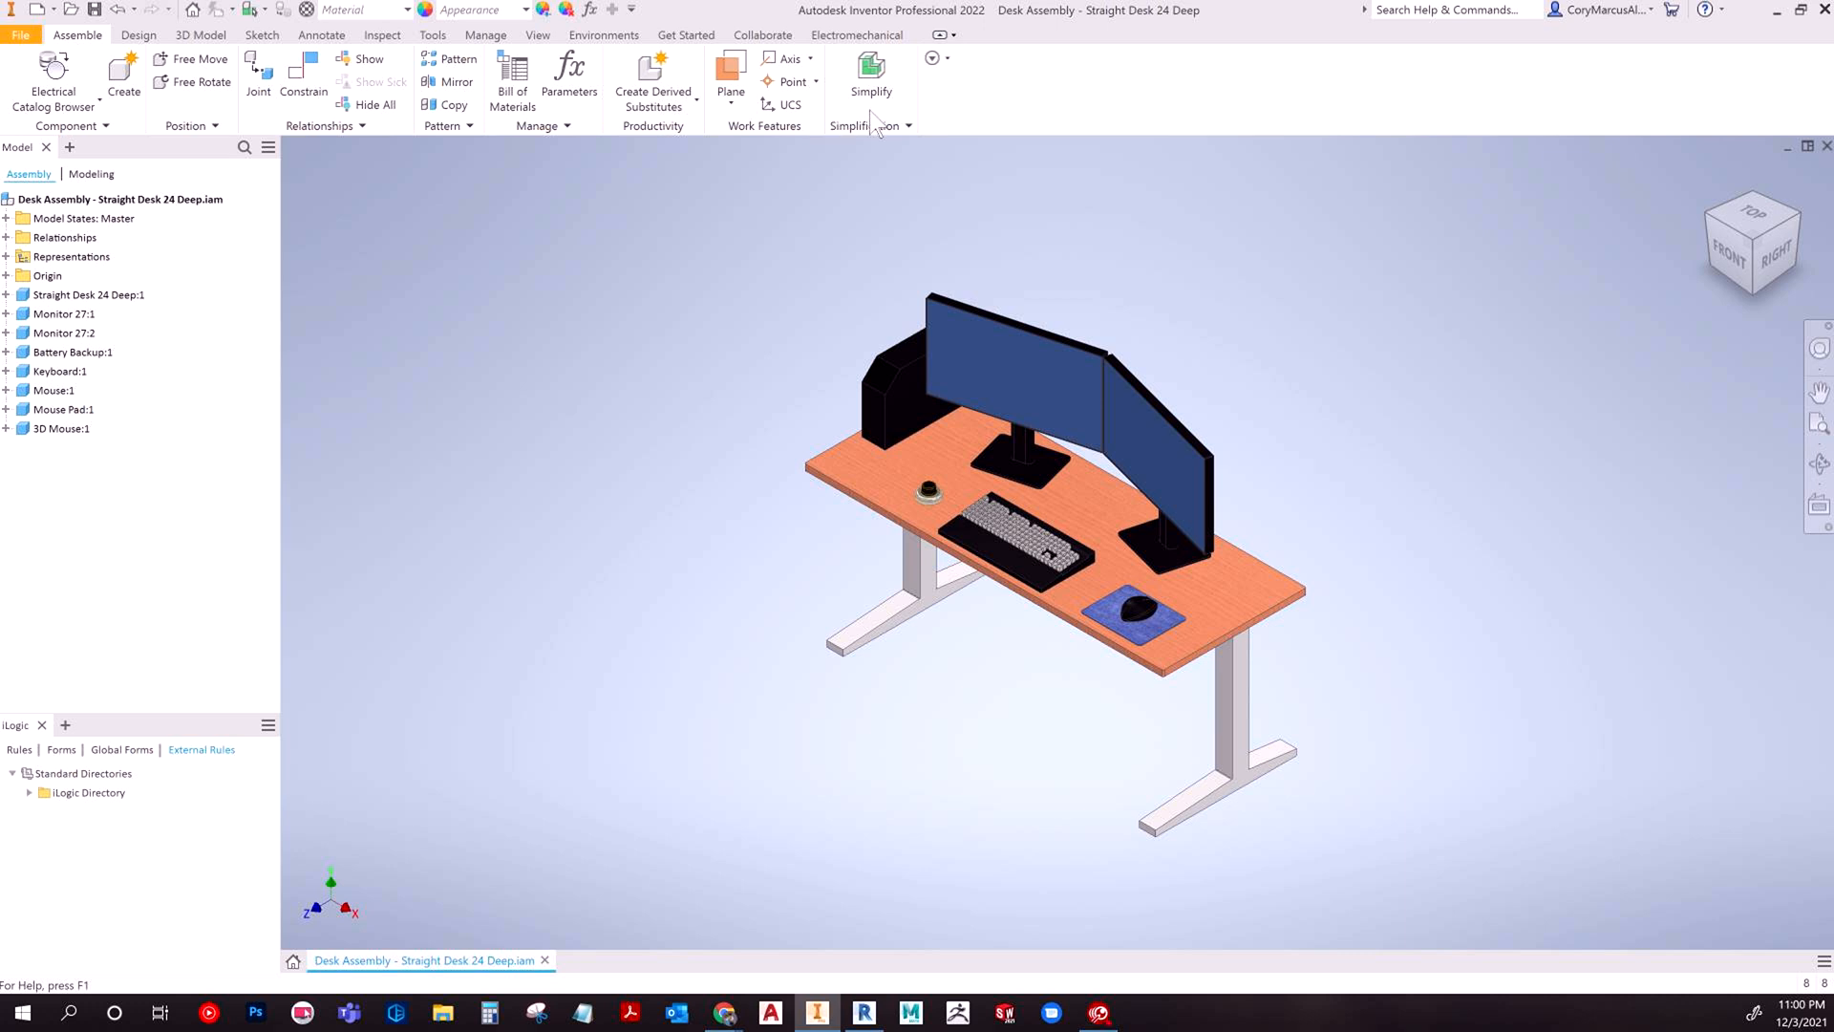
# Simplify the assembly into a single-solid part 'Super Cool Desk' saved on the Desktop.
pyautogui.click(871, 82)
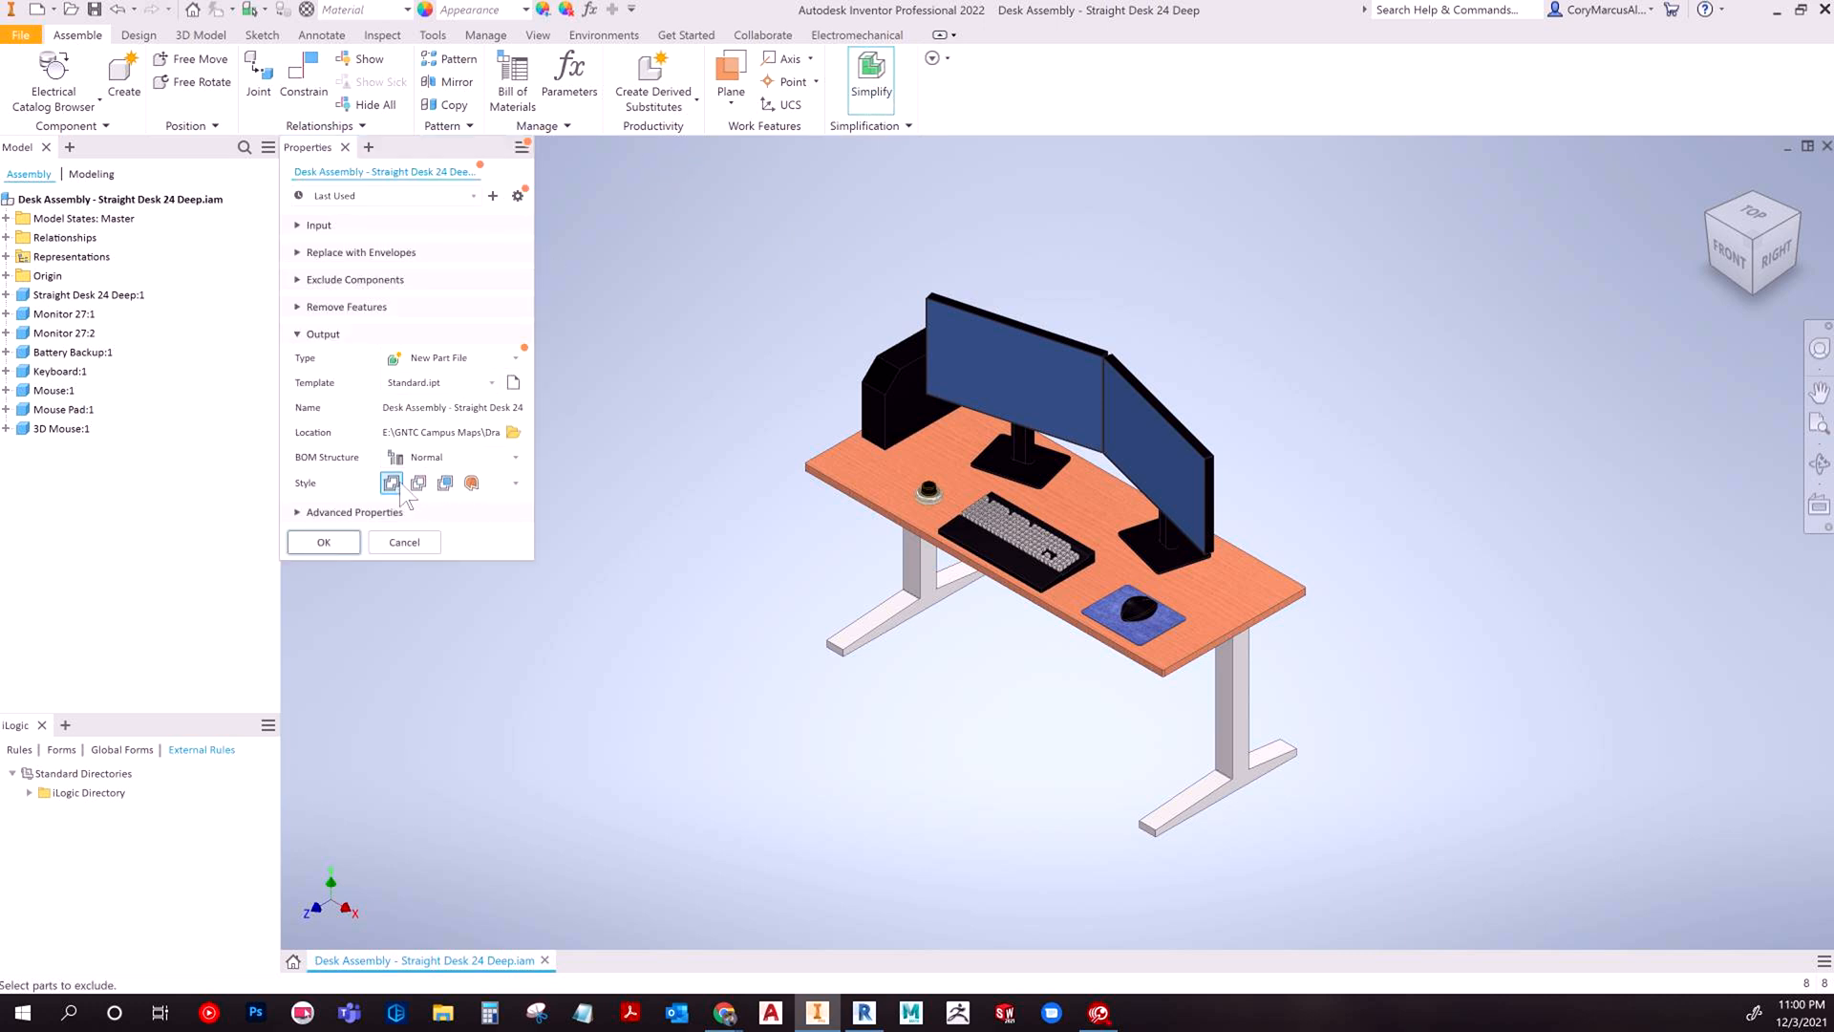
pyautogui.moveTo(392, 484)
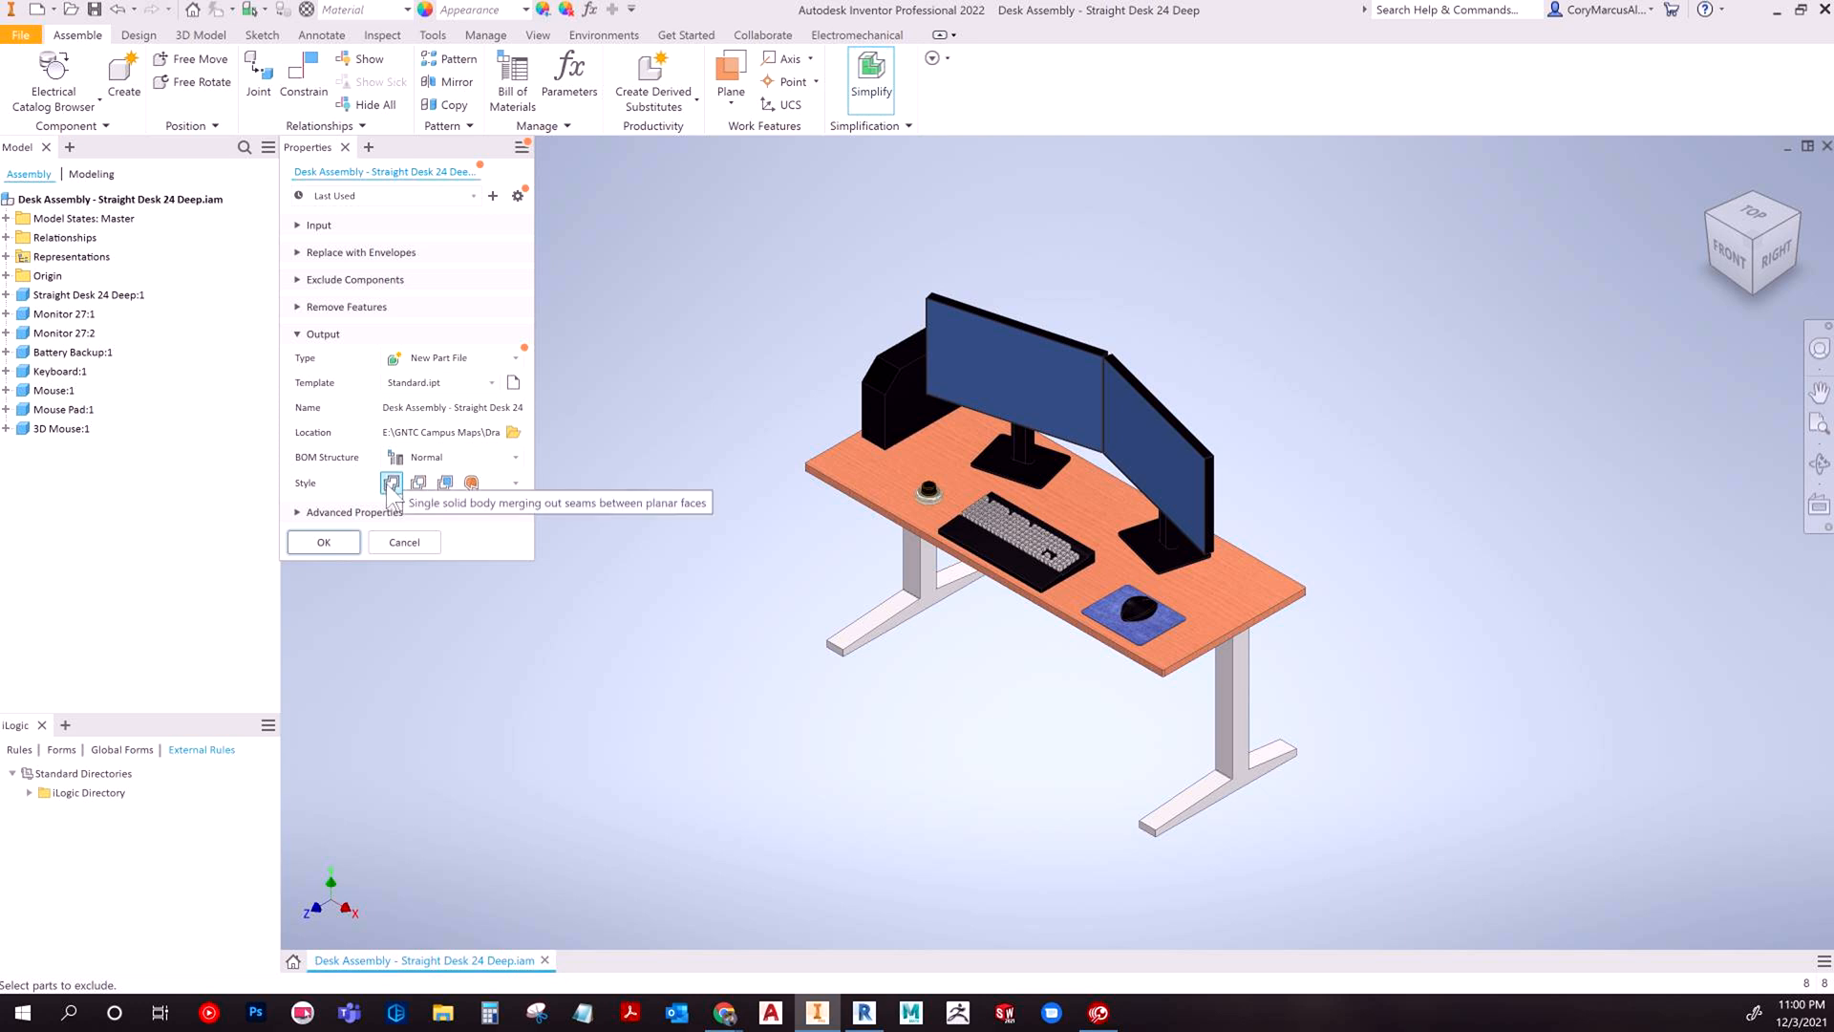
pyautogui.moveTo(518, 439)
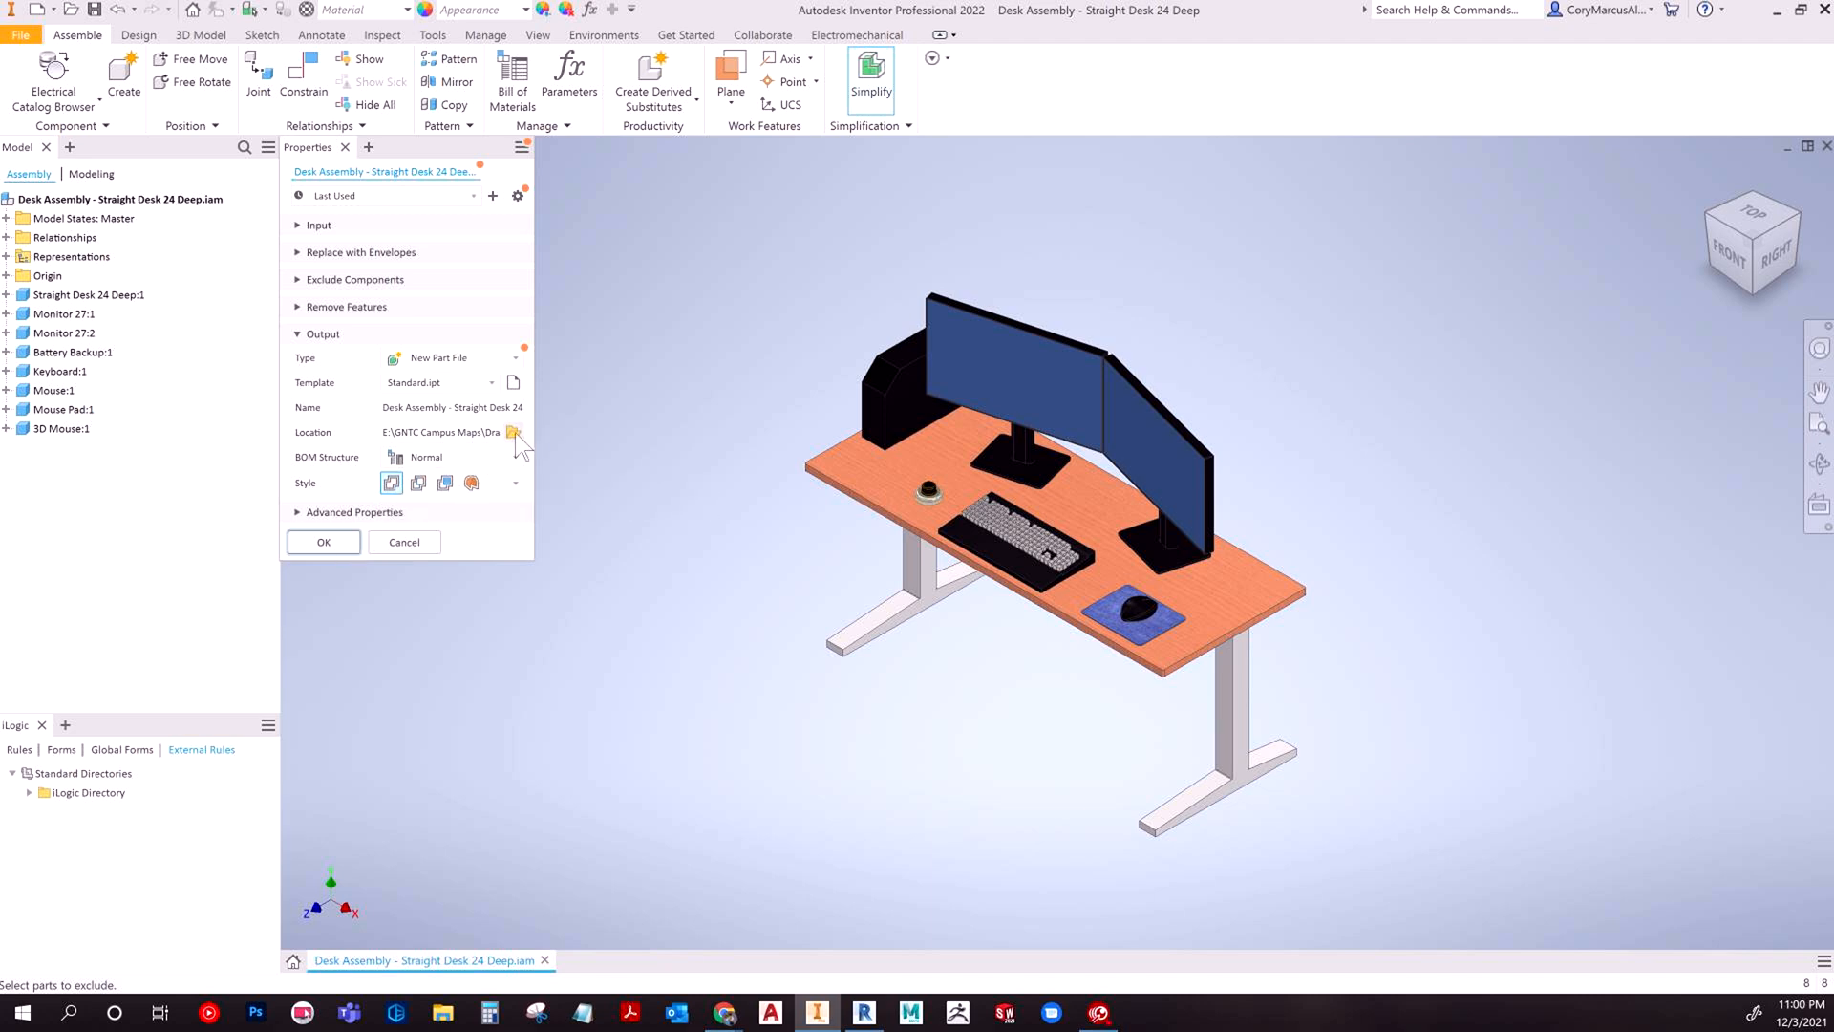
pyautogui.click(512, 432)
pyautogui.write('Super Cool Desk')
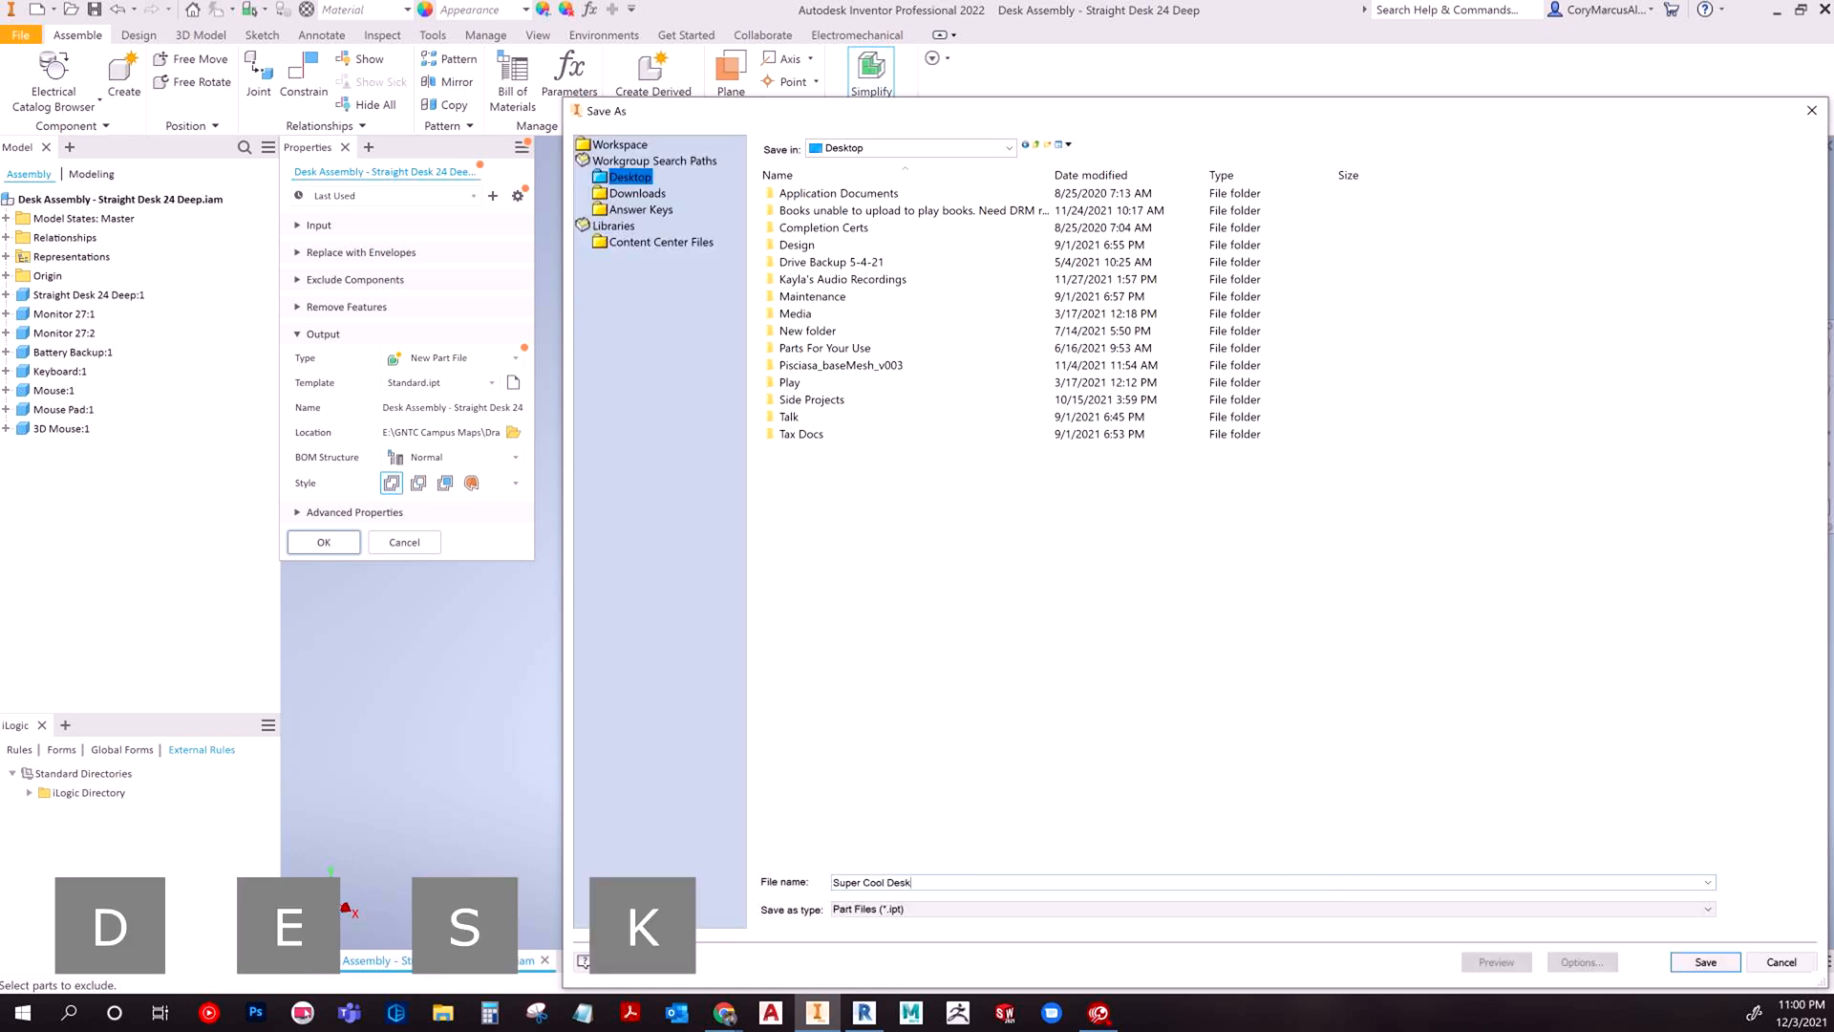
pyautogui.click(1704, 961)
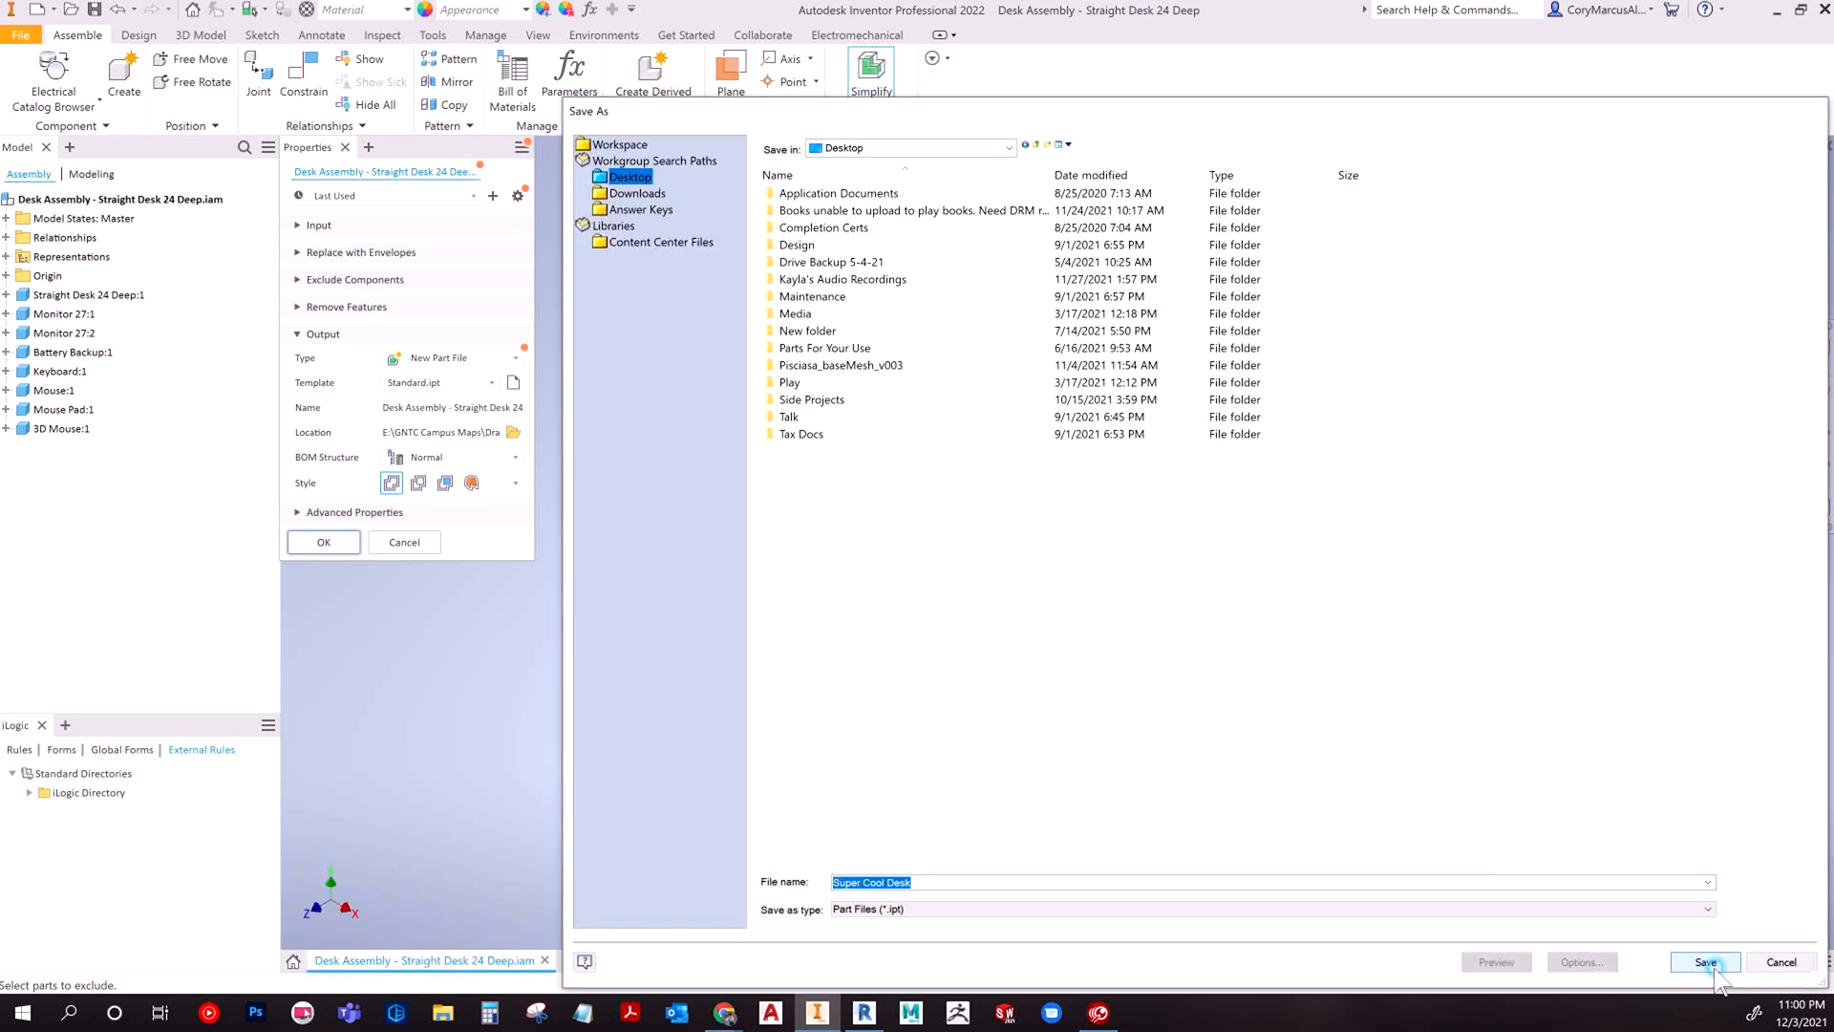
pyautogui.click(1702, 961)
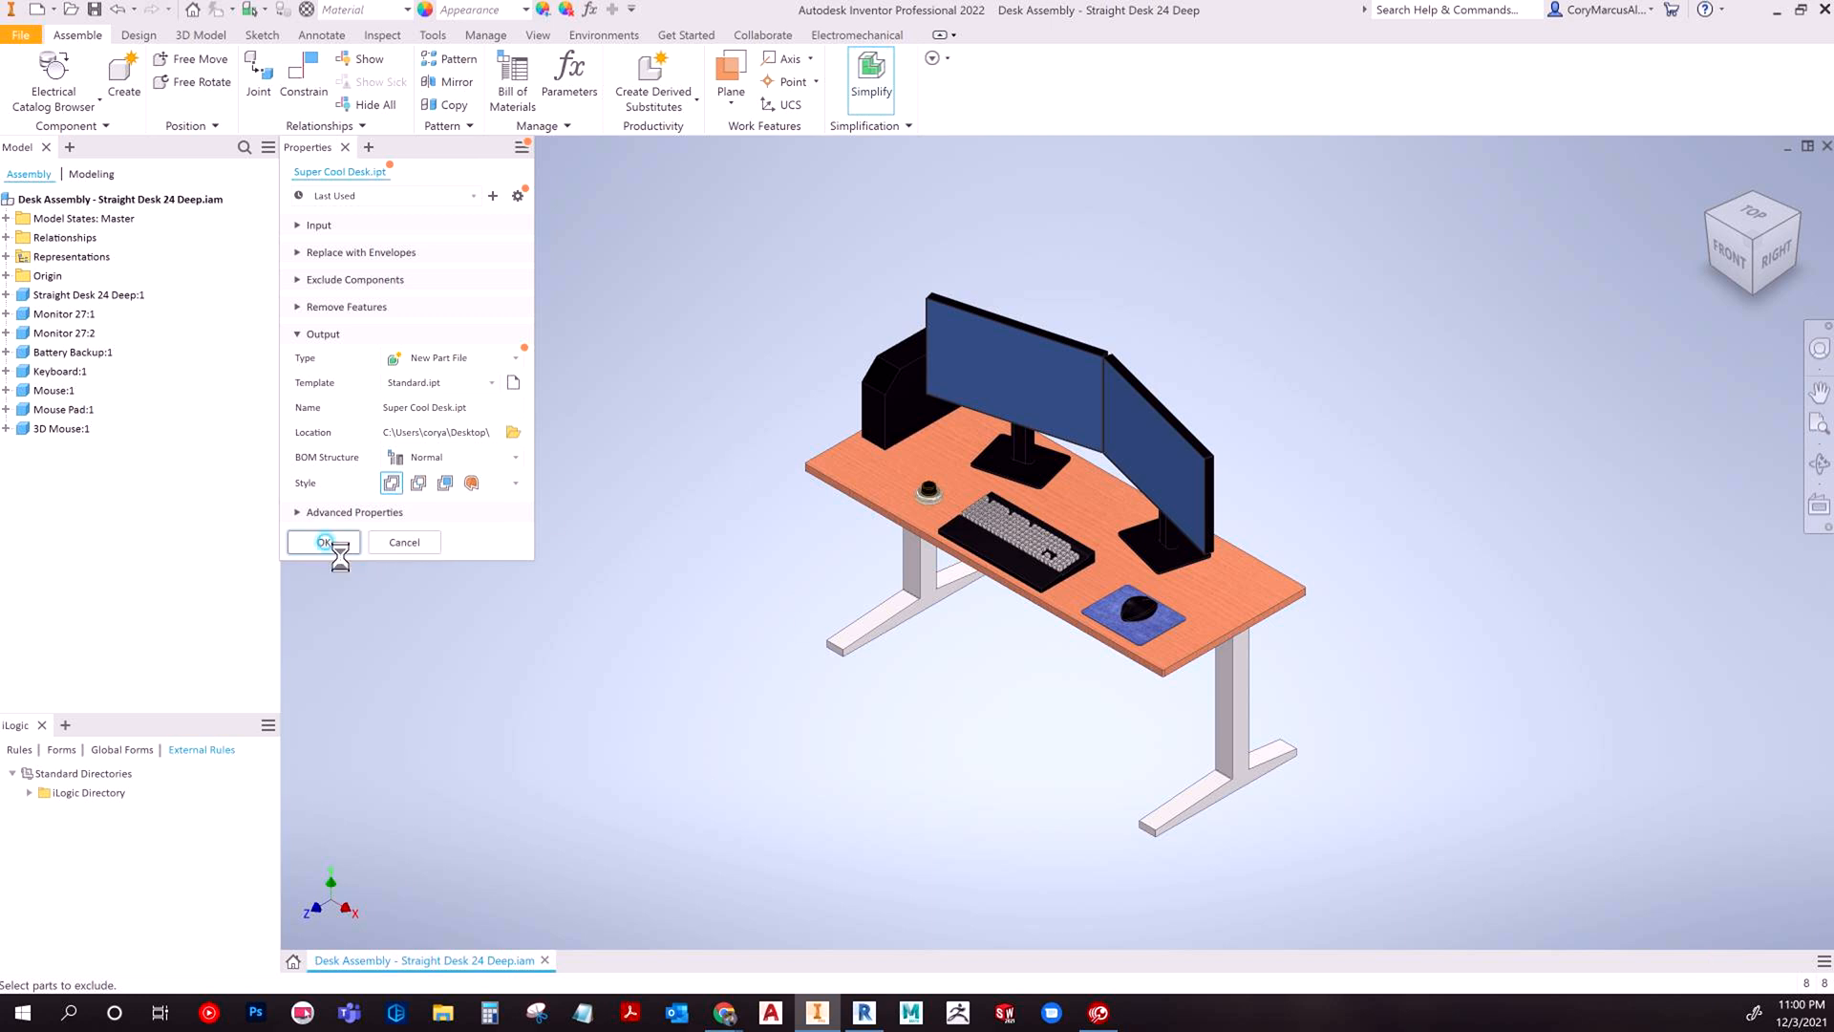
pyautogui.click(325, 541)
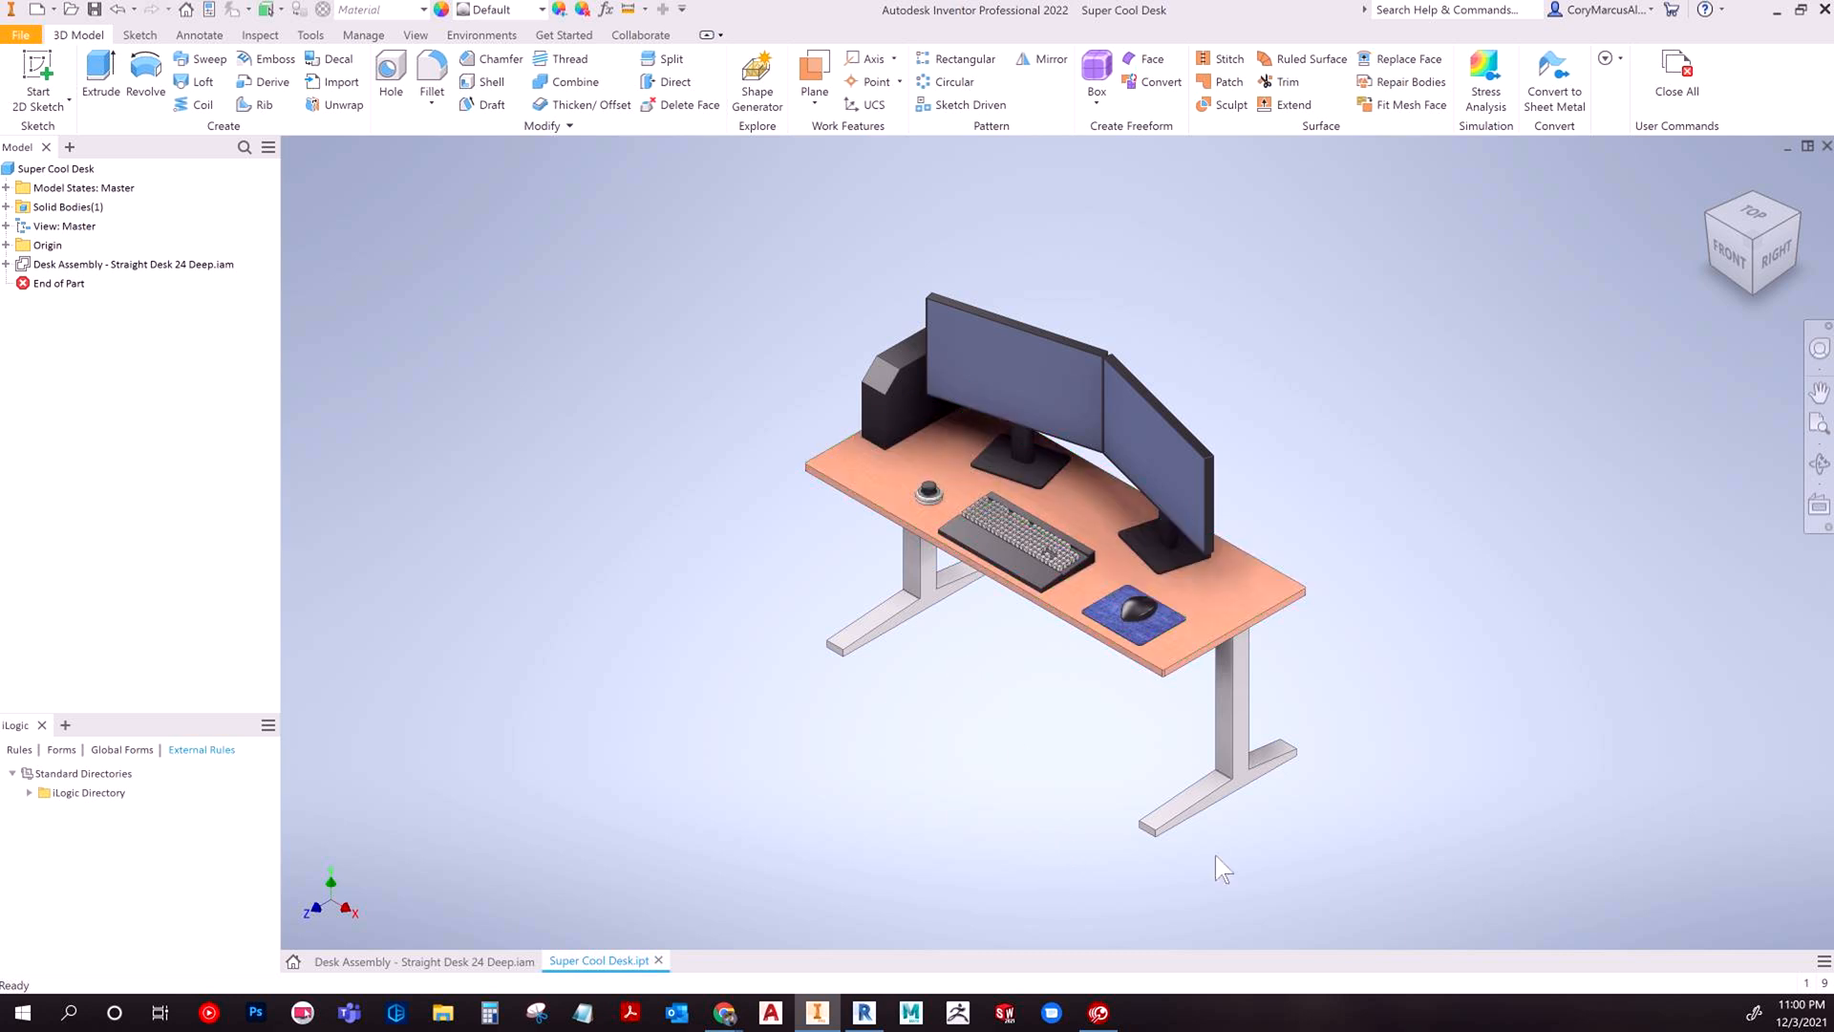
pyautogui.moveTo(1223, 868); pyautogui.dragTo(1317, 606)
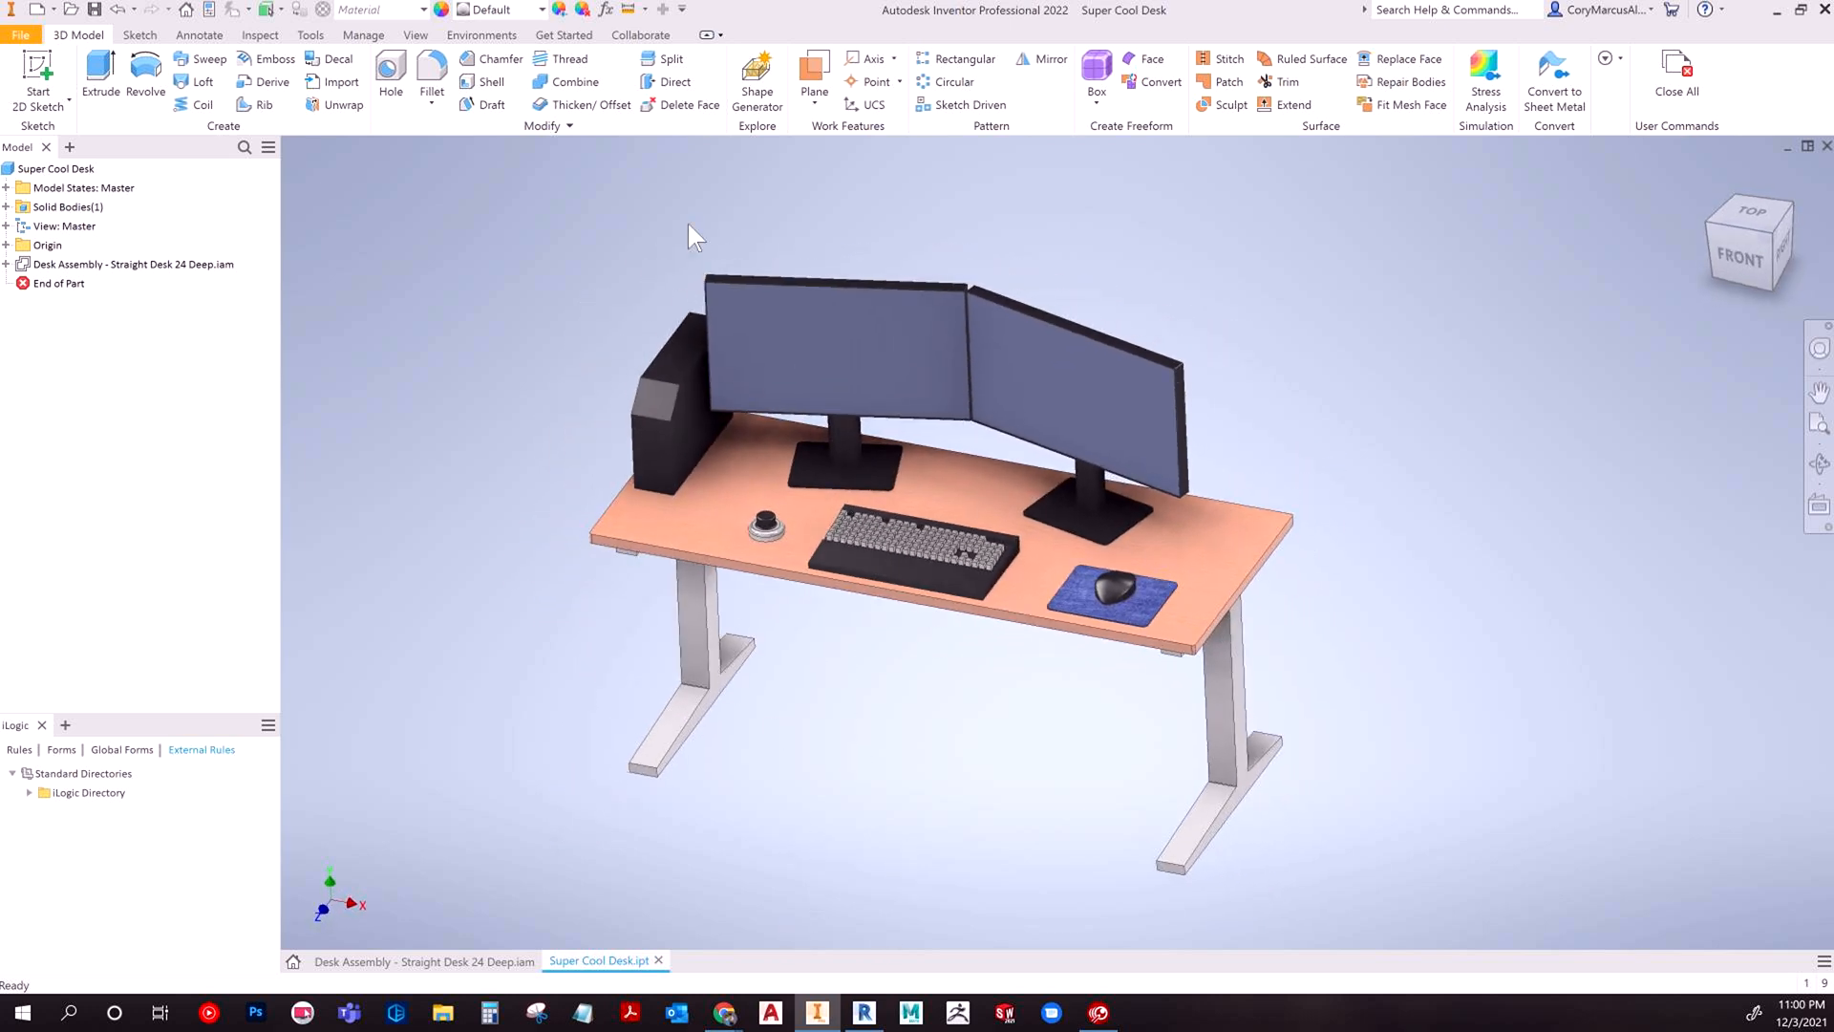
pyautogui.click(55, 168)
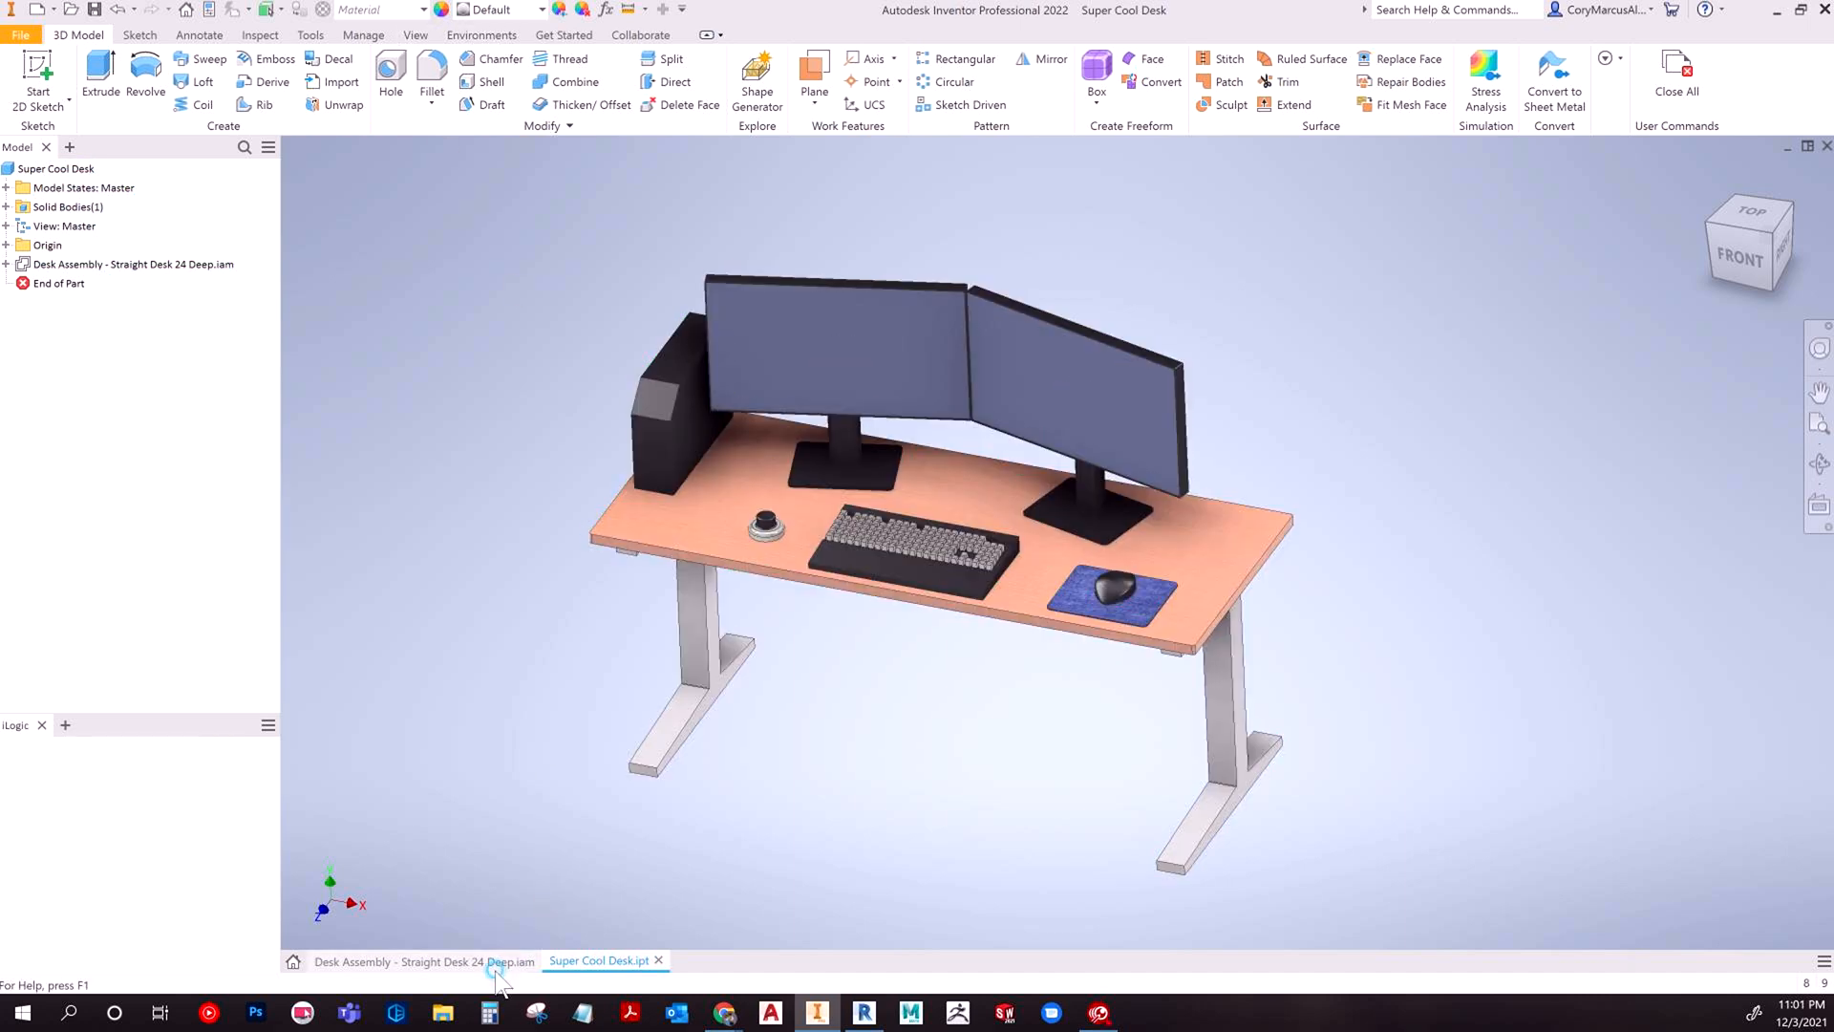
pyautogui.click(420, 961)
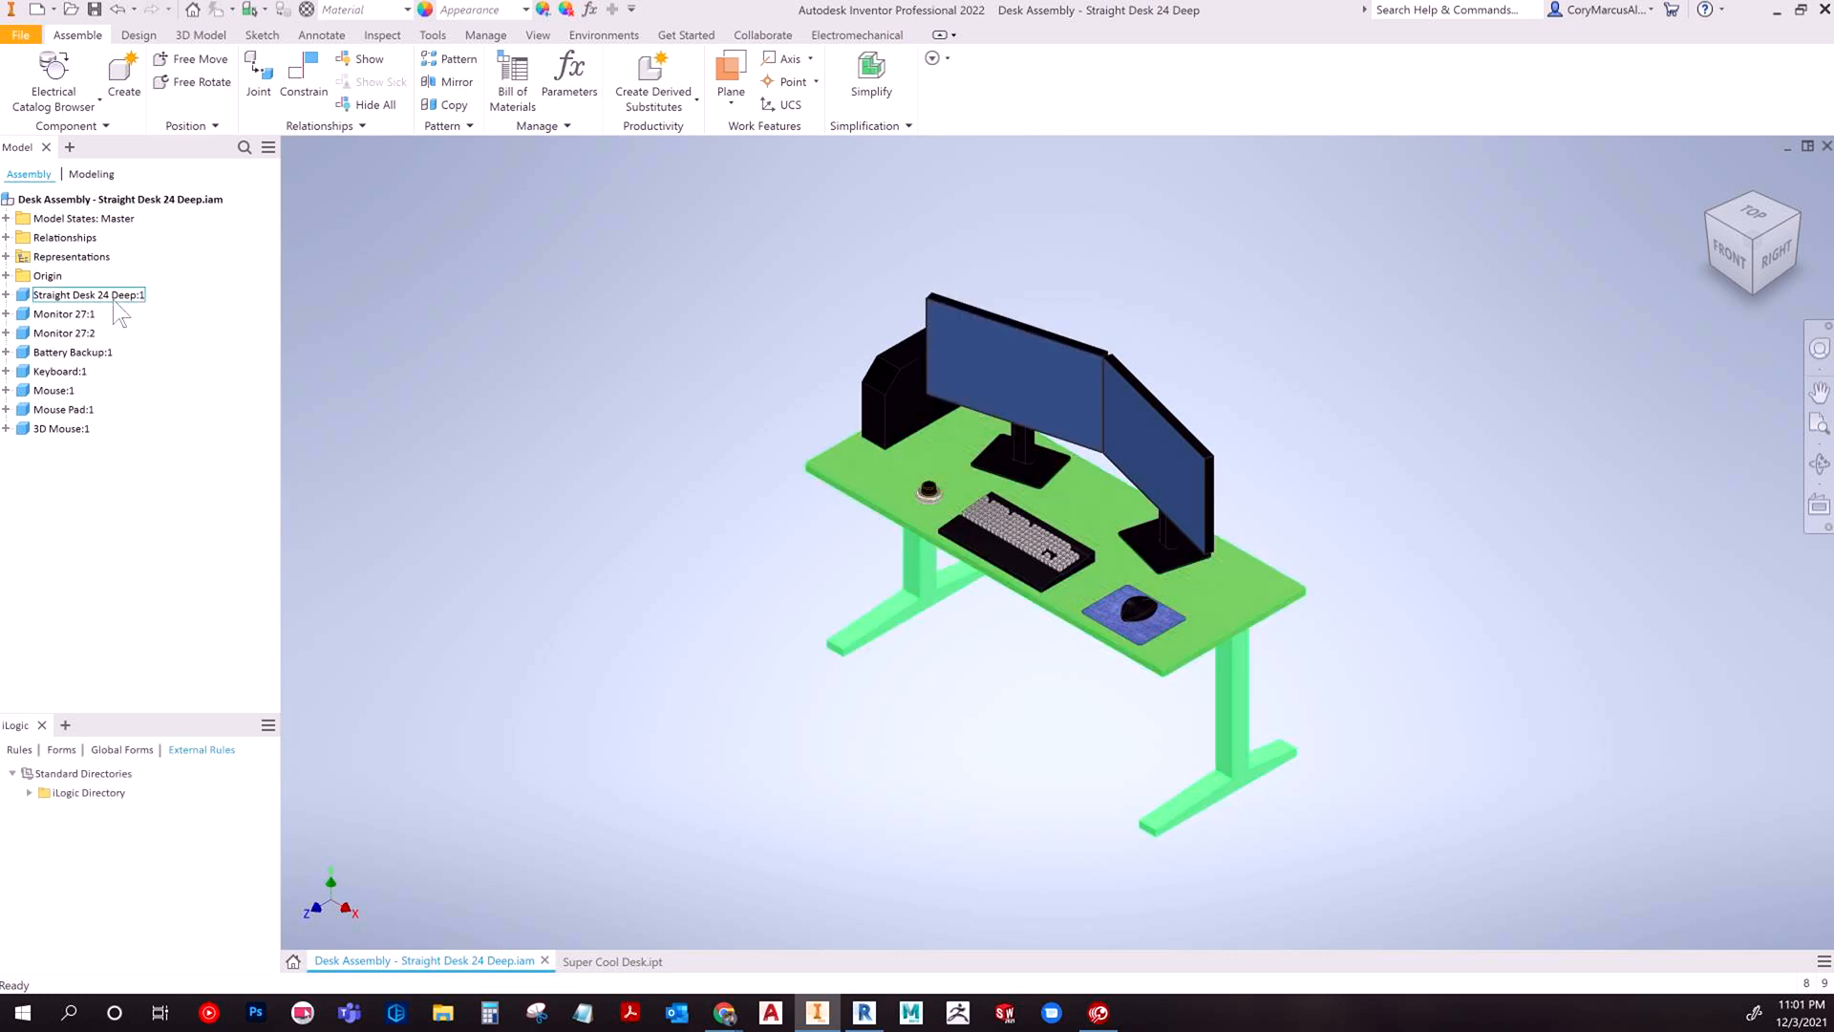
pyautogui.click(611, 961)
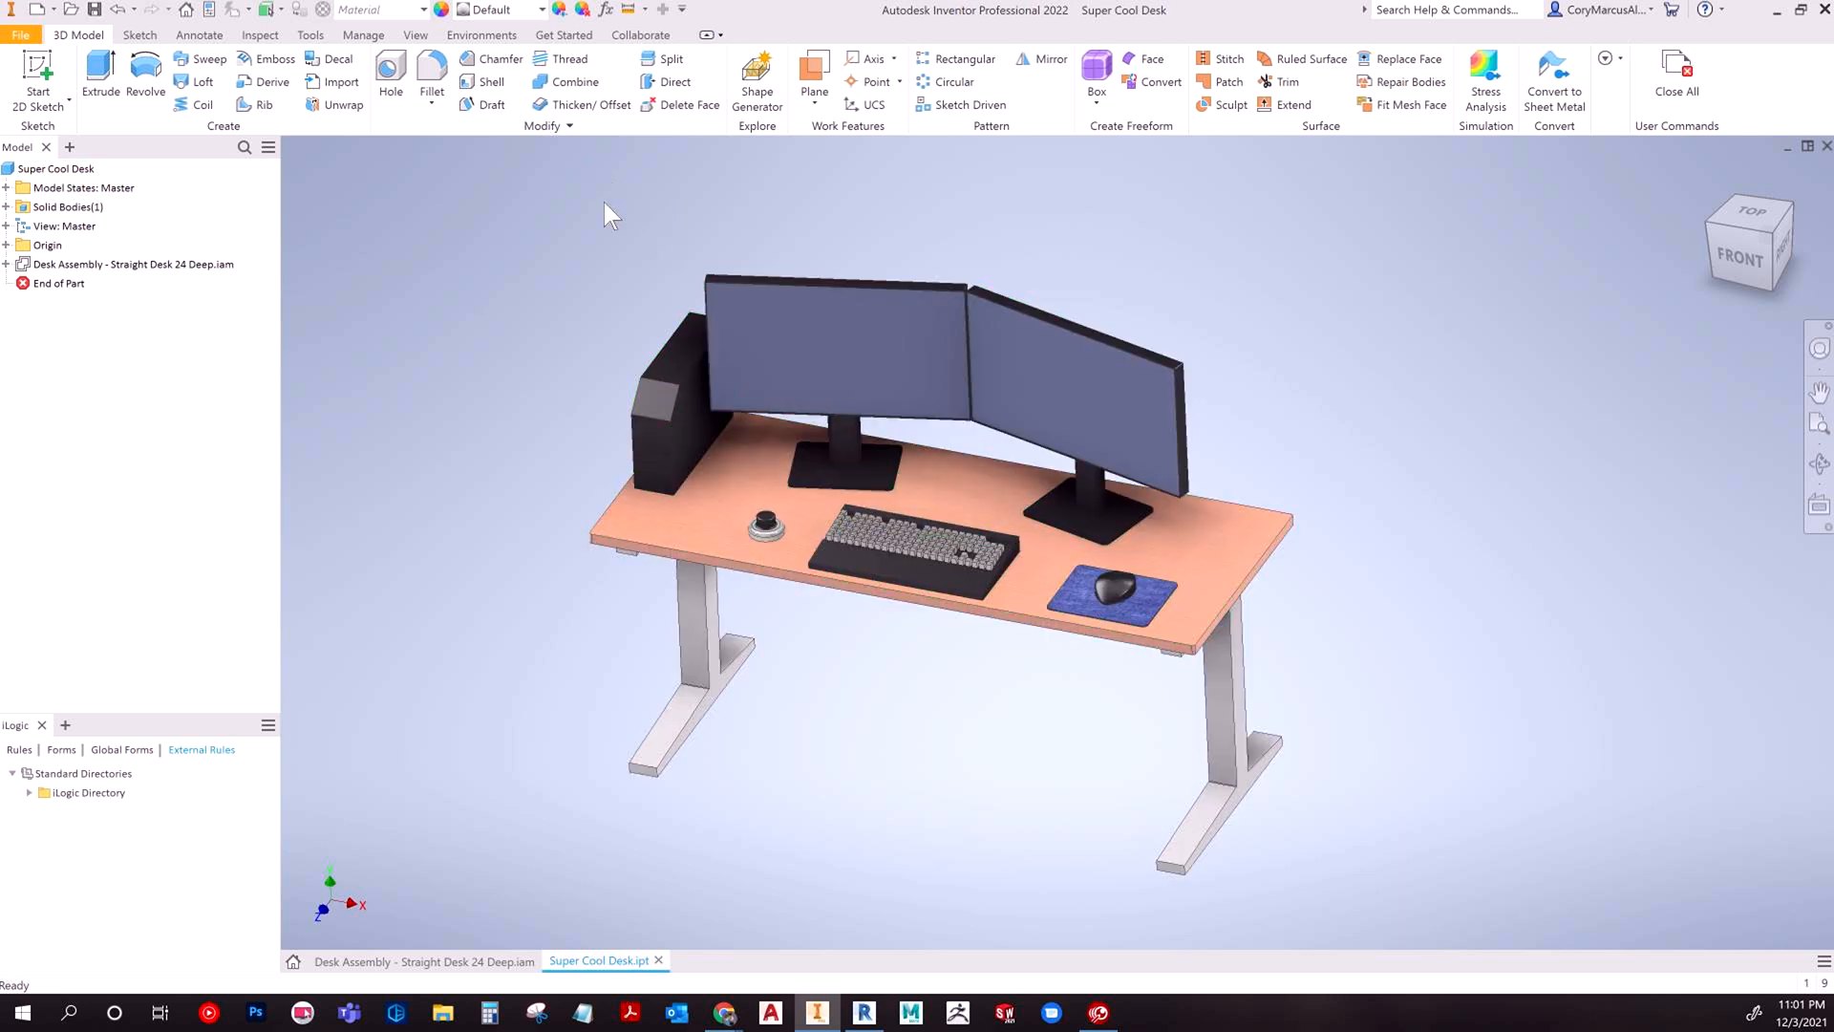
pyautogui.click(482, 34)
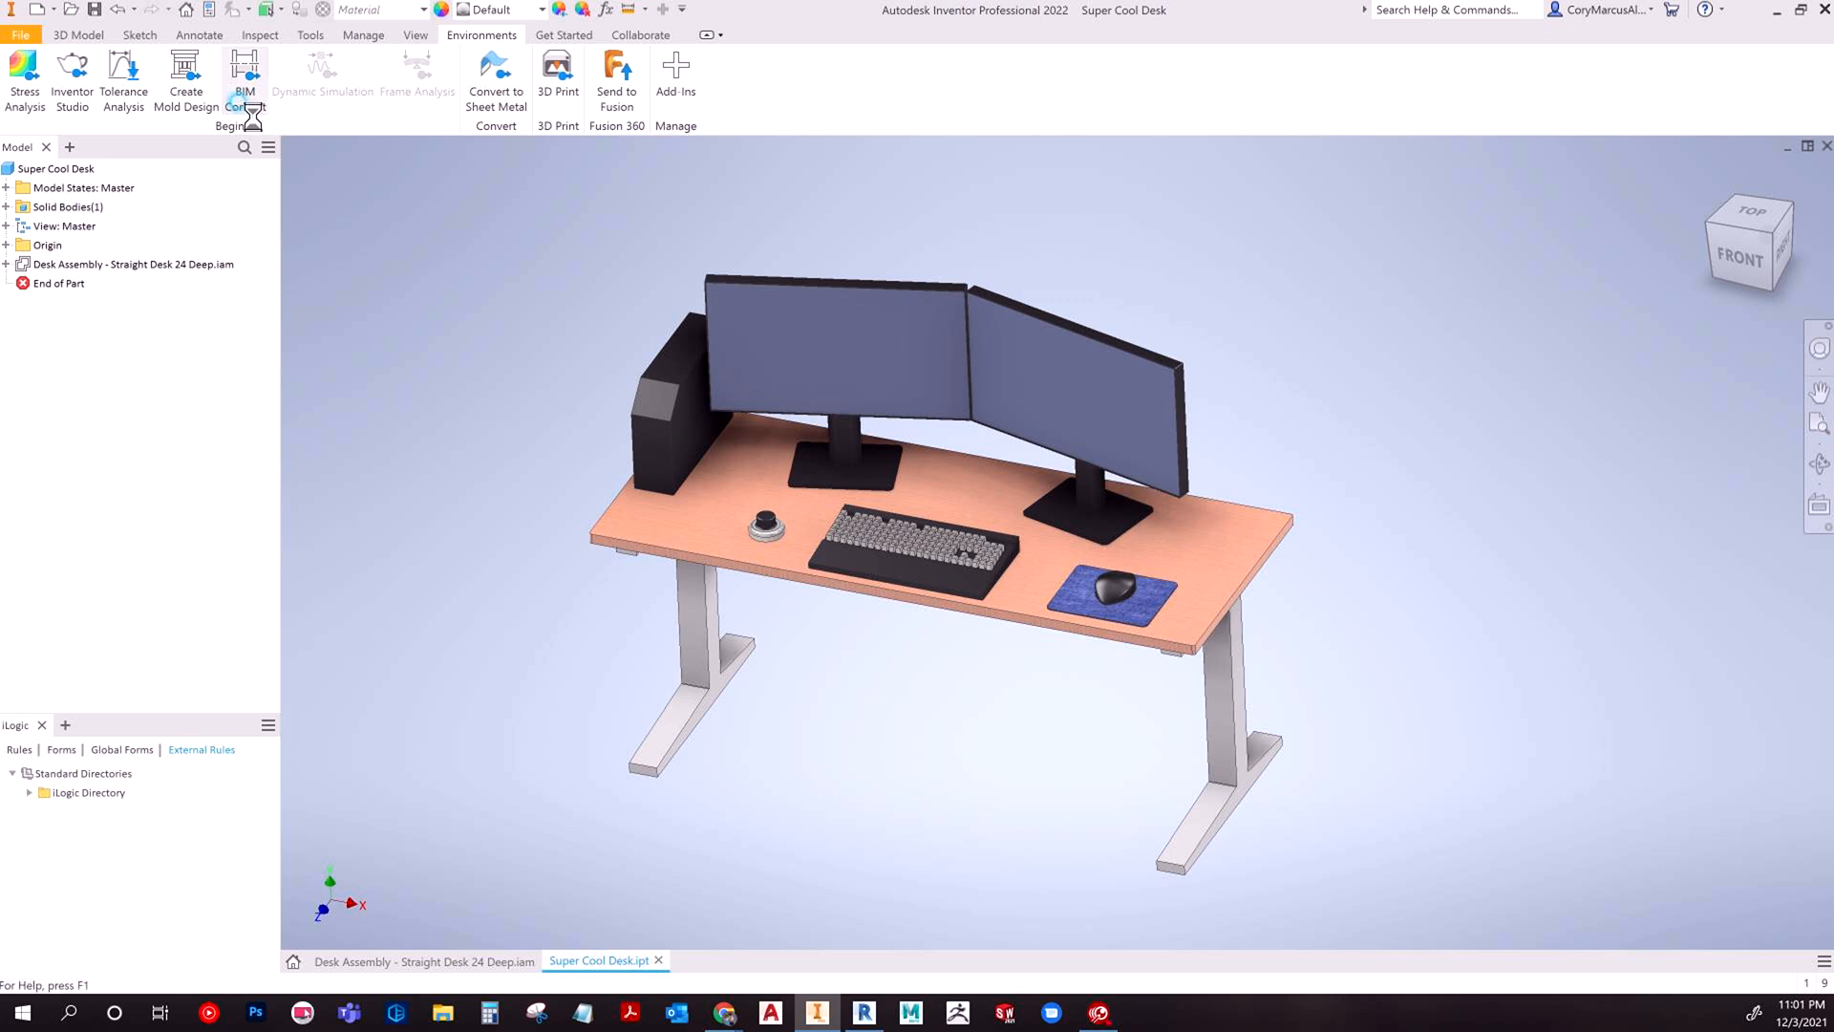
# Start Export Building Components from BIM Content, saving the part and its dependents first.
pyautogui.click(242, 77)
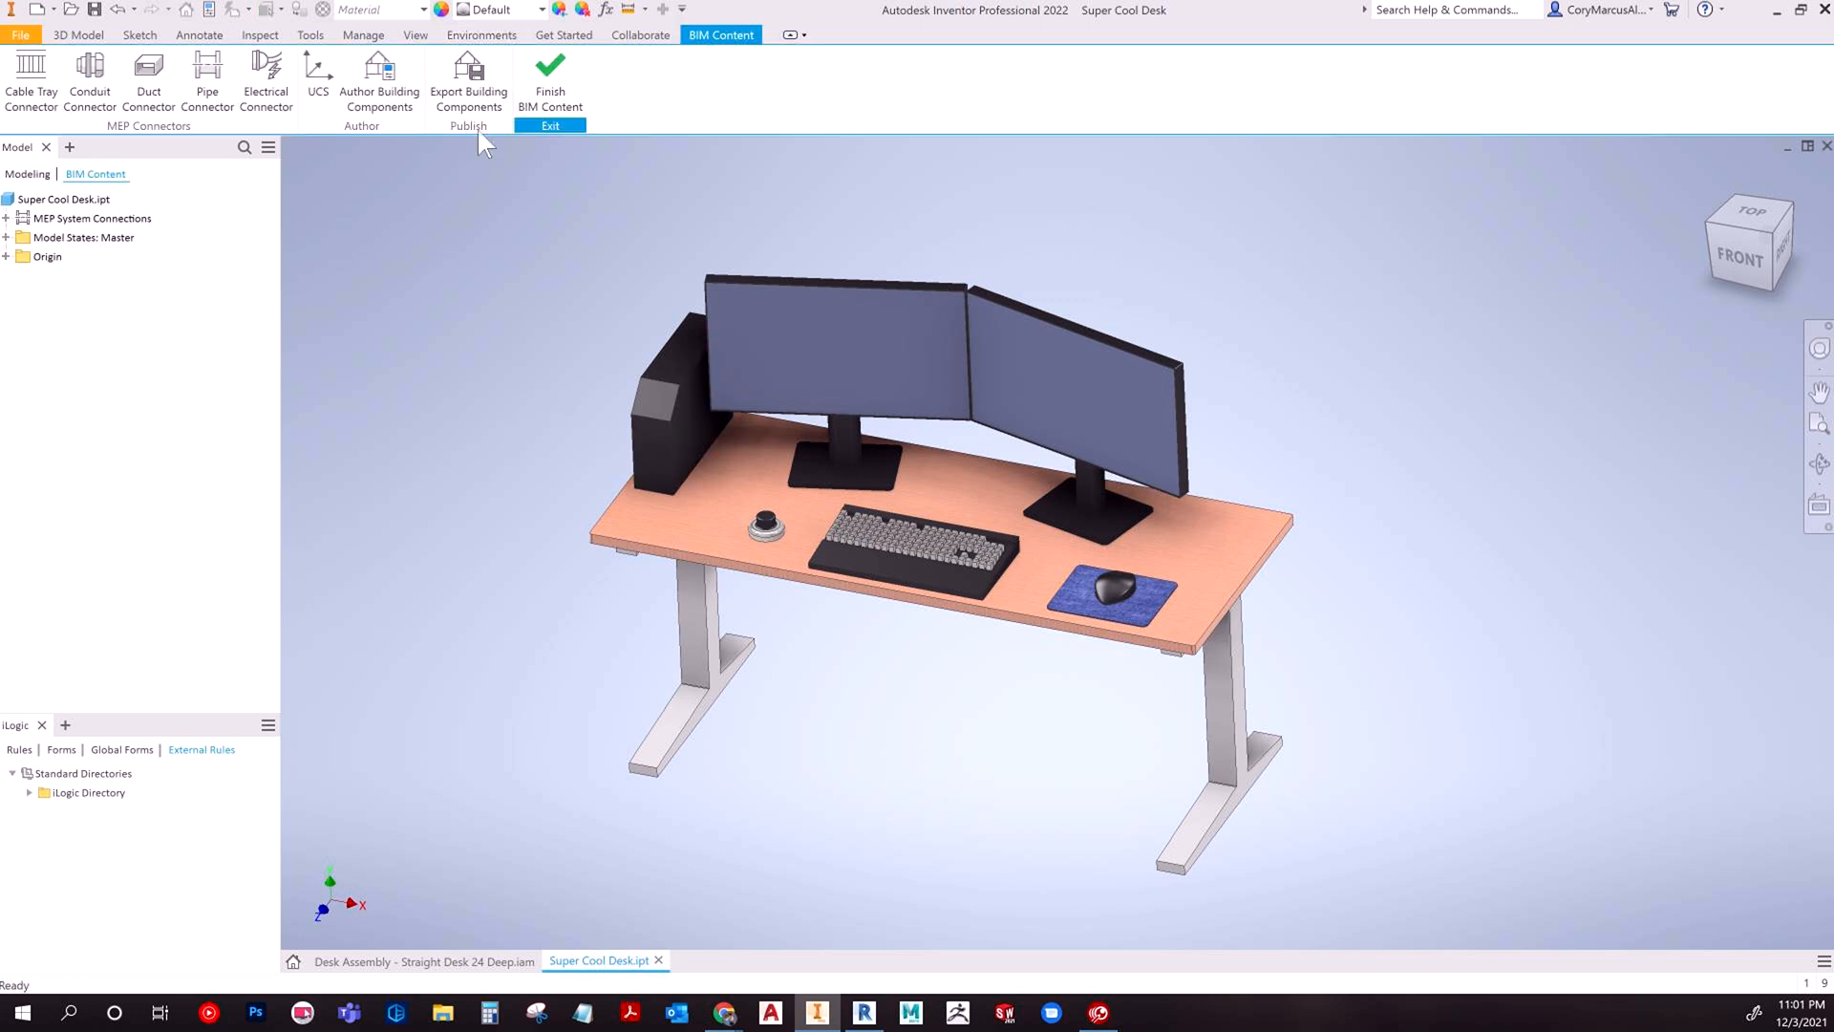
pyautogui.click(468, 82)
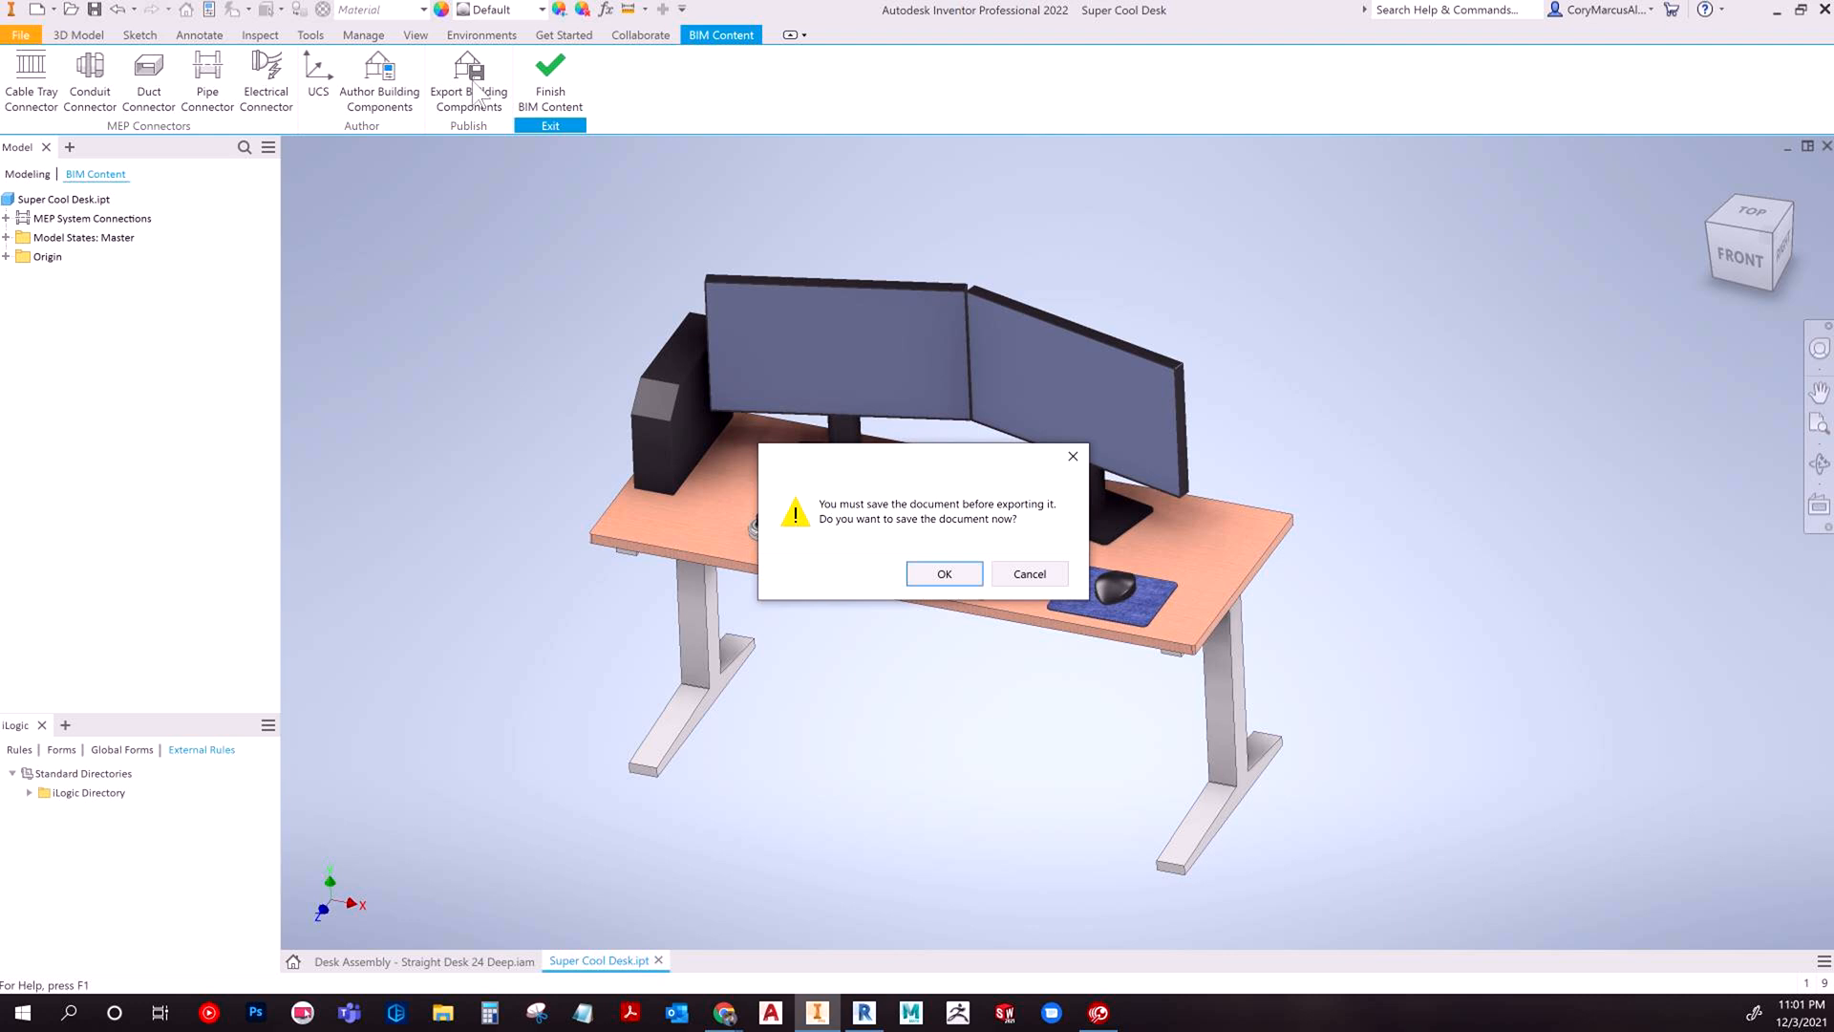
pyautogui.moveTo(946, 573)
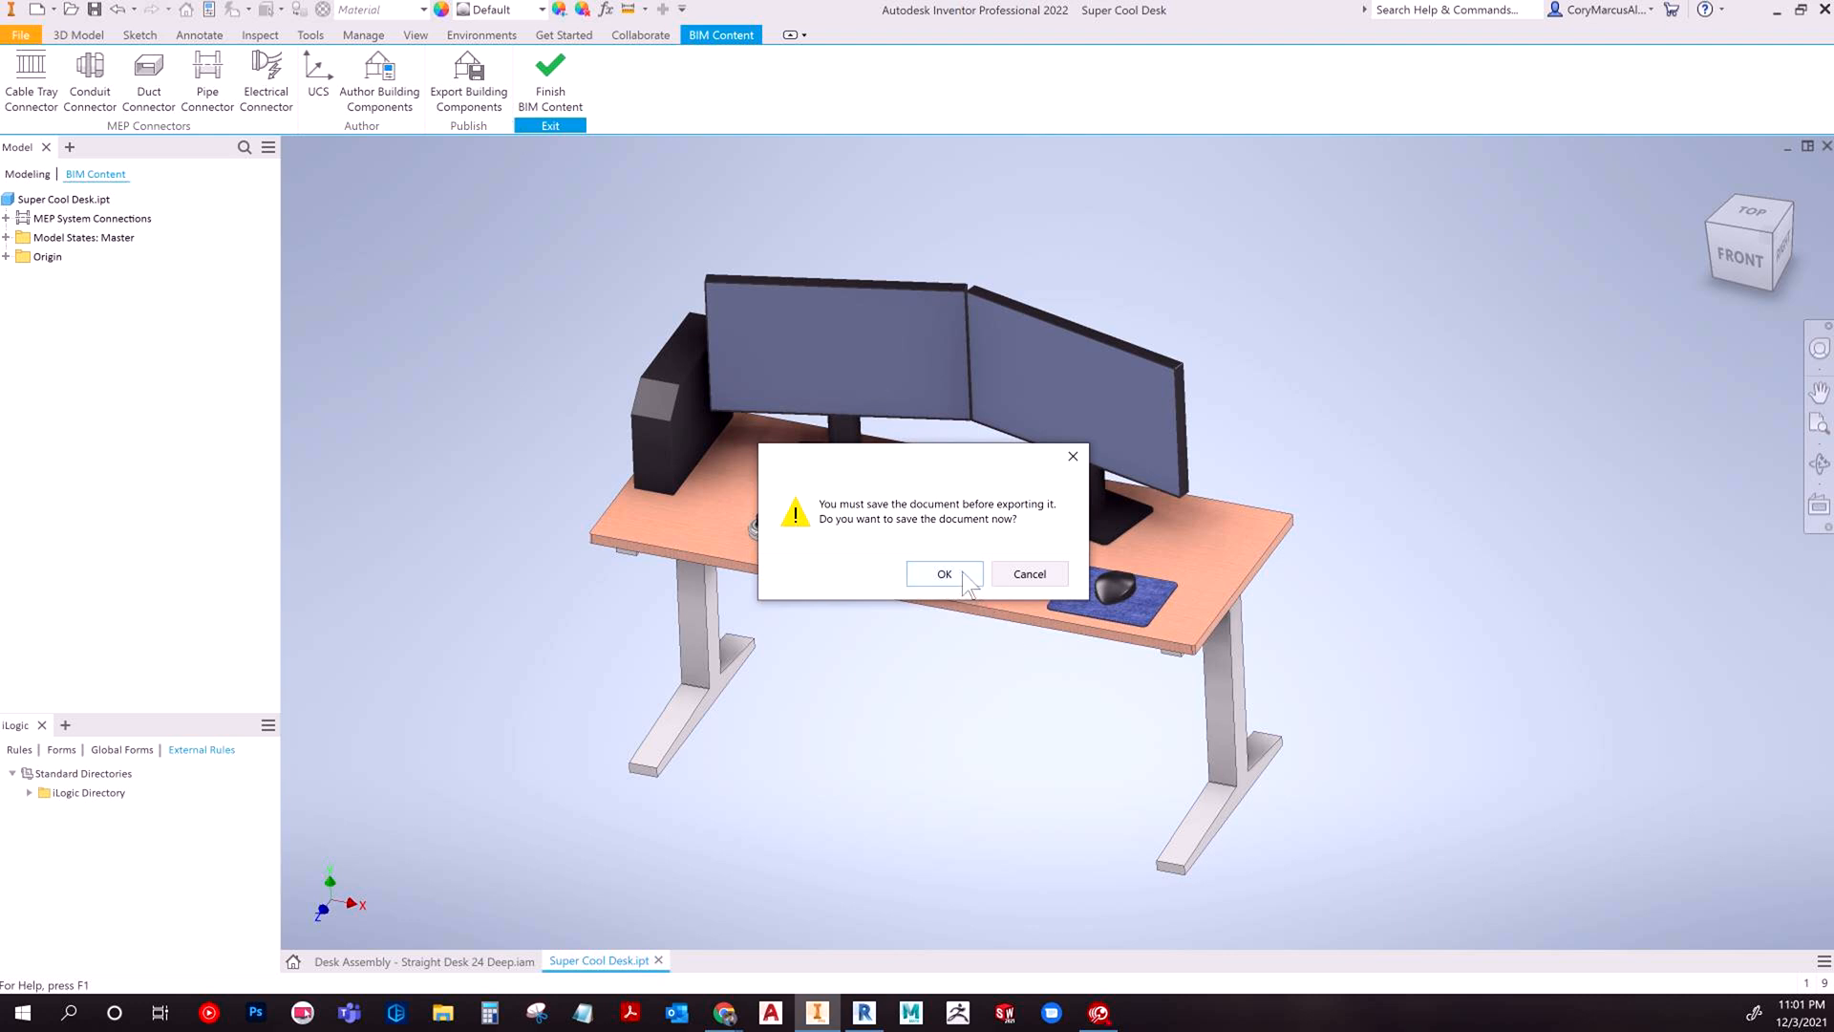
pyautogui.click(944, 575)
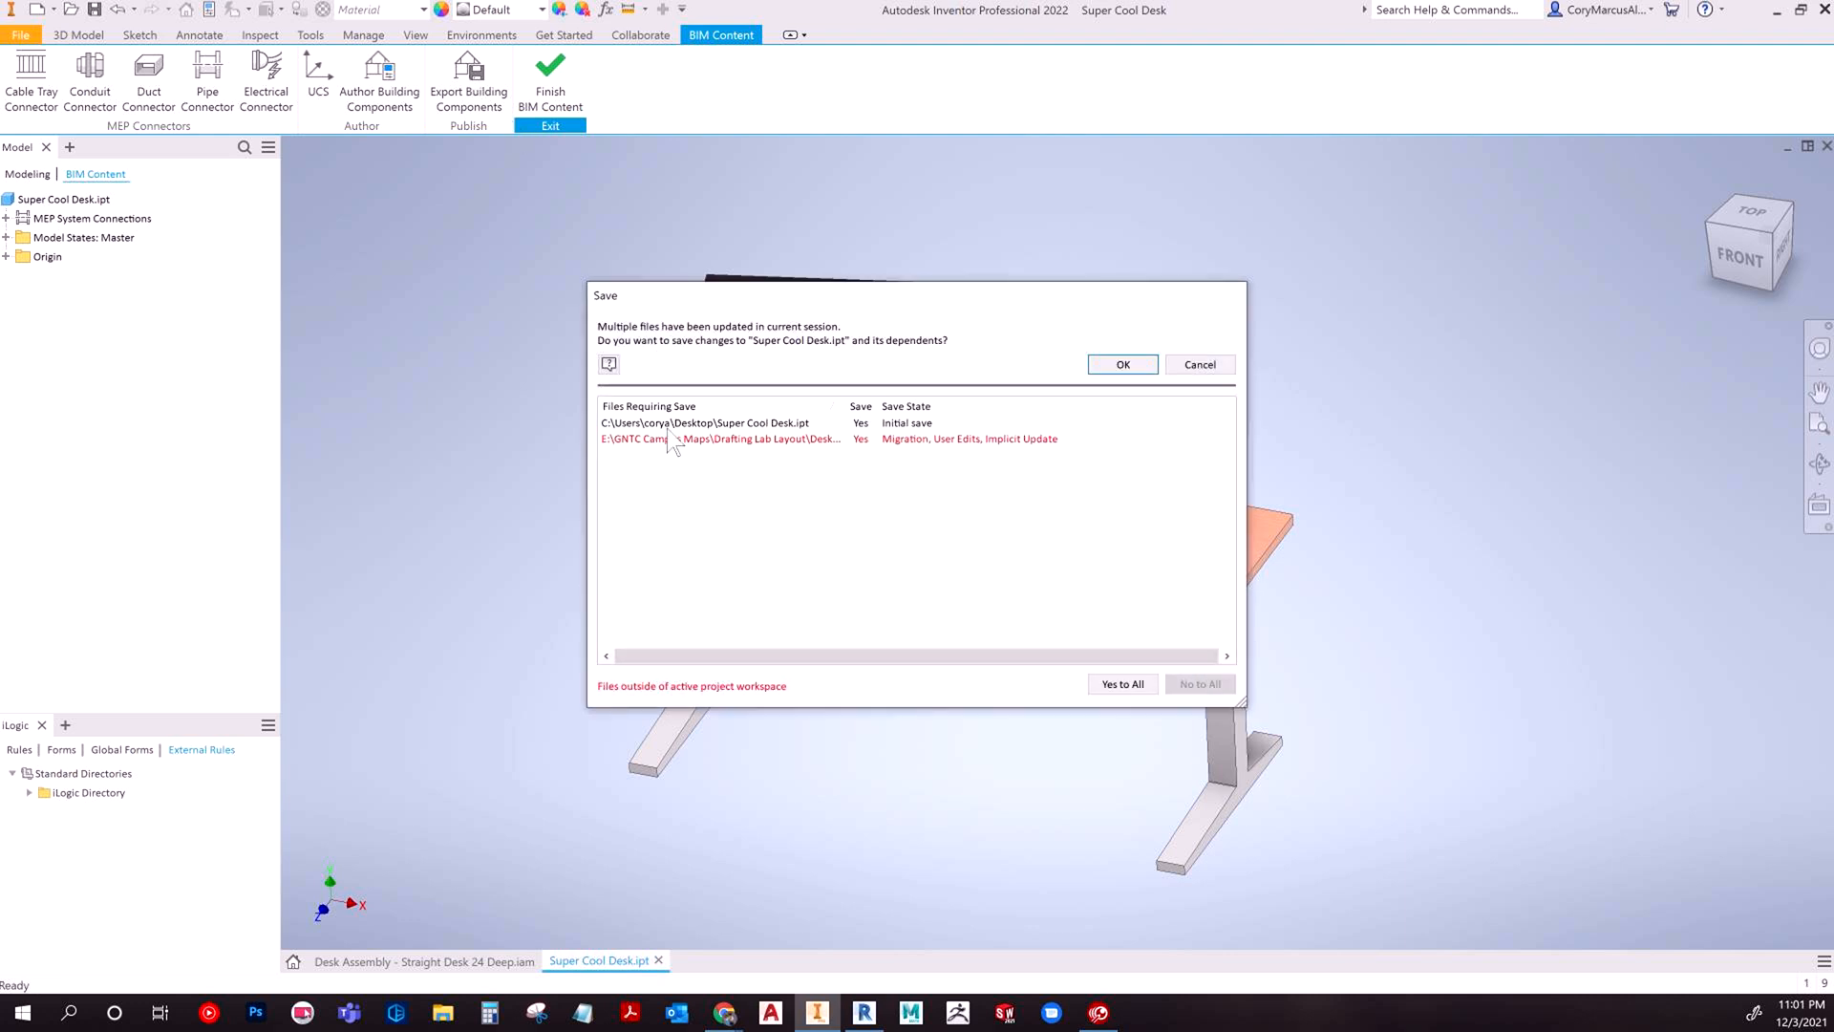
pyautogui.moveTo(873, 460)
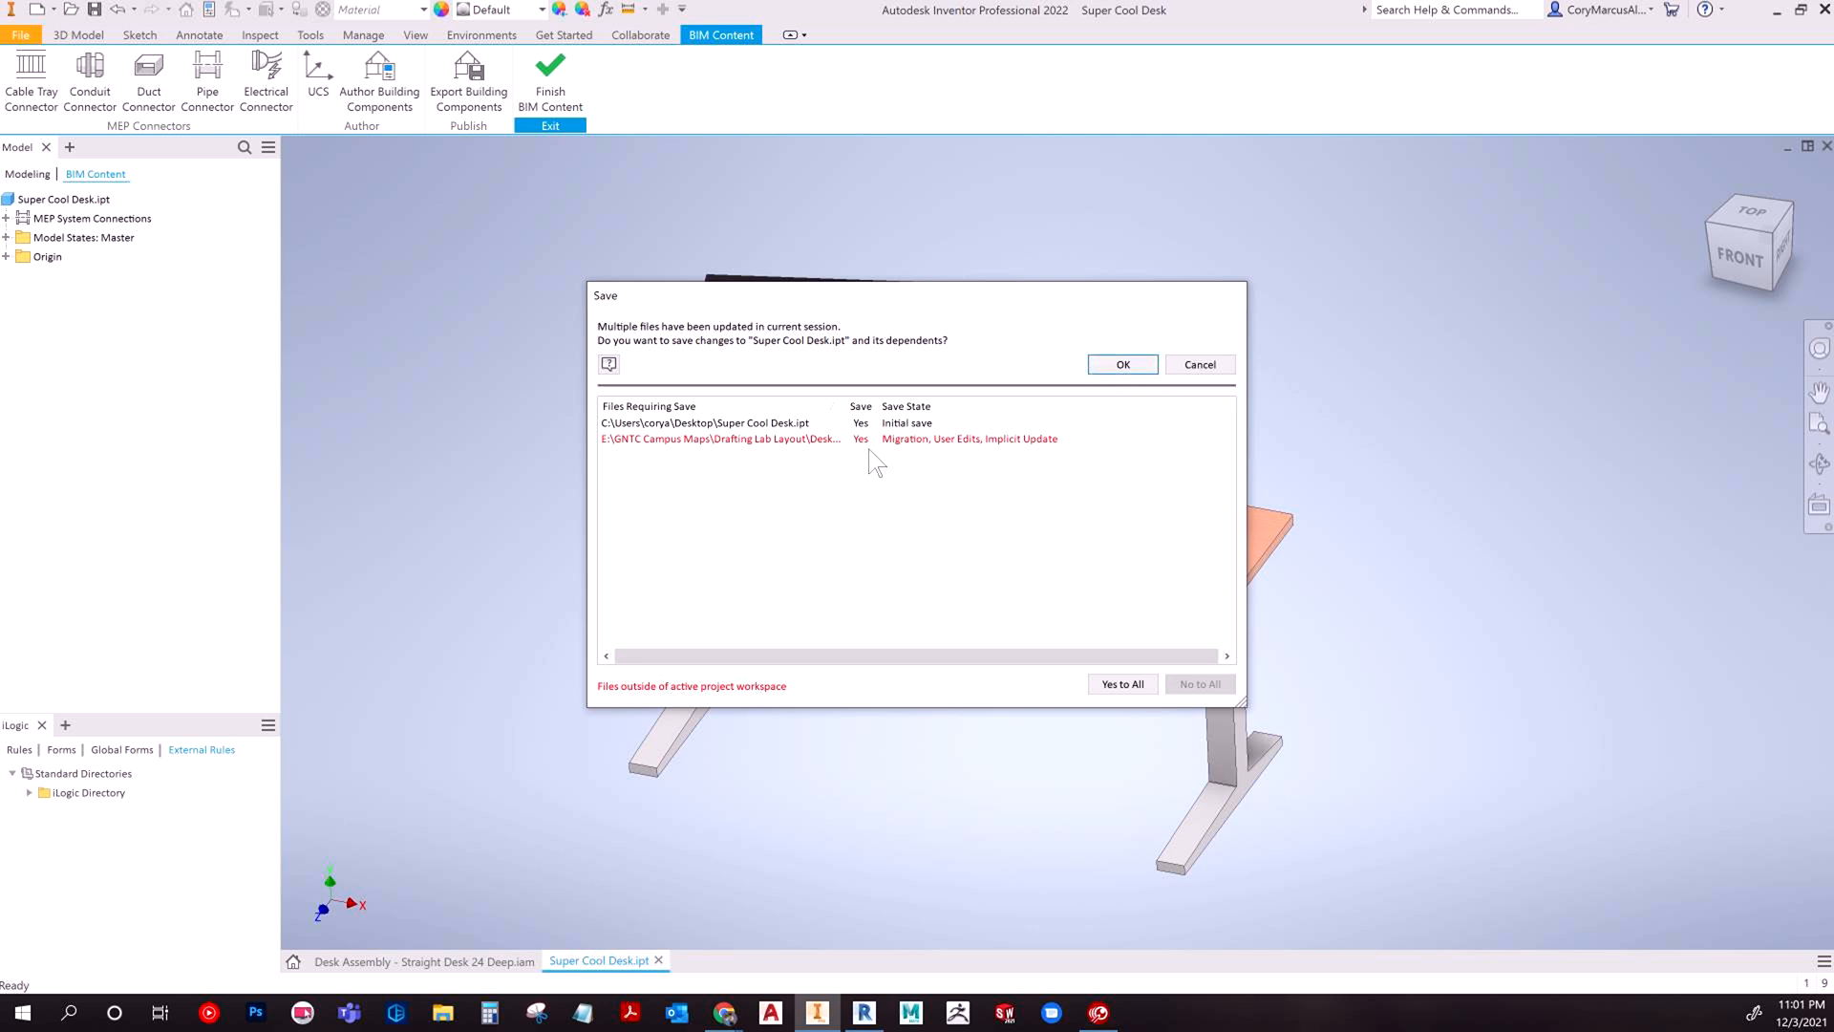
pyautogui.click(1121, 363)
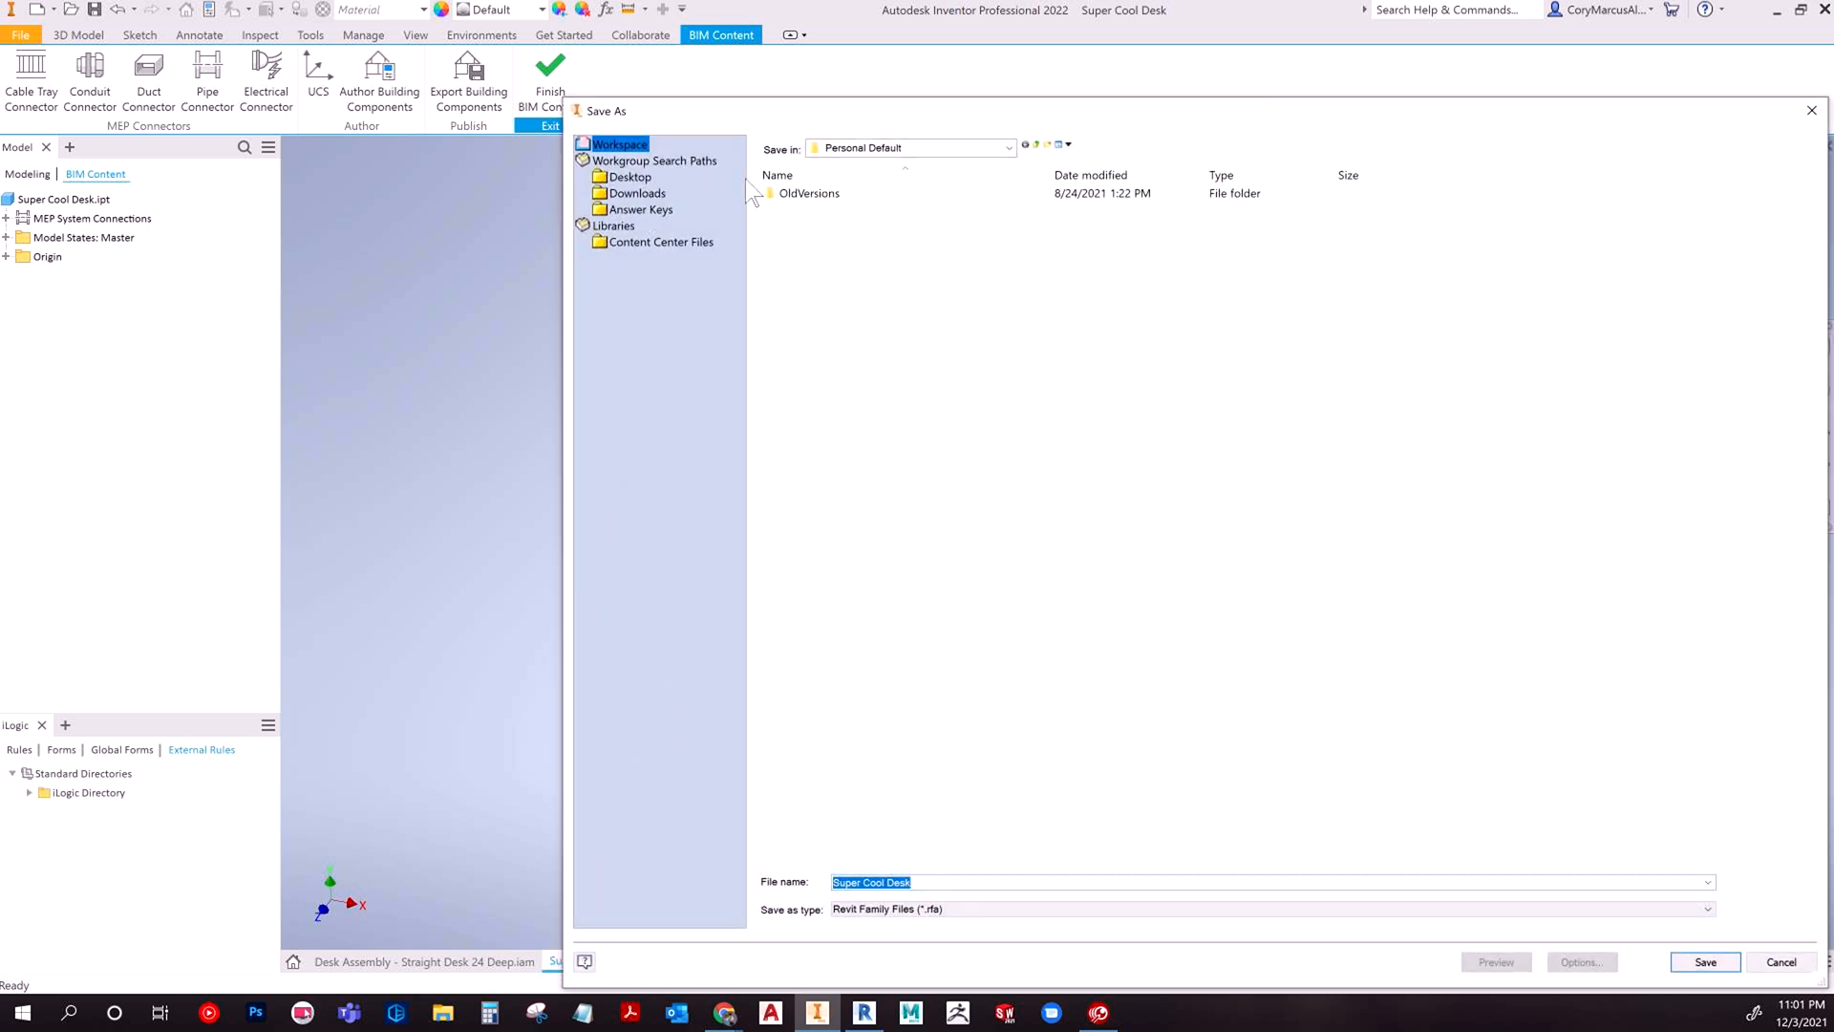
pyautogui.moveTo(629, 175)
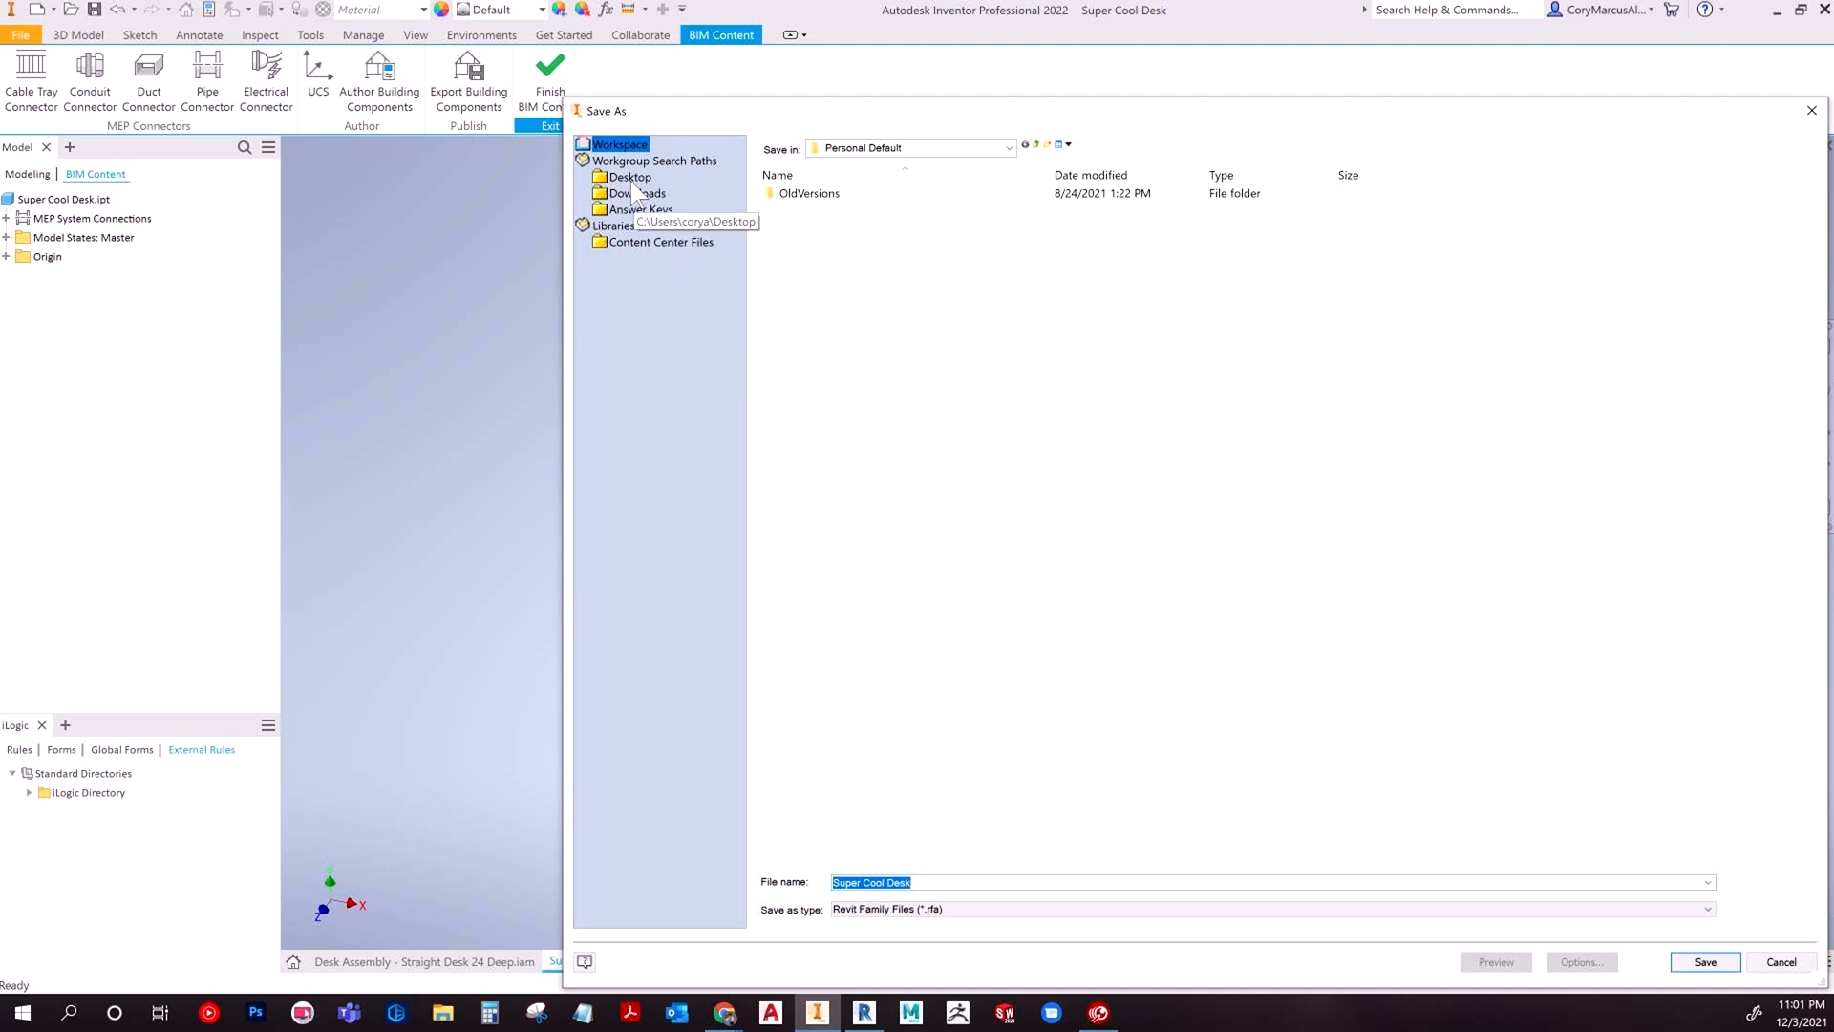
# Save the Revit family as 'Super Cool Desk.rfa' on the Desktop.
pyautogui.click(629, 176)
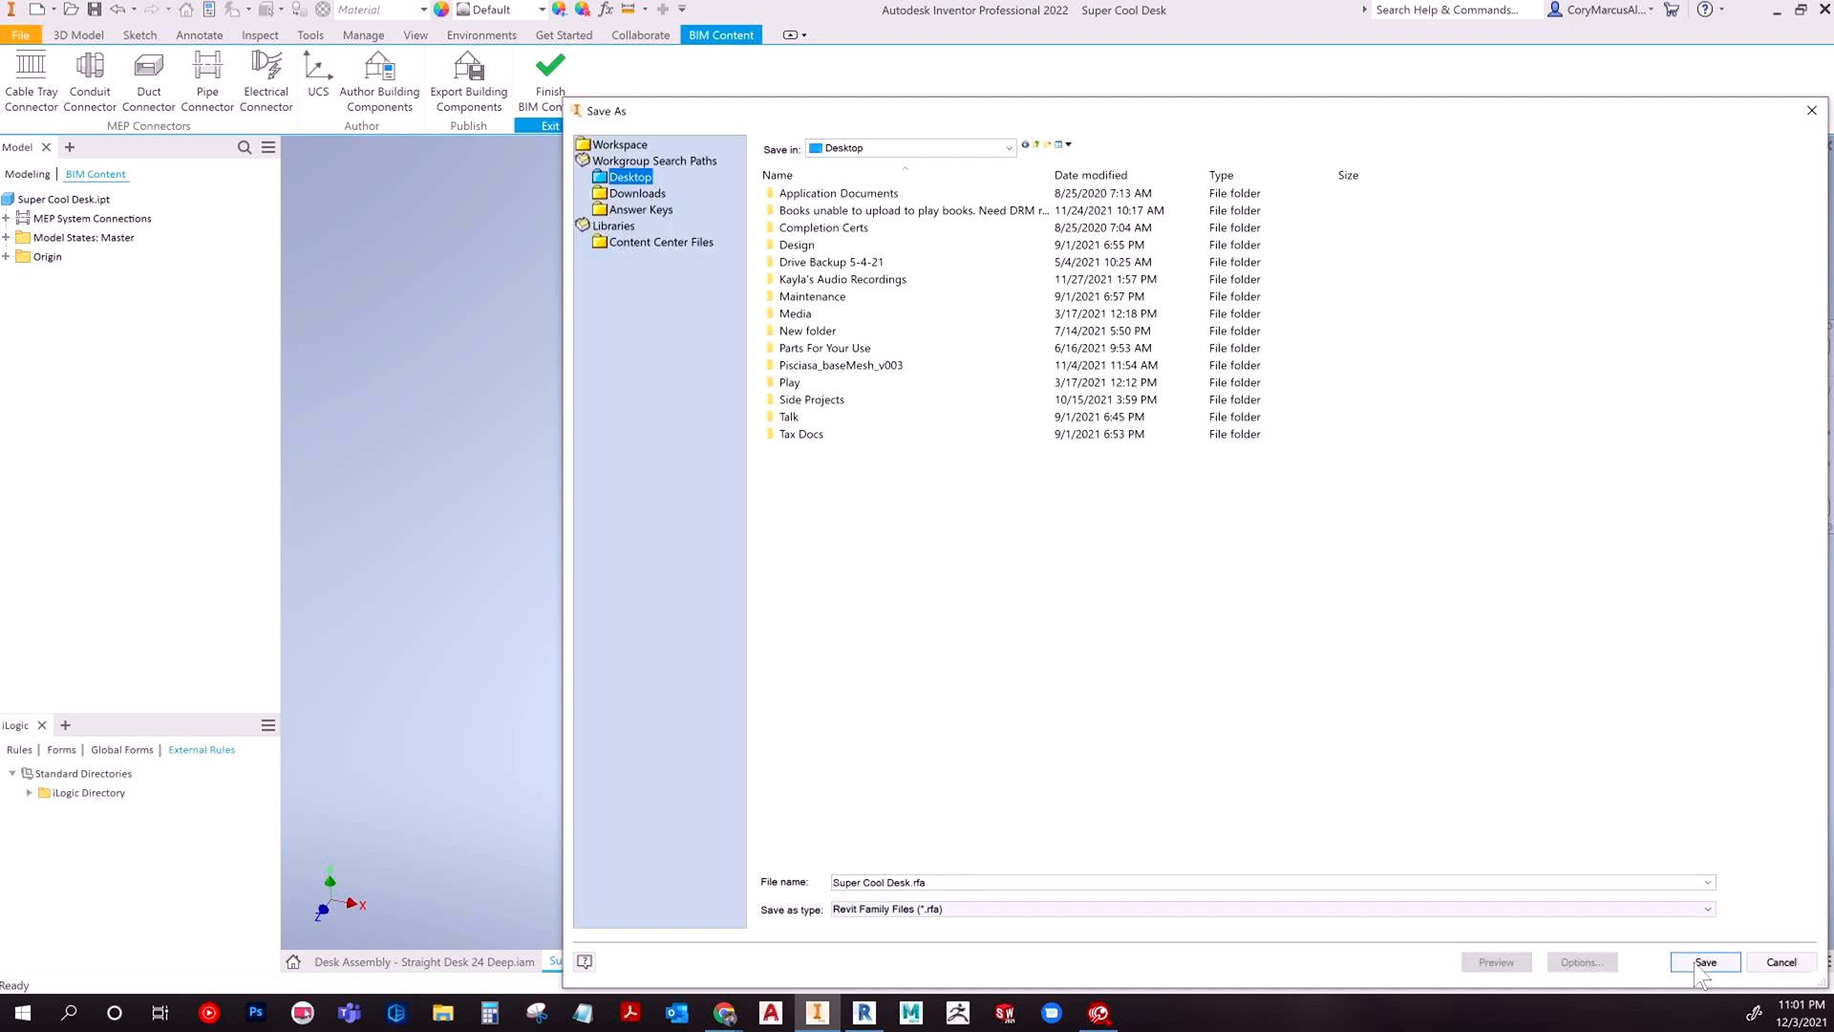
pyautogui.click(1705, 961)
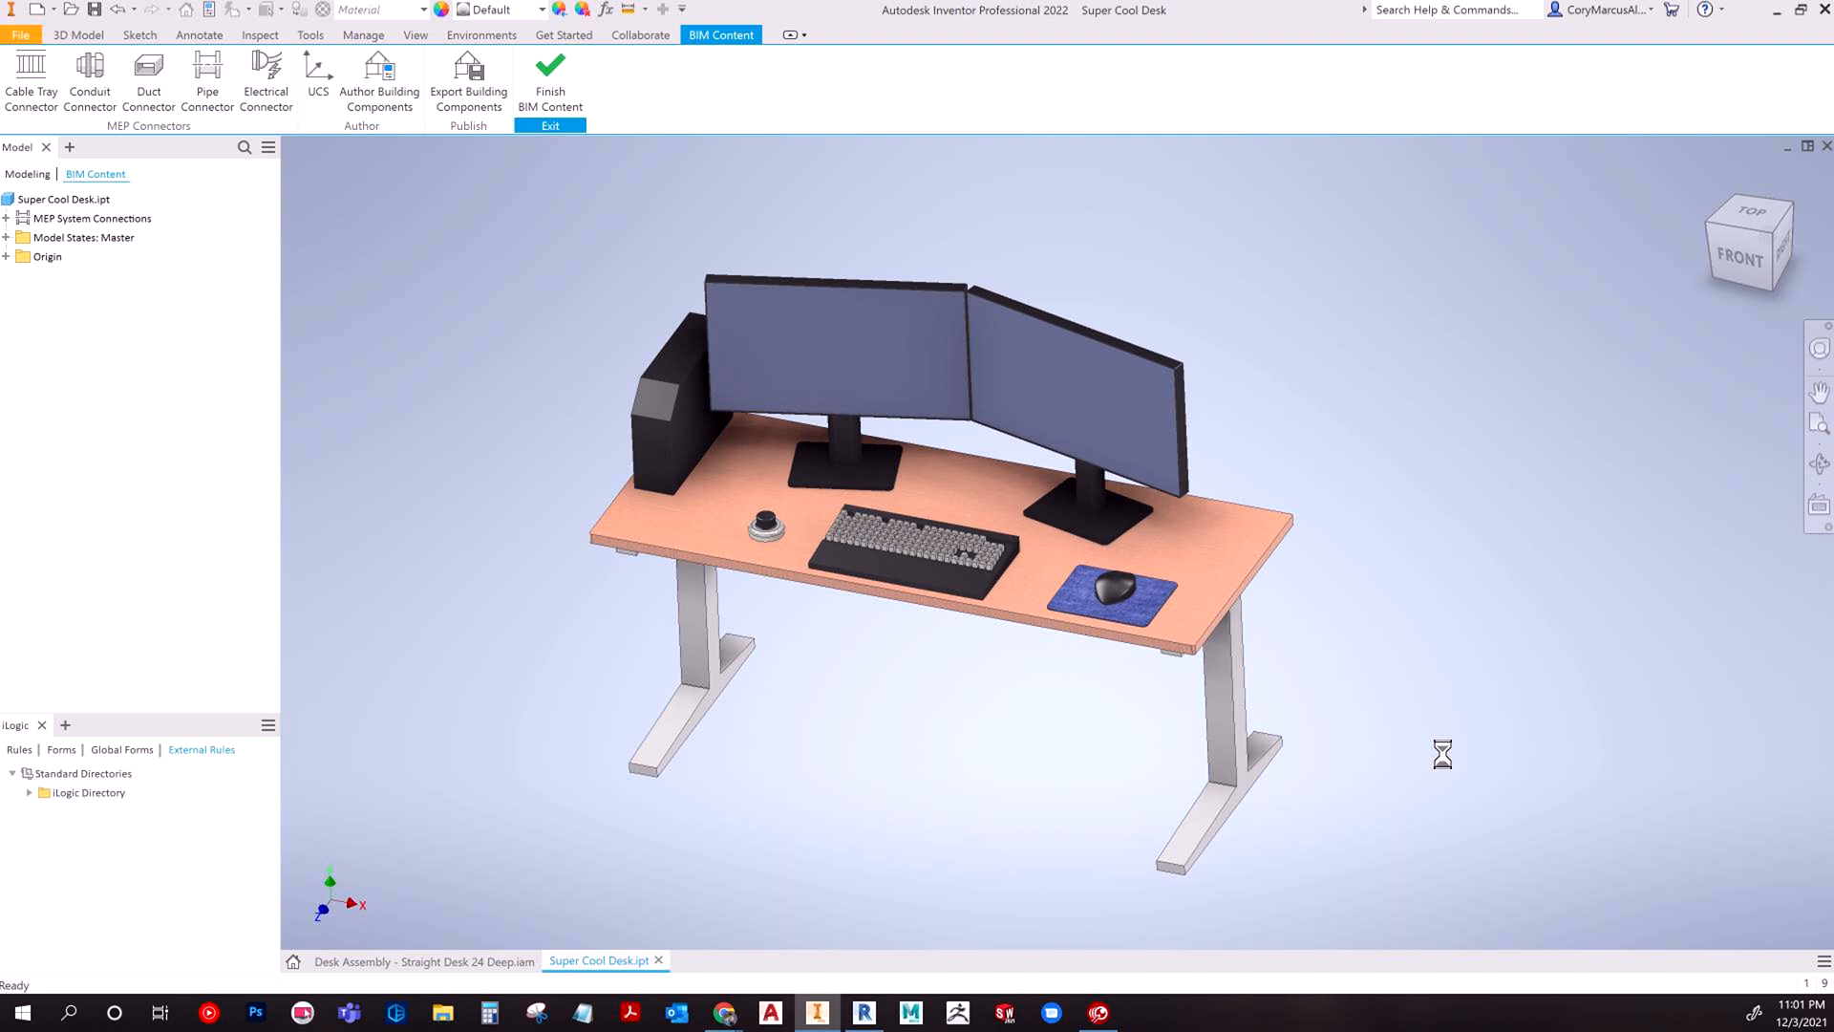
# Let the family export finish and decline the translation report.
pyautogui.click(468, 82)
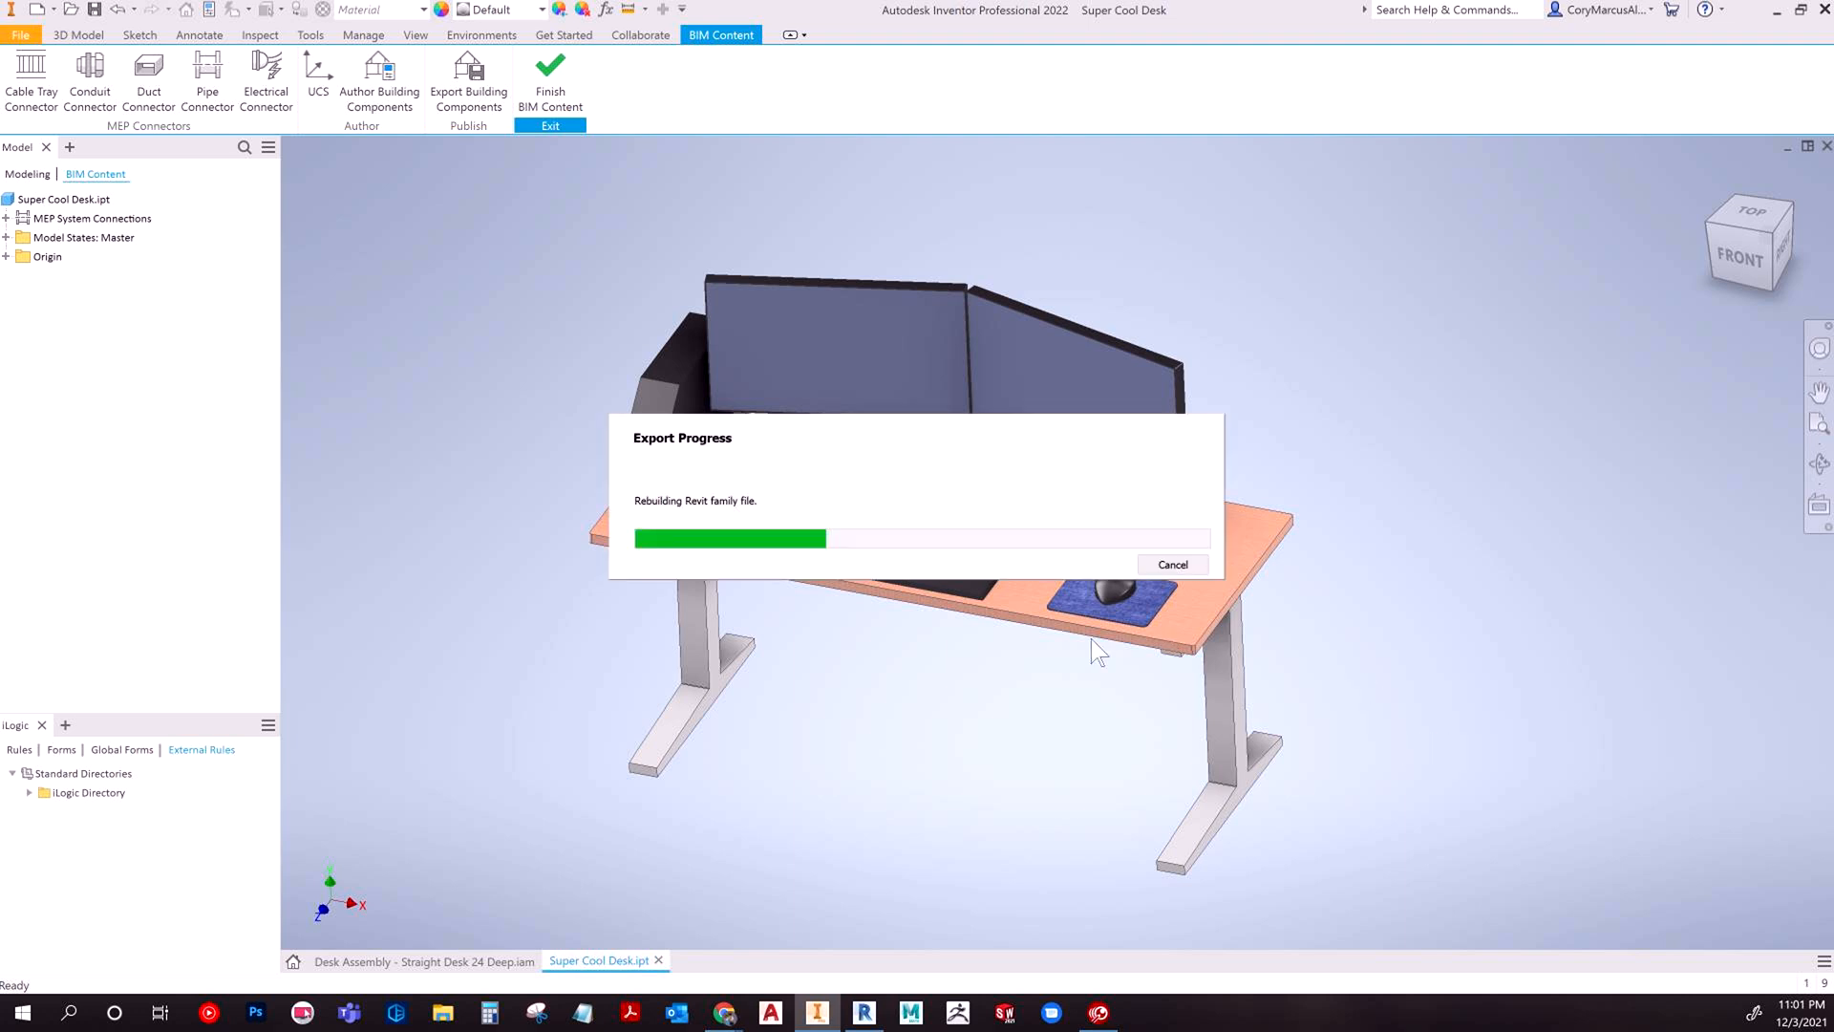
pyautogui.moveTo(1076, 558)
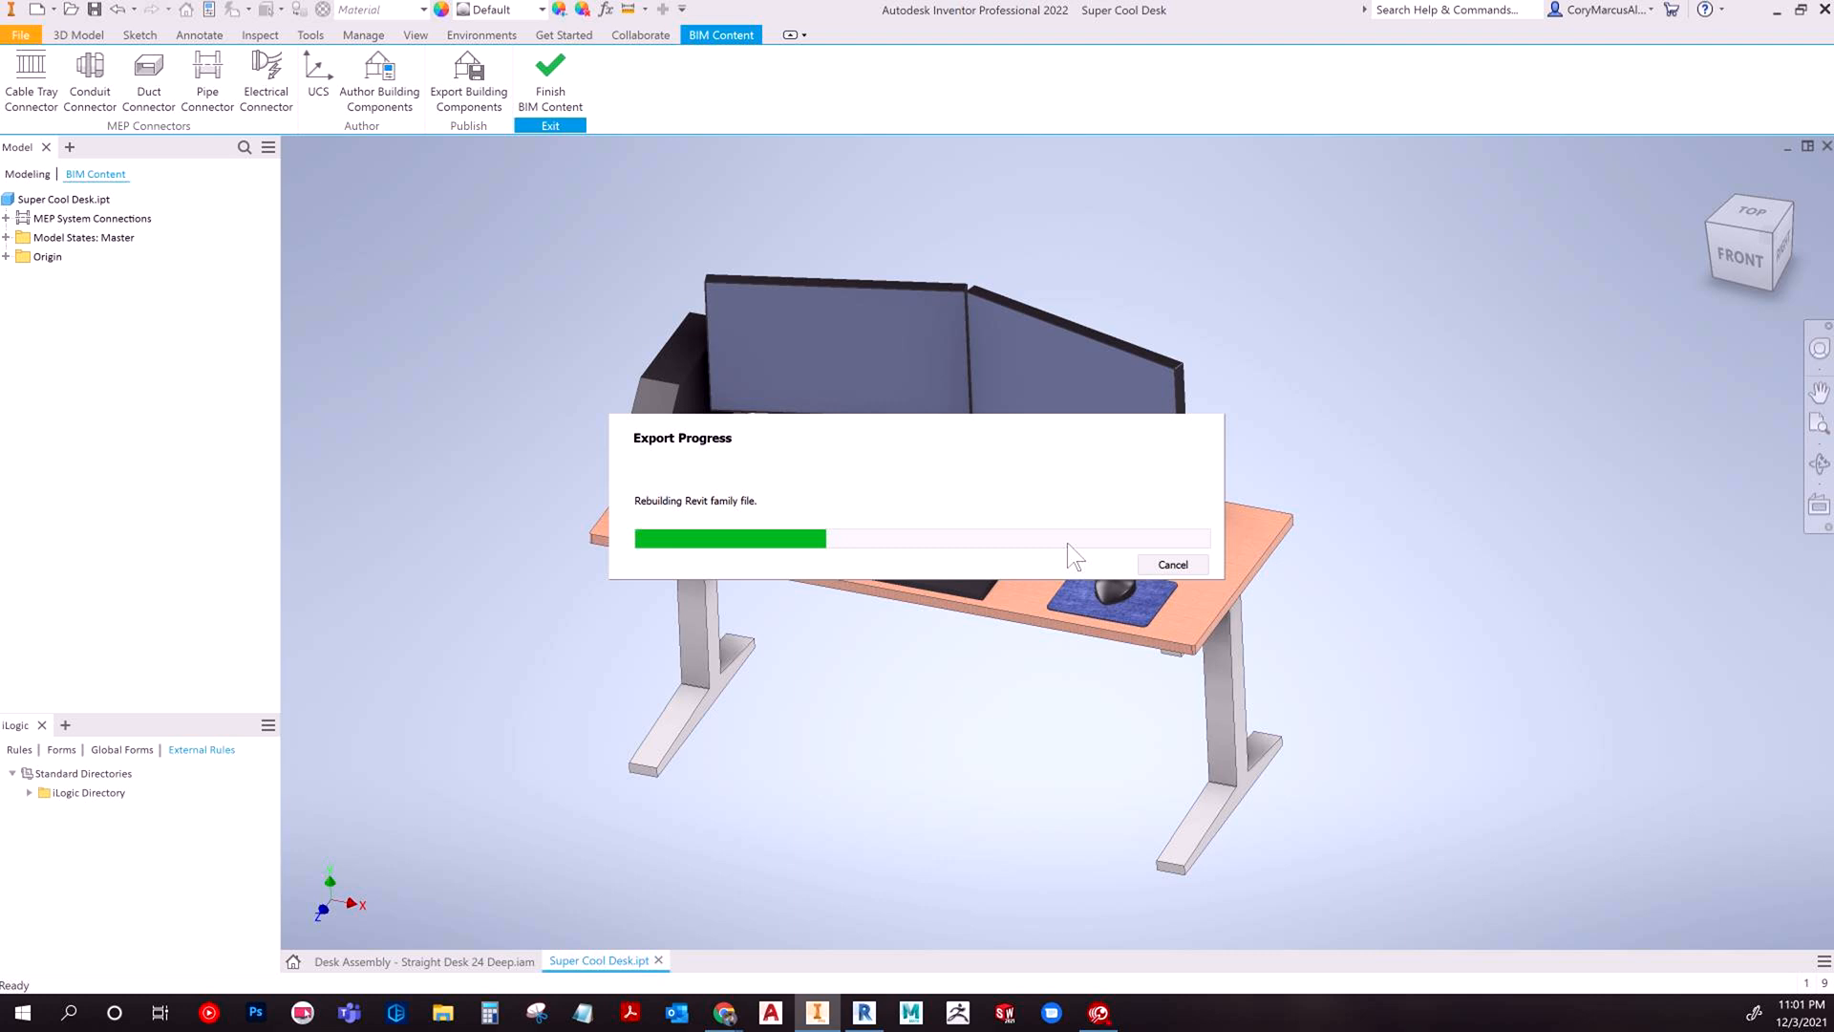
pyautogui.moveTo(1082, 574)
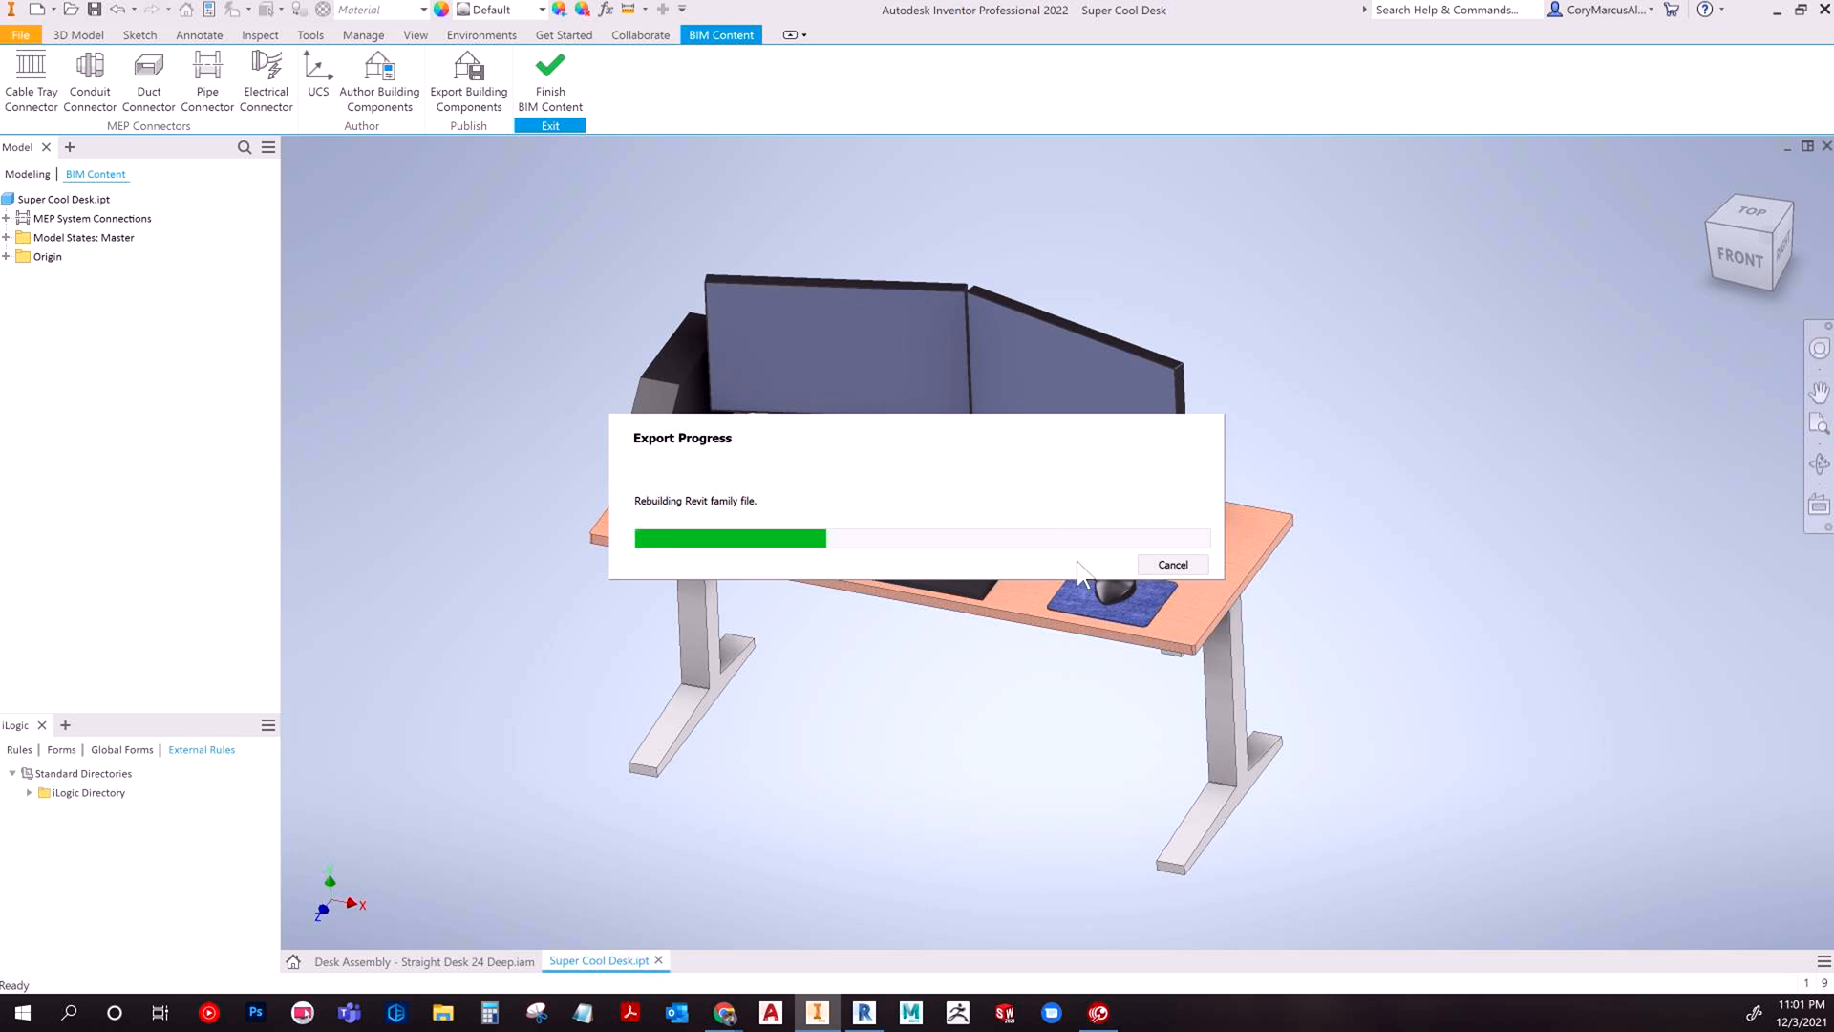
pyautogui.moveTo(1012, 554)
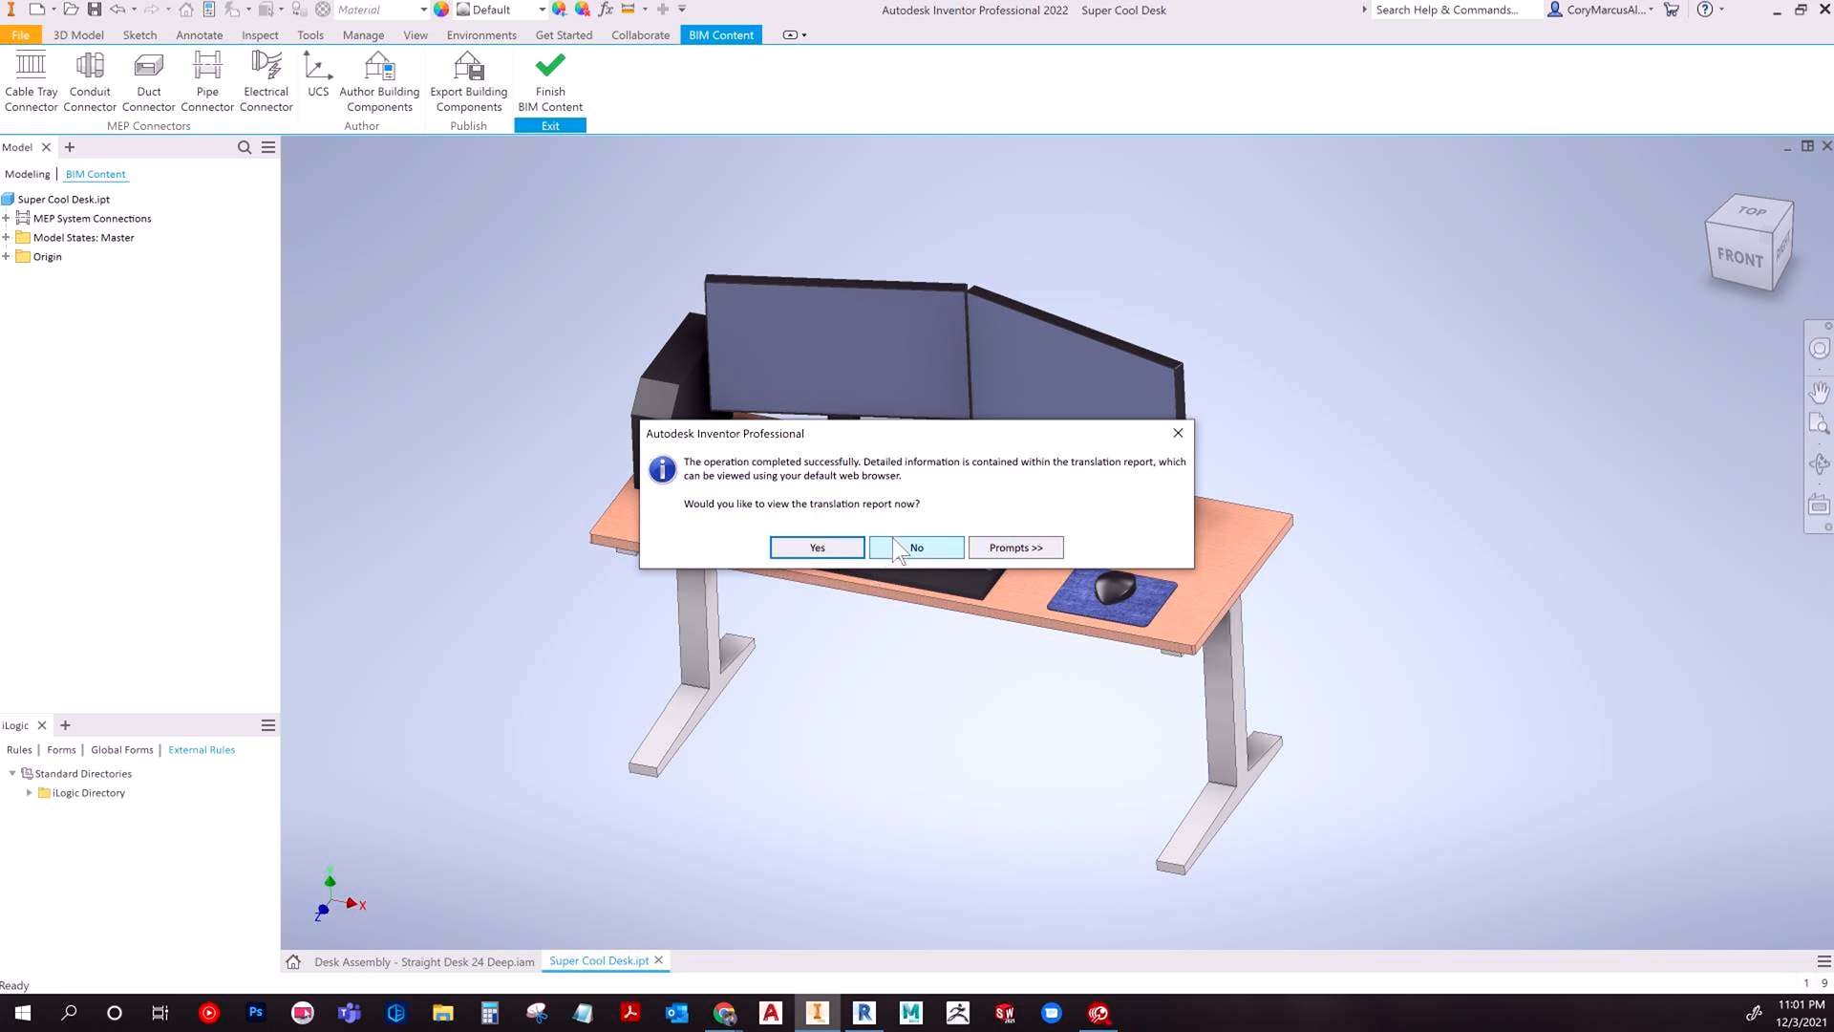
pyautogui.click(916, 549)
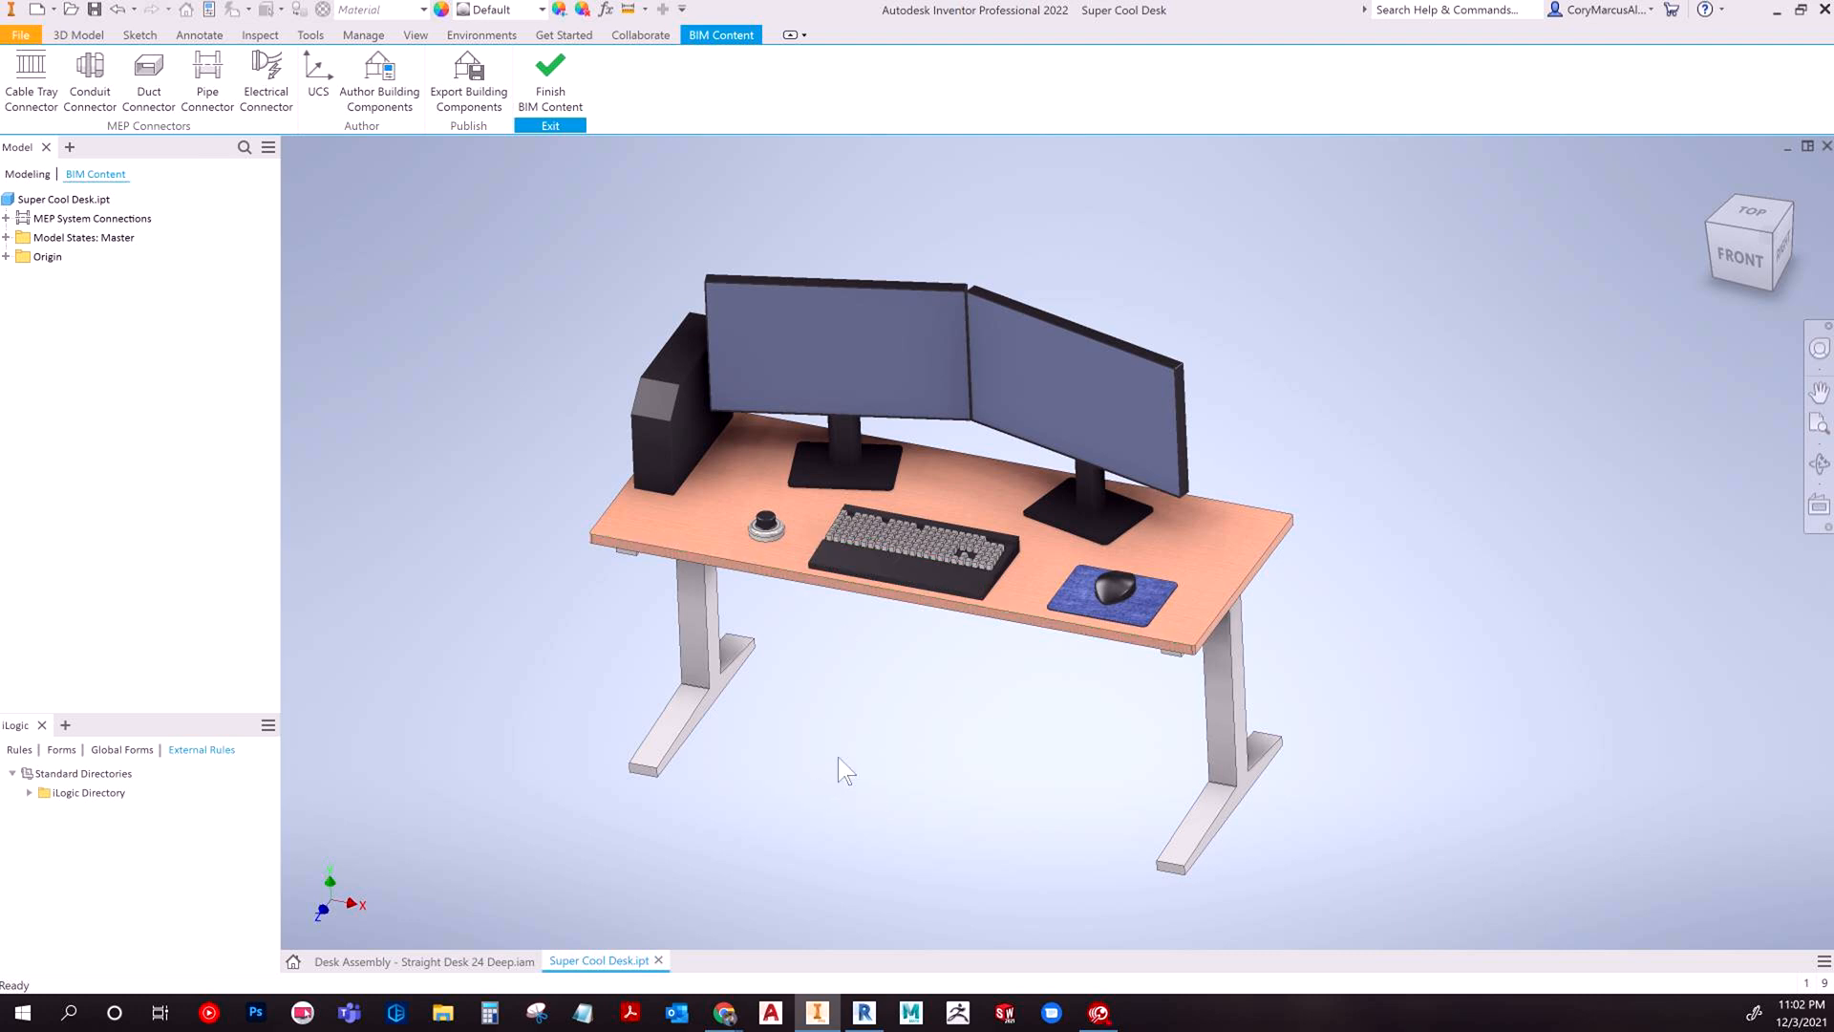
pyautogui.moveTo(1003, 208)
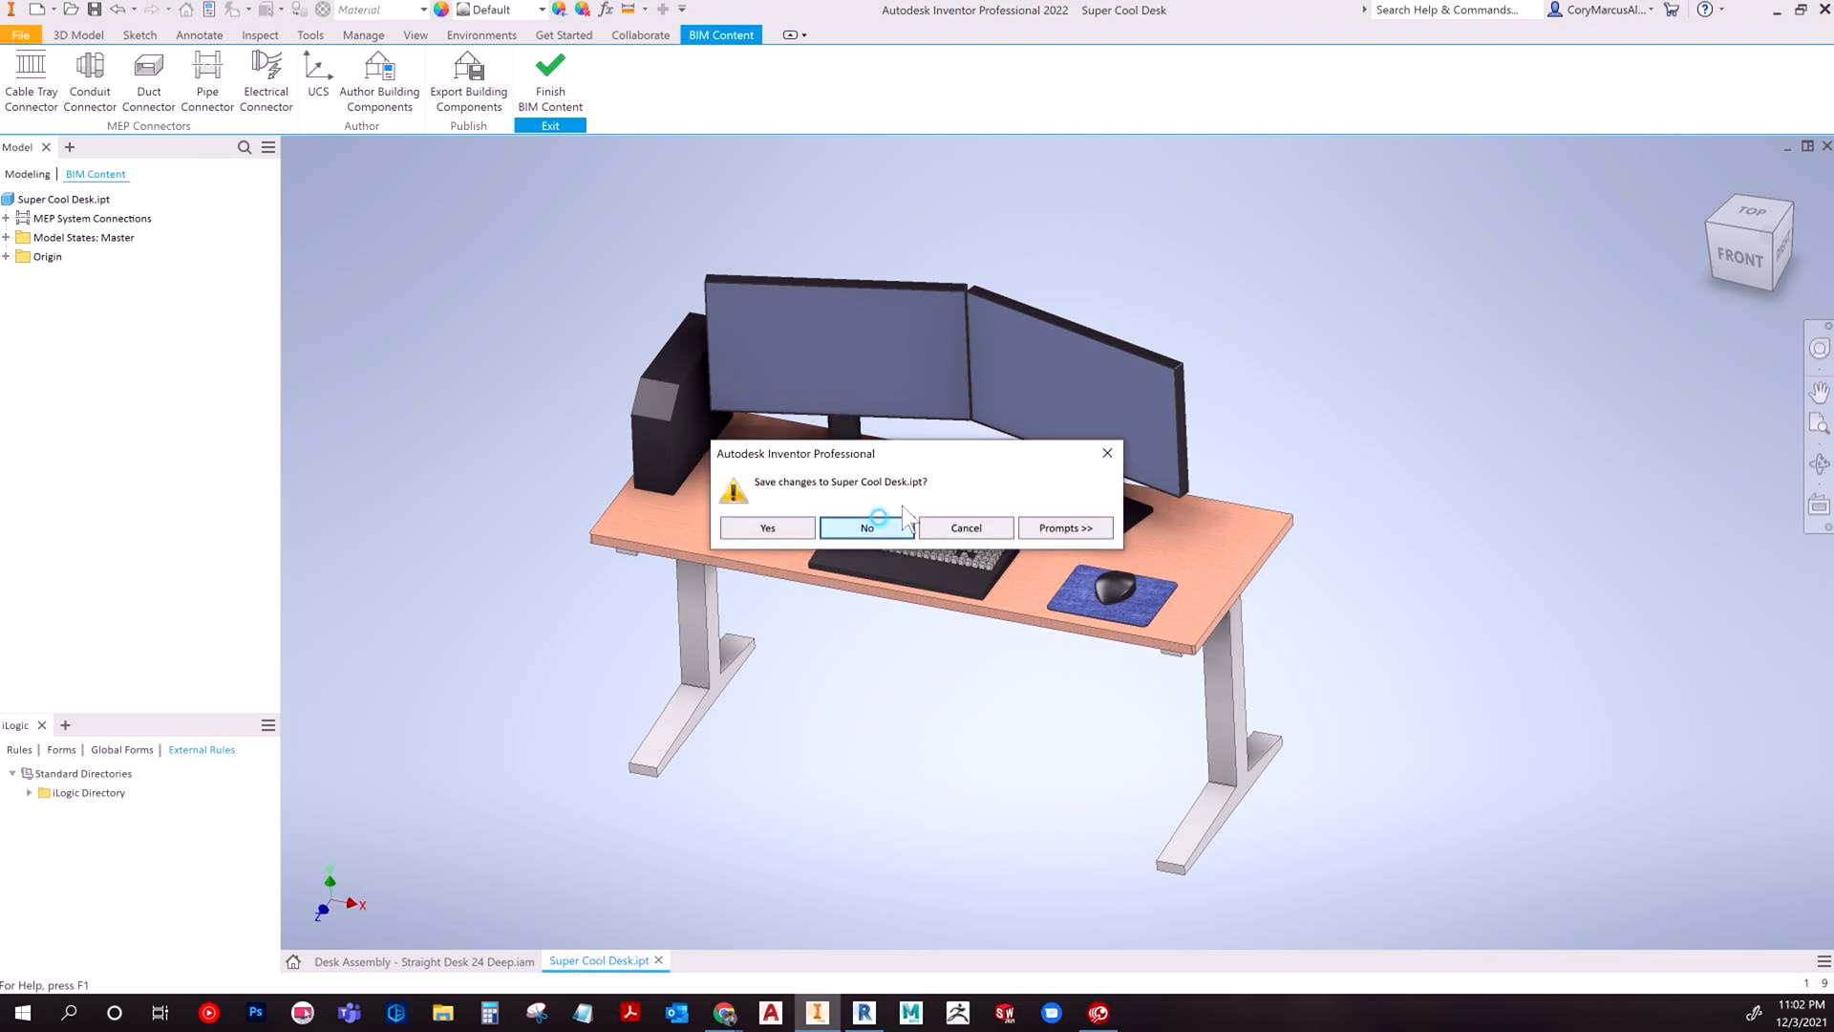
# Discard the Inventor changes, switch to Revit and browse the Desktop in Load Family for a component.
pyautogui.click(867, 528)
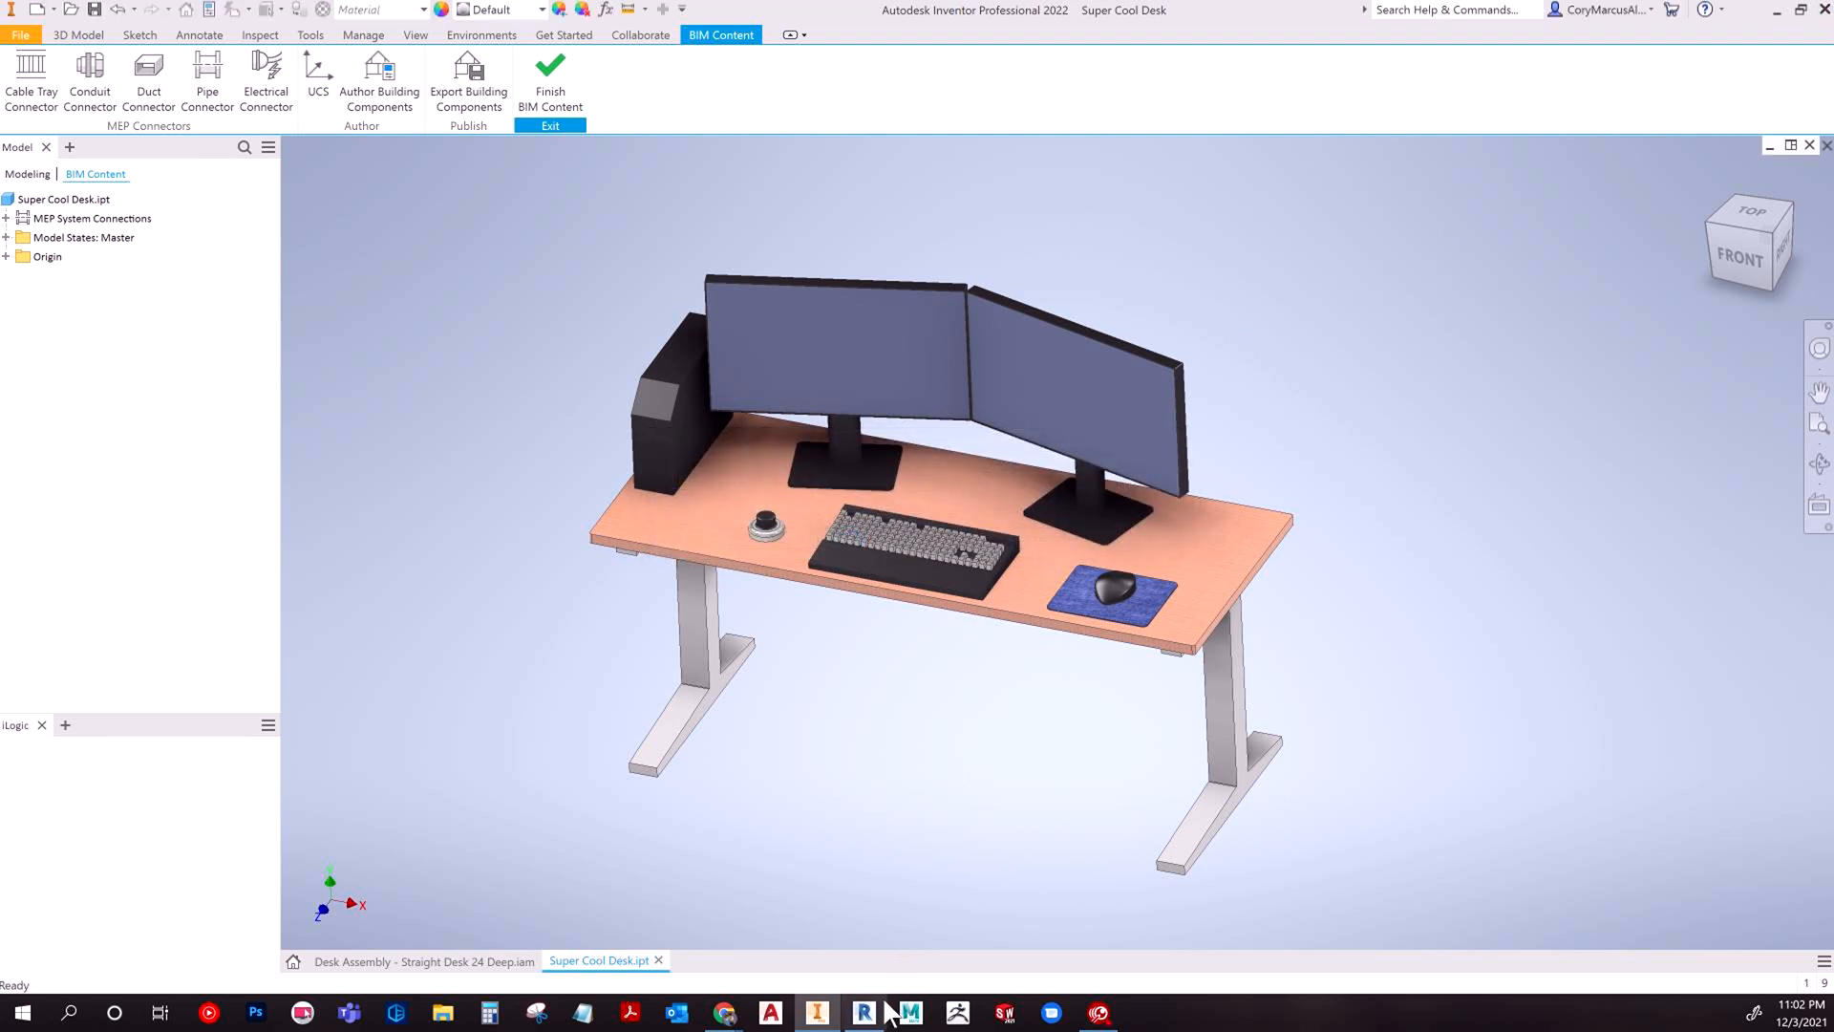
pyautogui.click(864, 1012)
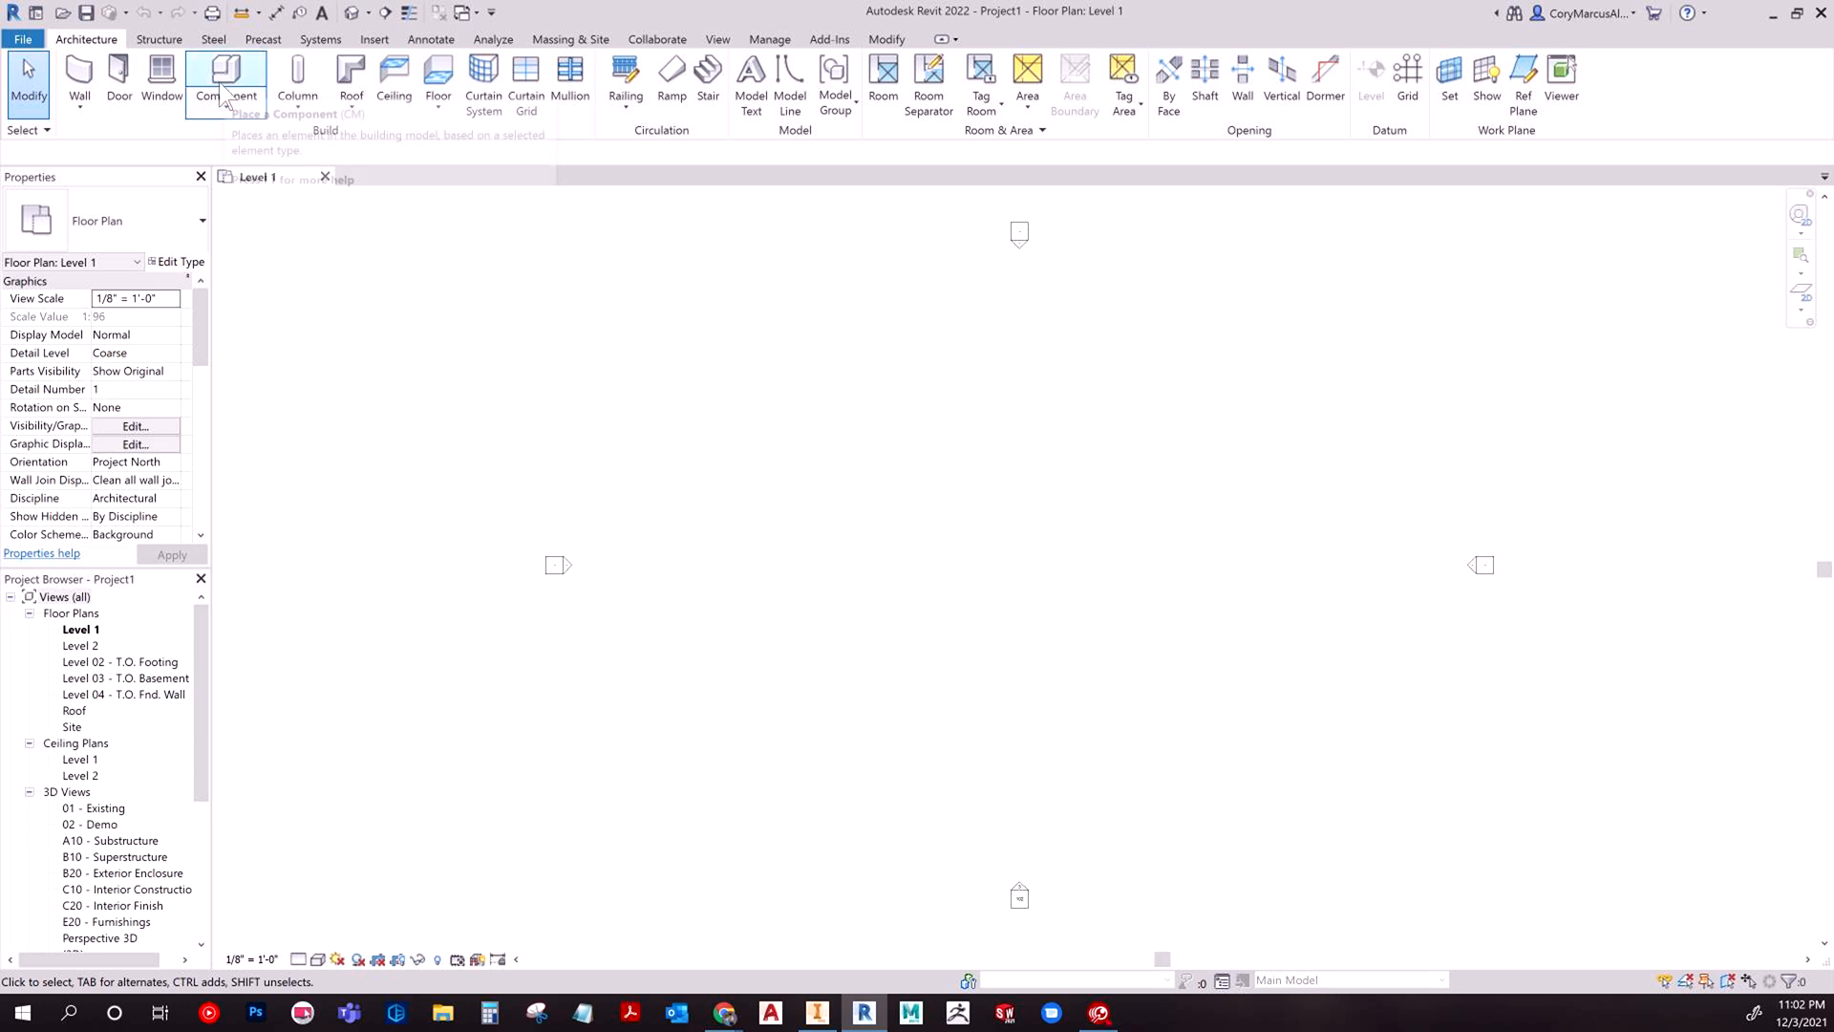
pyautogui.click(226, 82)
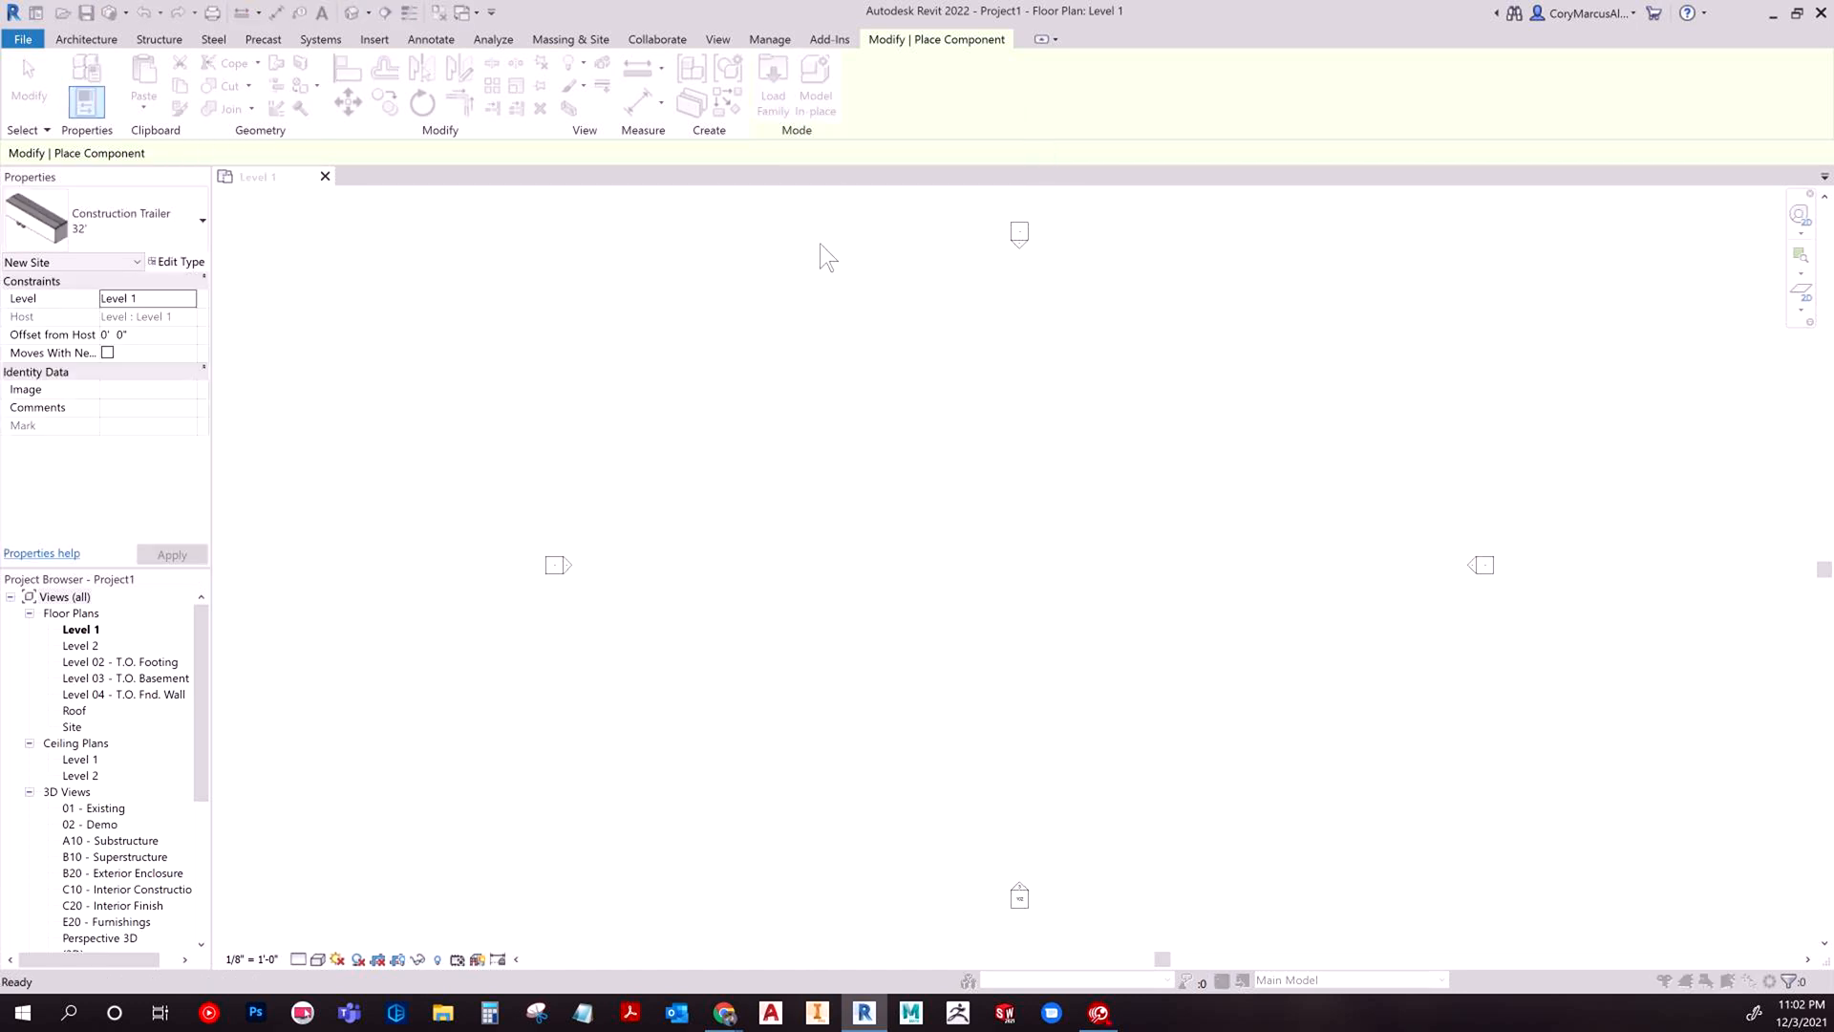
pyautogui.click(770, 82)
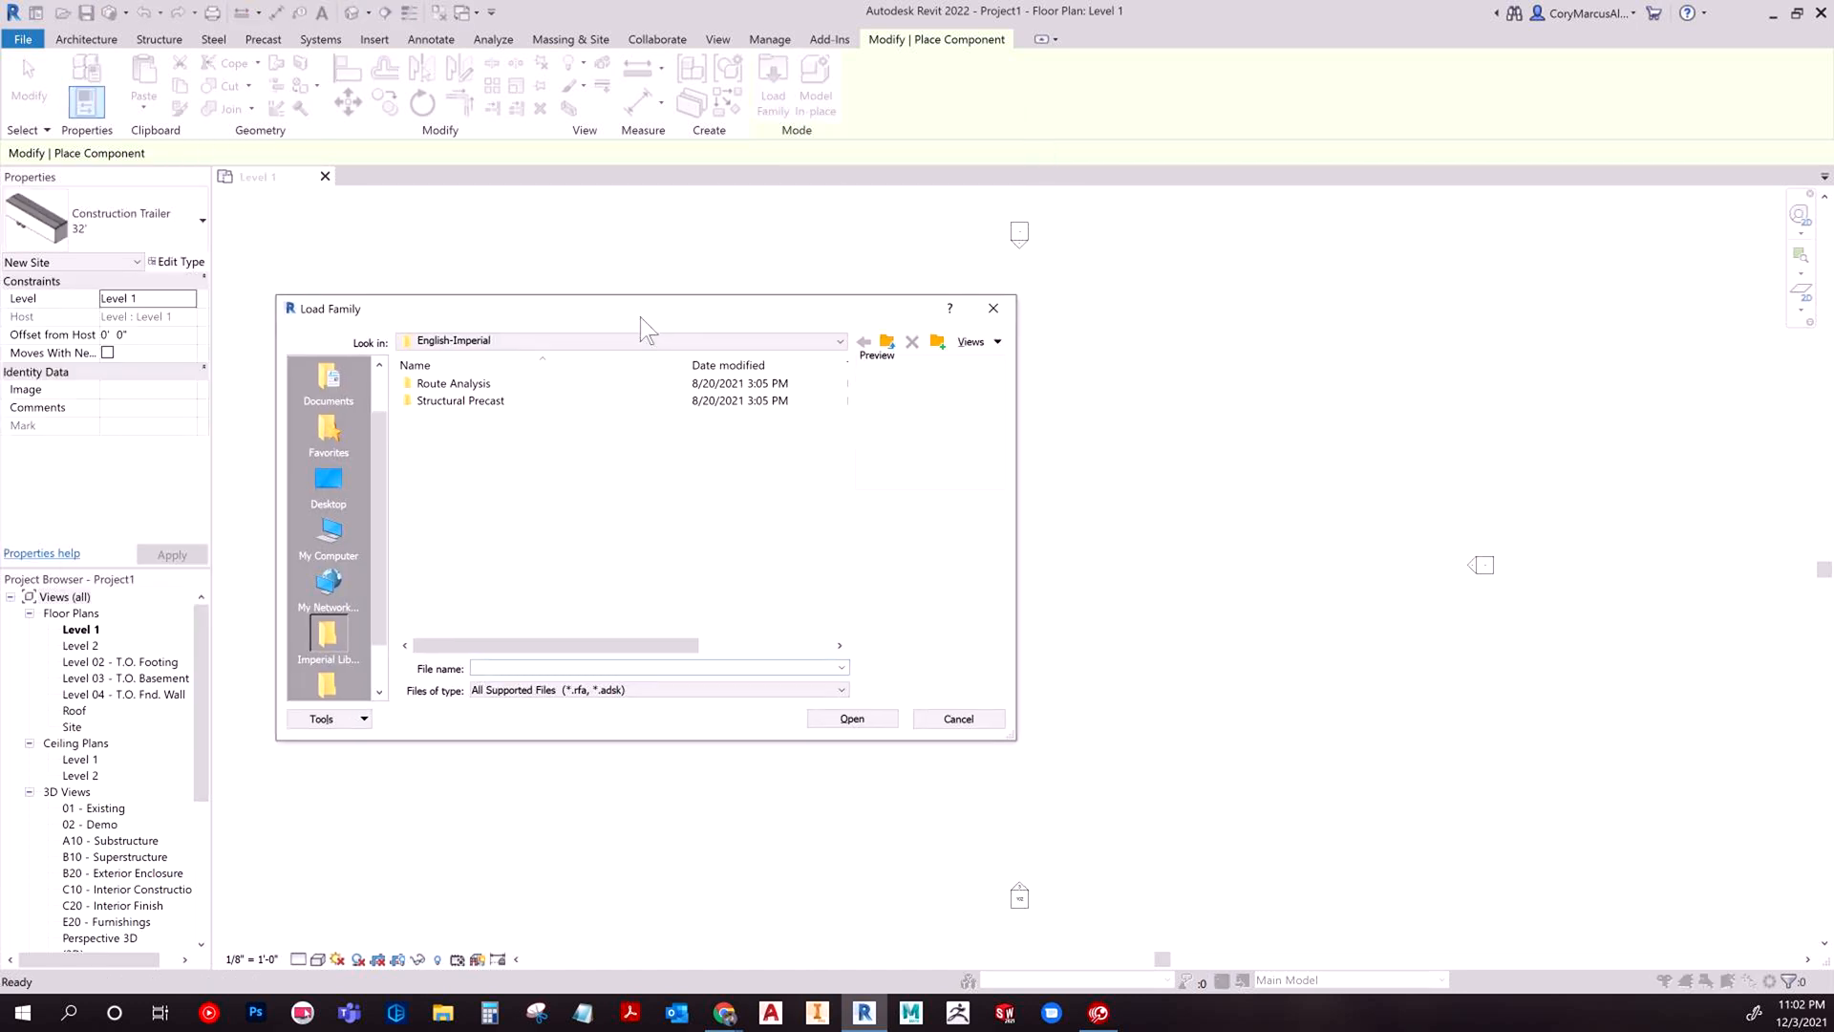
pyautogui.click(326, 491)
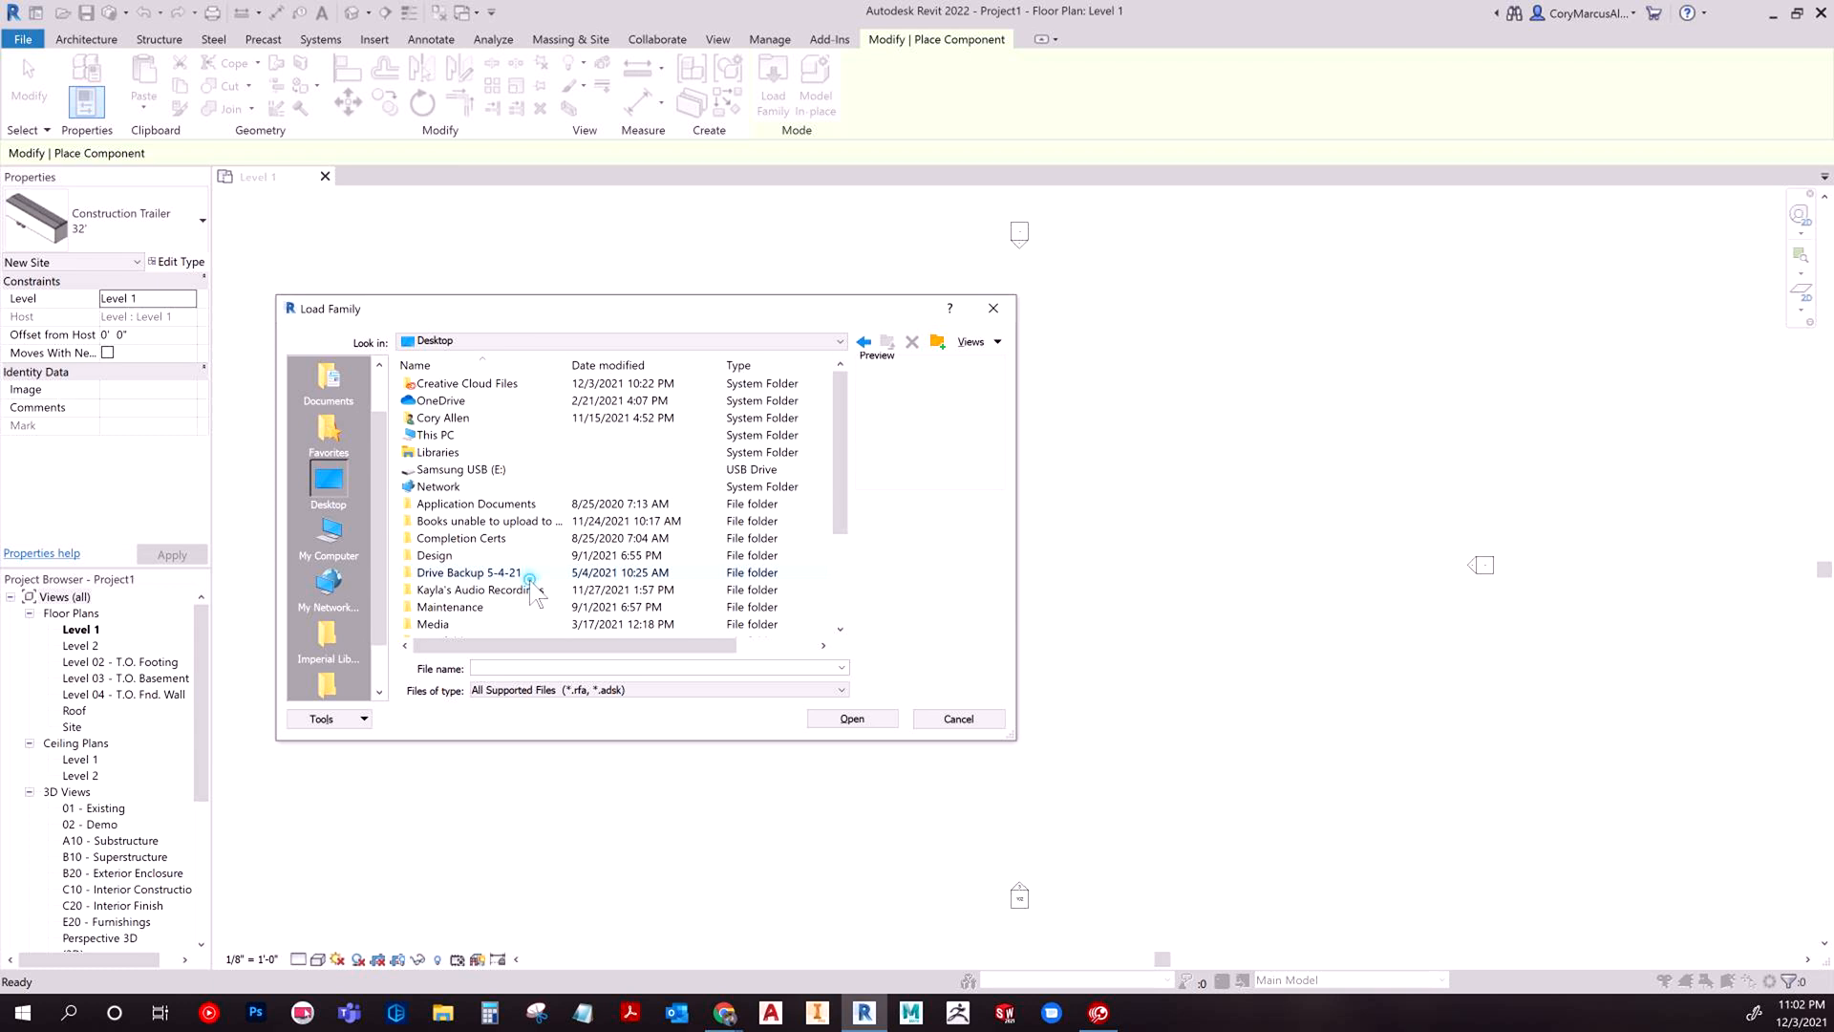
# Load 'Super Cool Desk.rfa', place one desk on Level 1 and end placement.
pyautogui.click(957, 718)
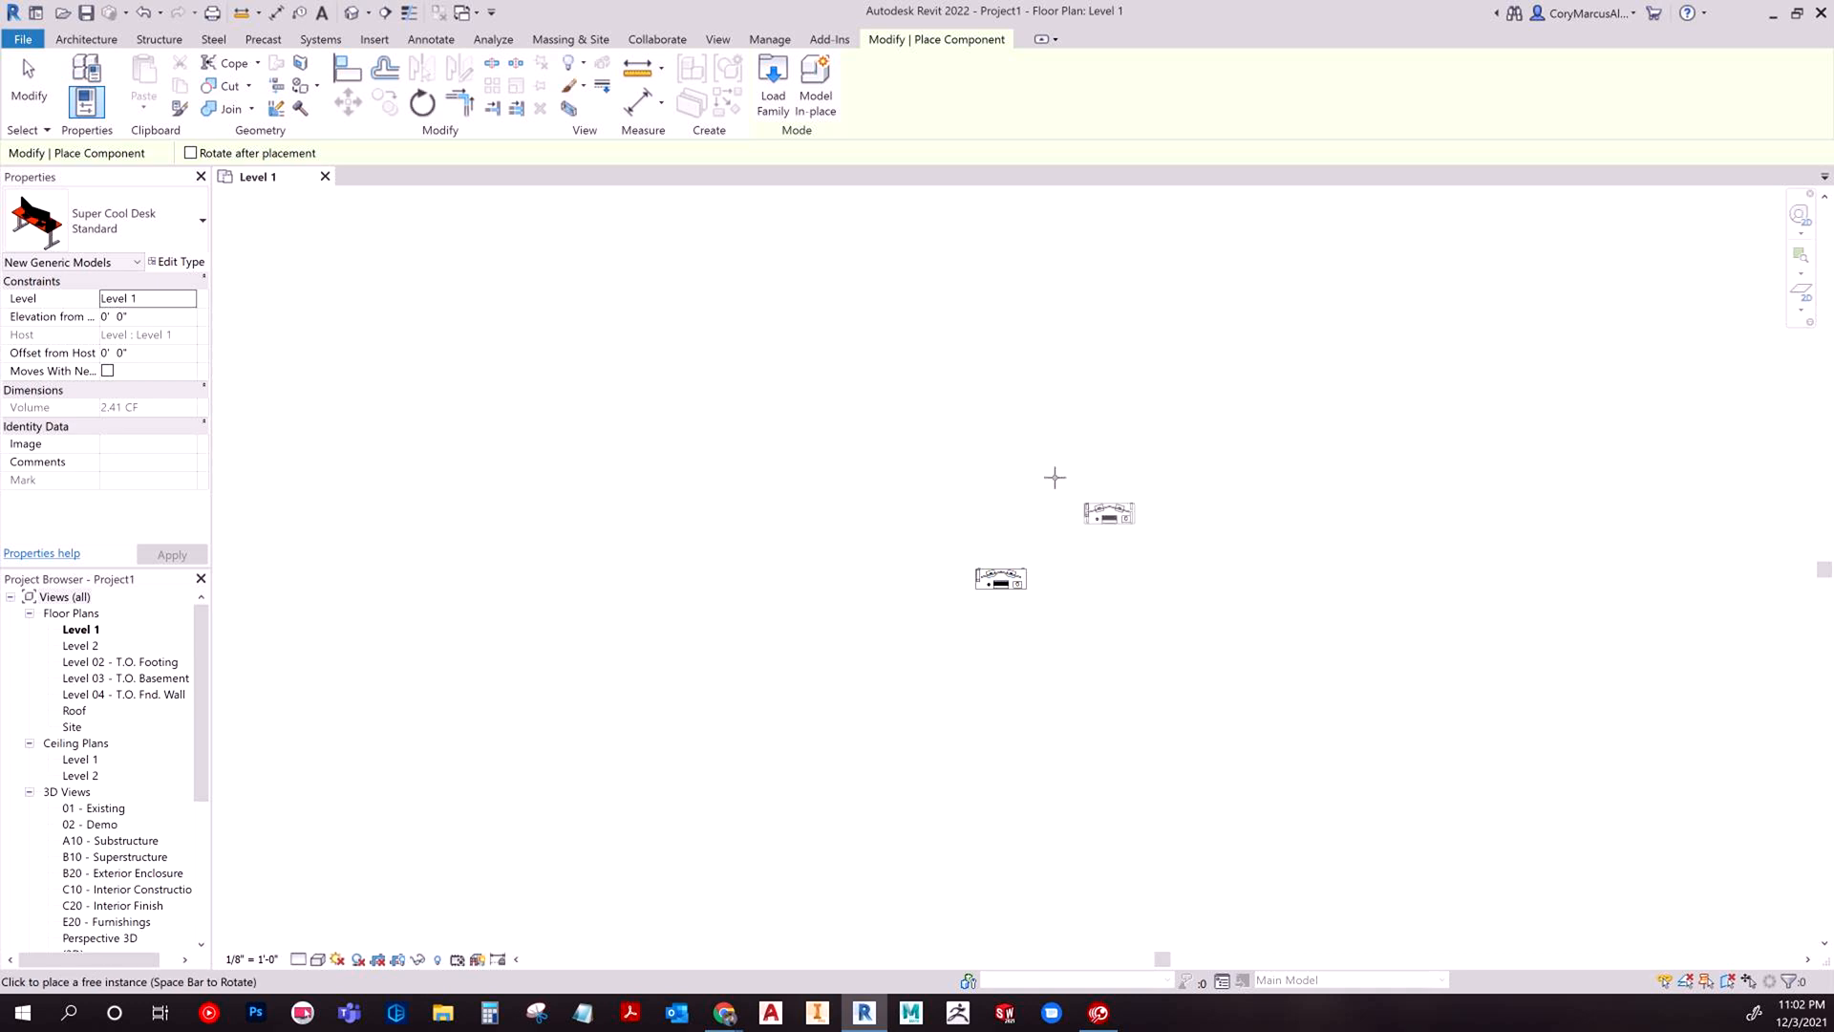
pyautogui.press('Escape')
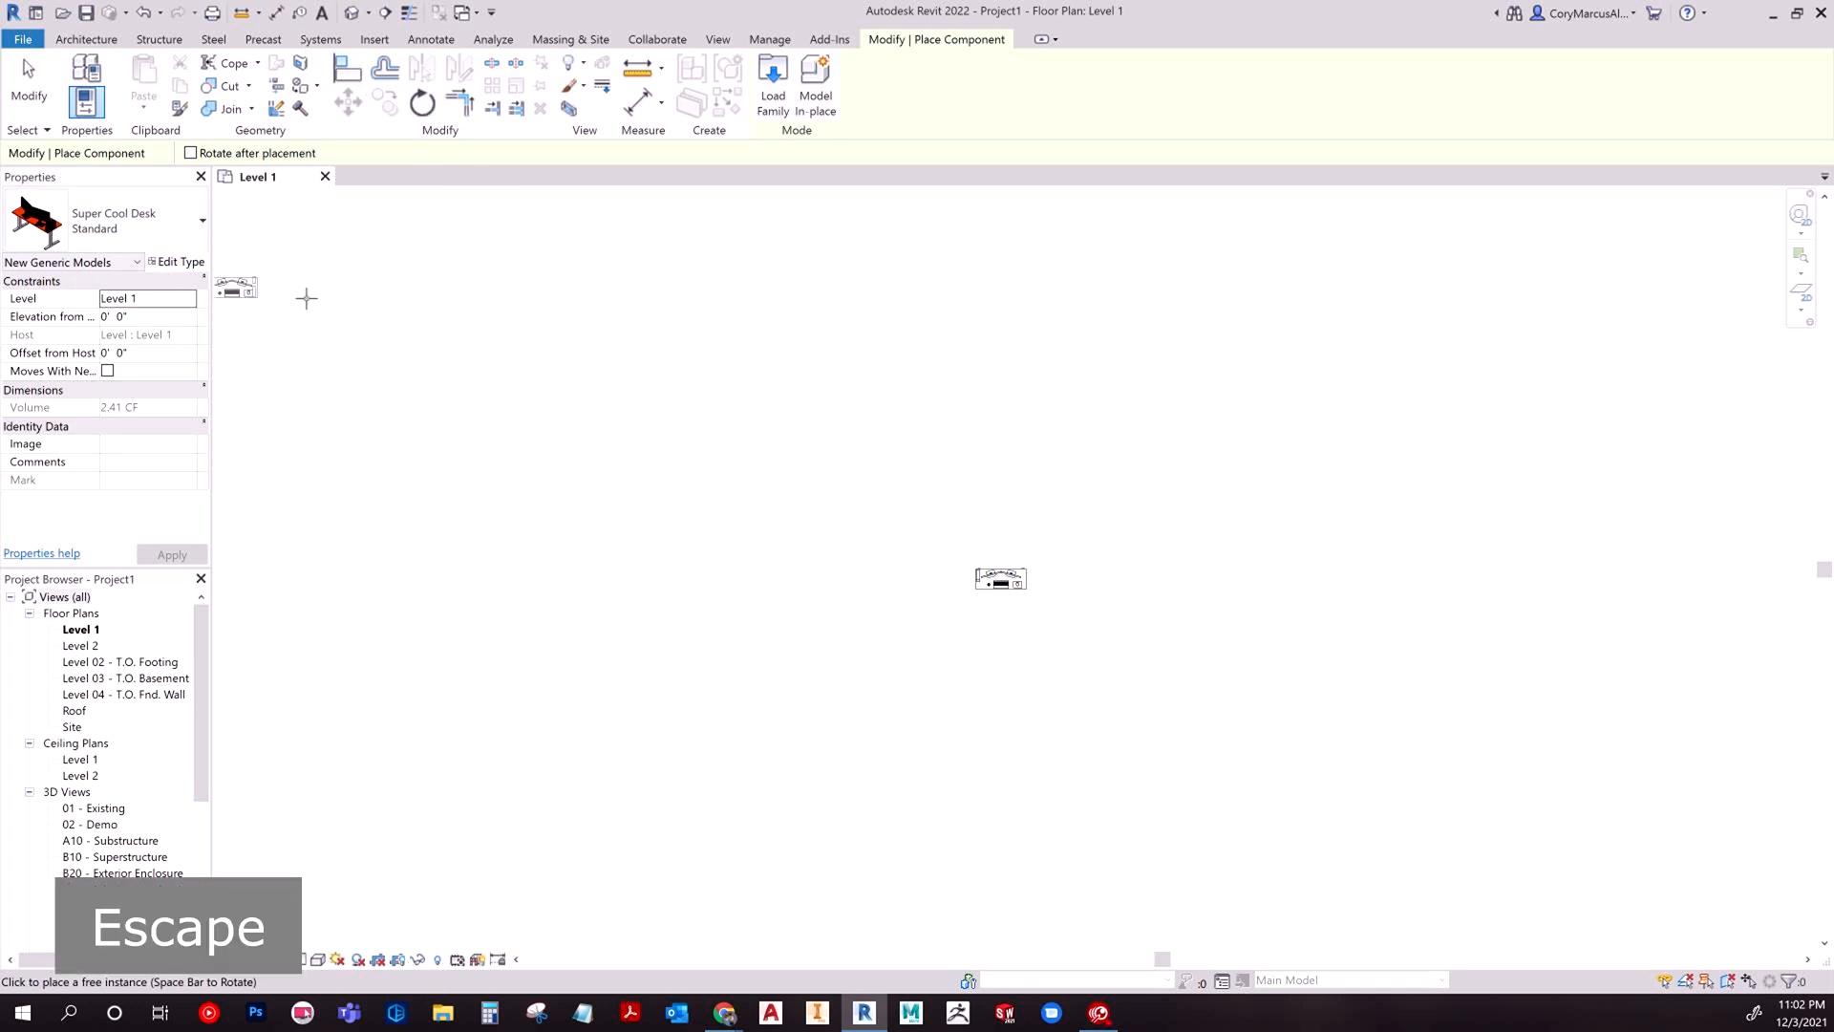
pyautogui.press('Escape')
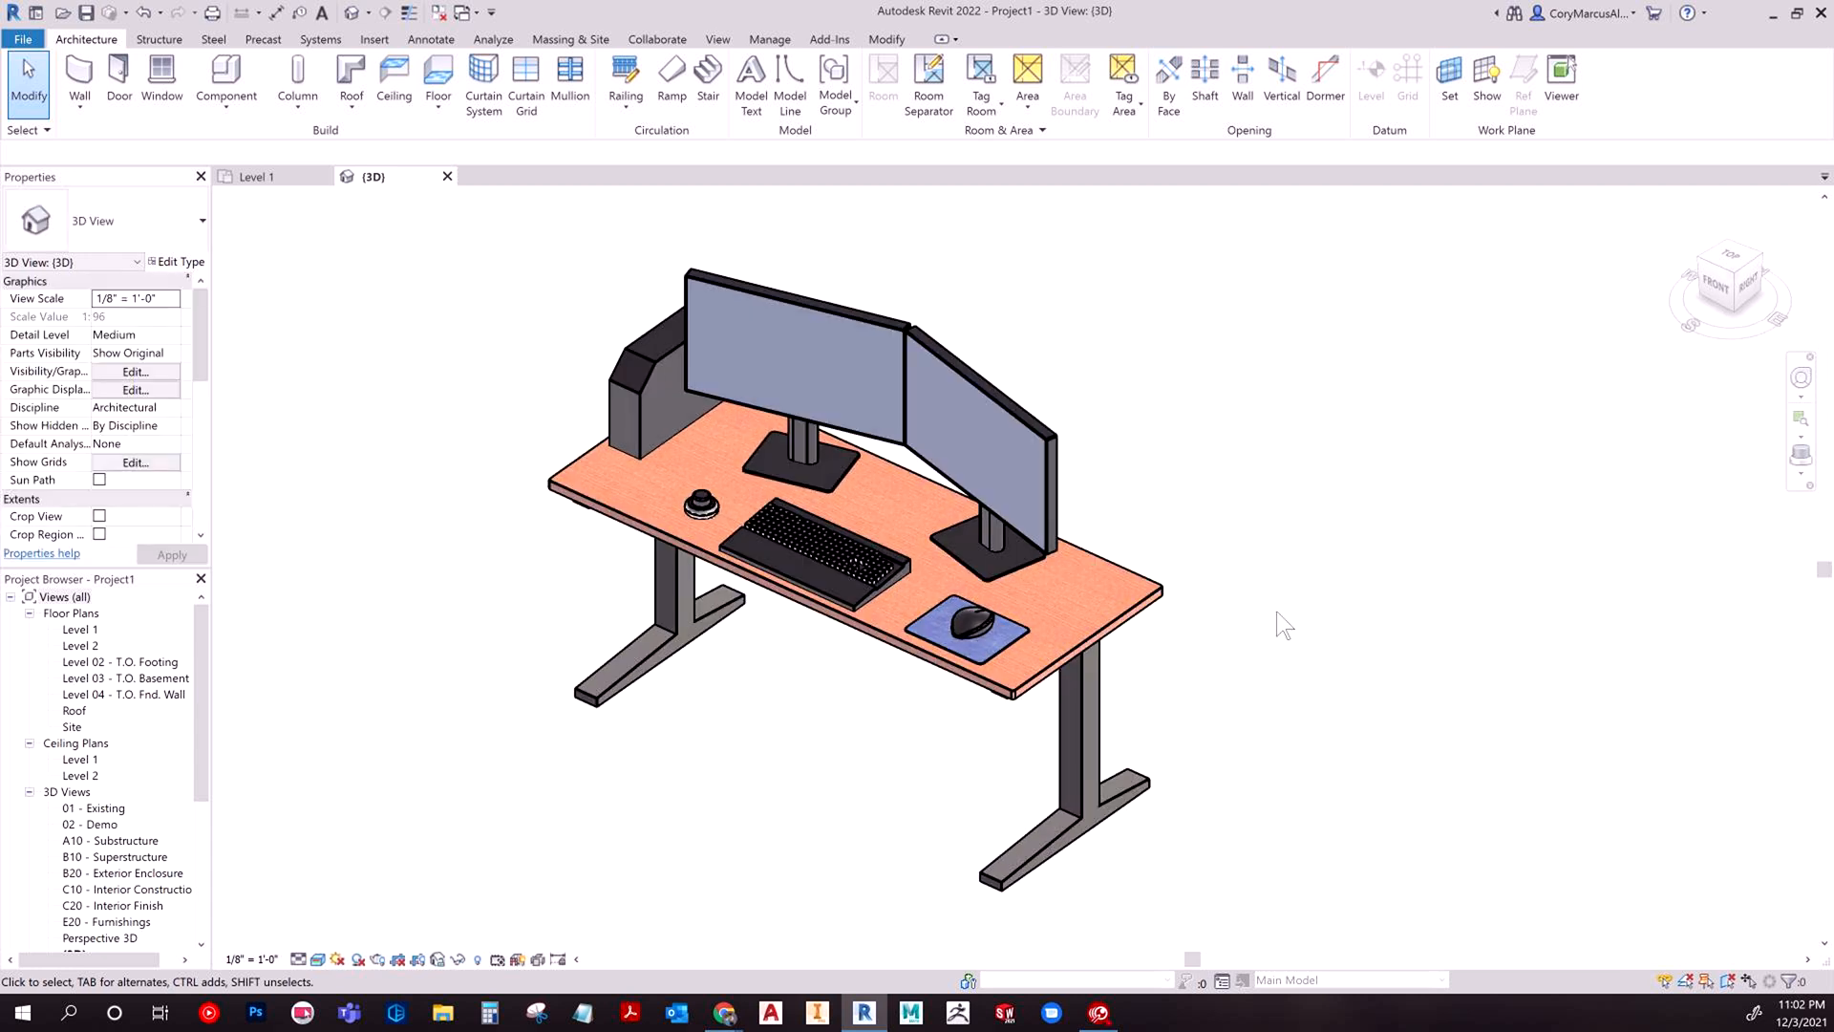
pyautogui.moveTo(131, 810)
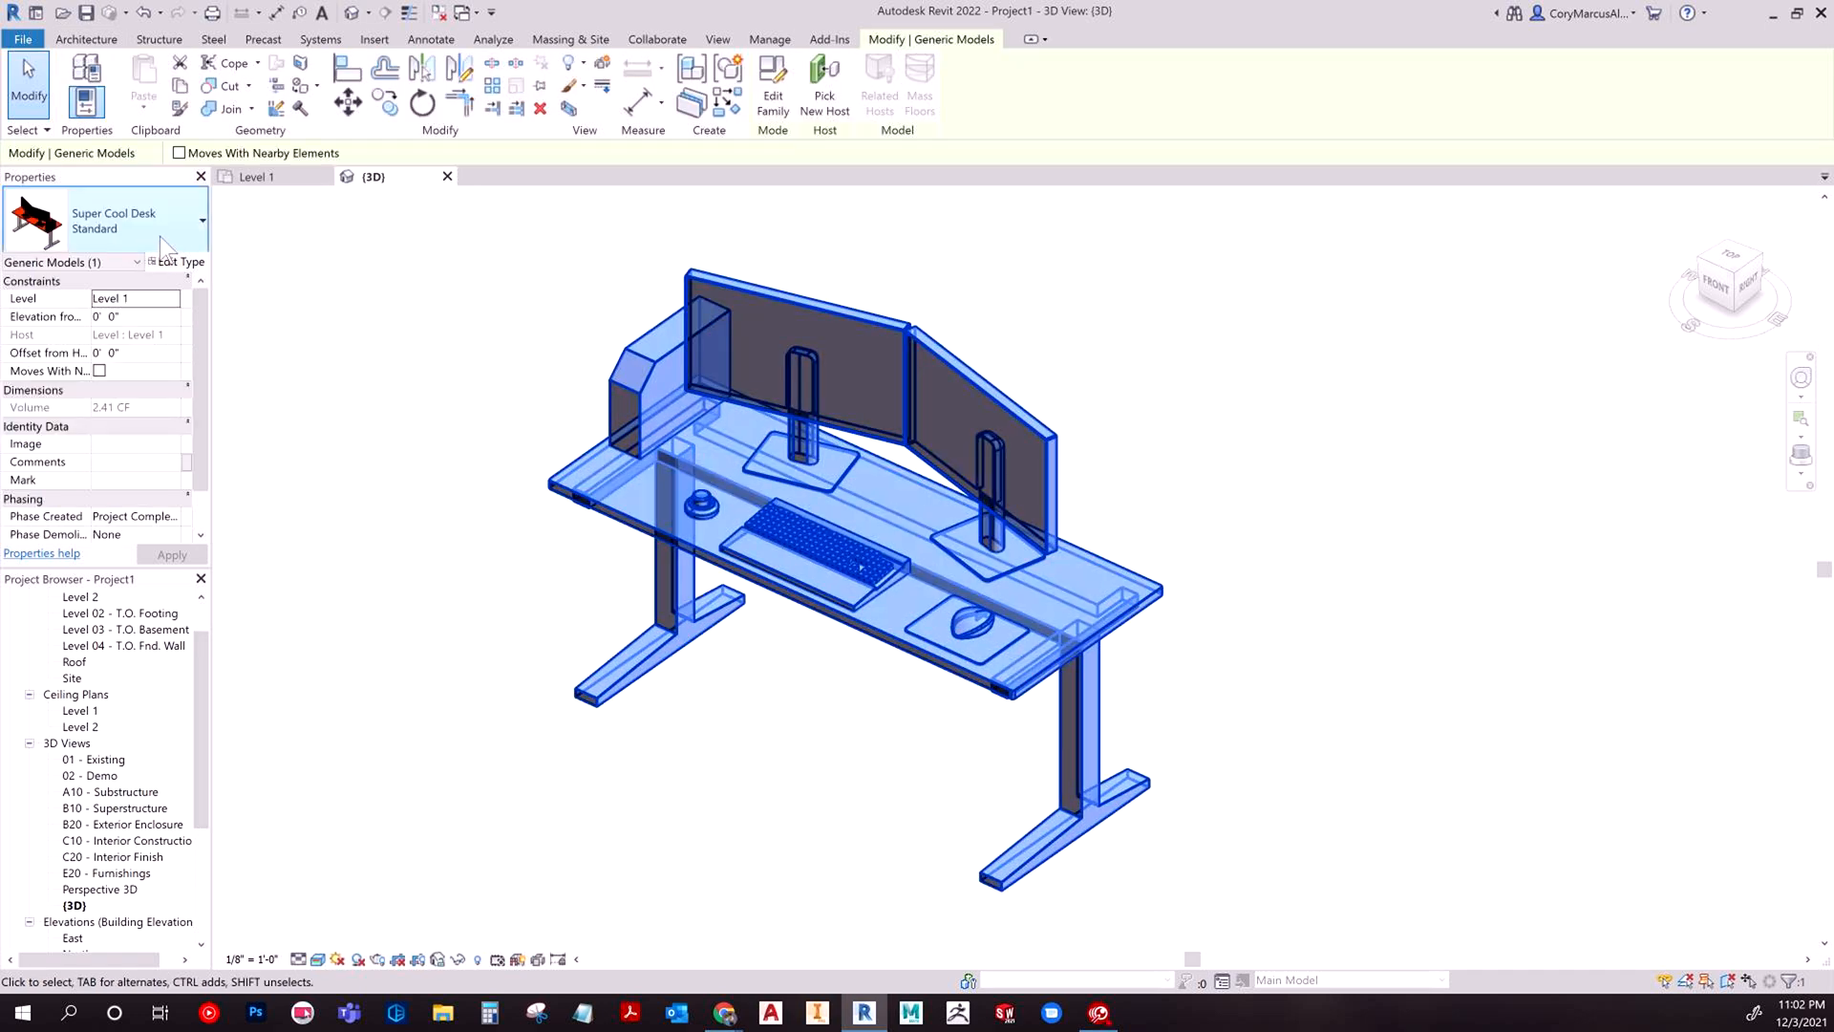
pyautogui.click(200, 220)
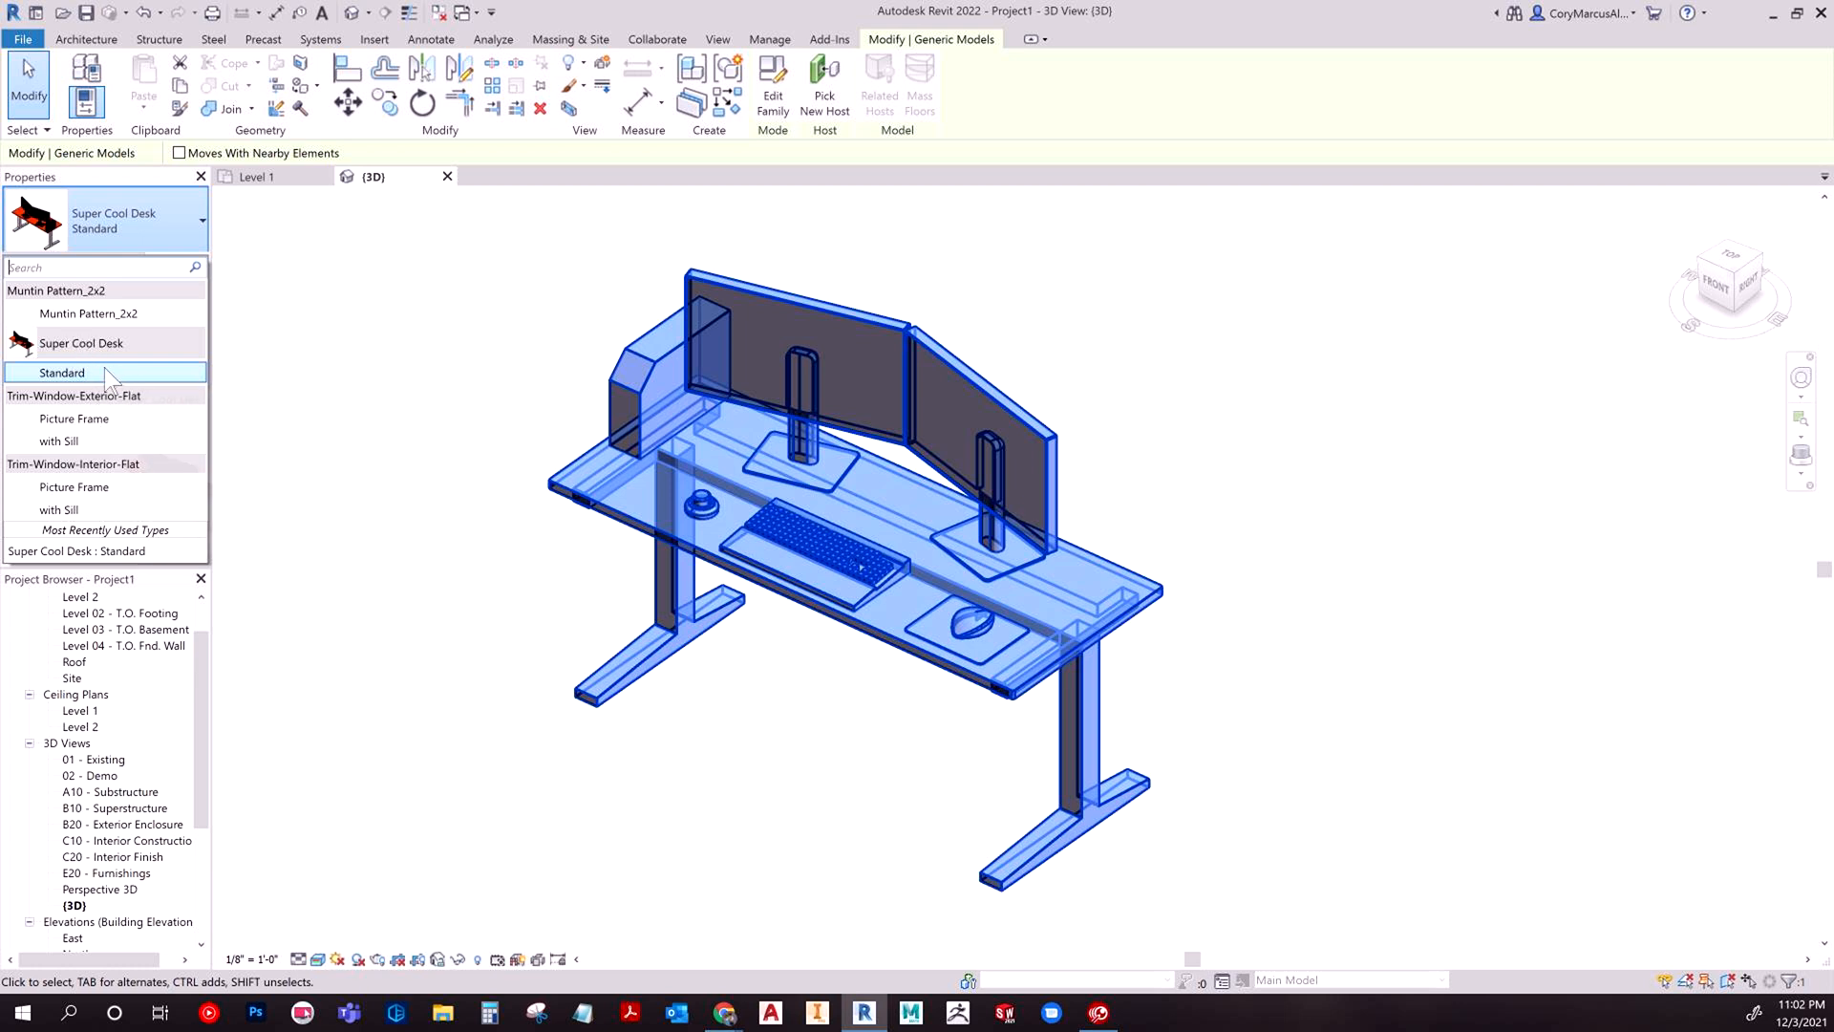
pyautogui.moveTo(61, 373)
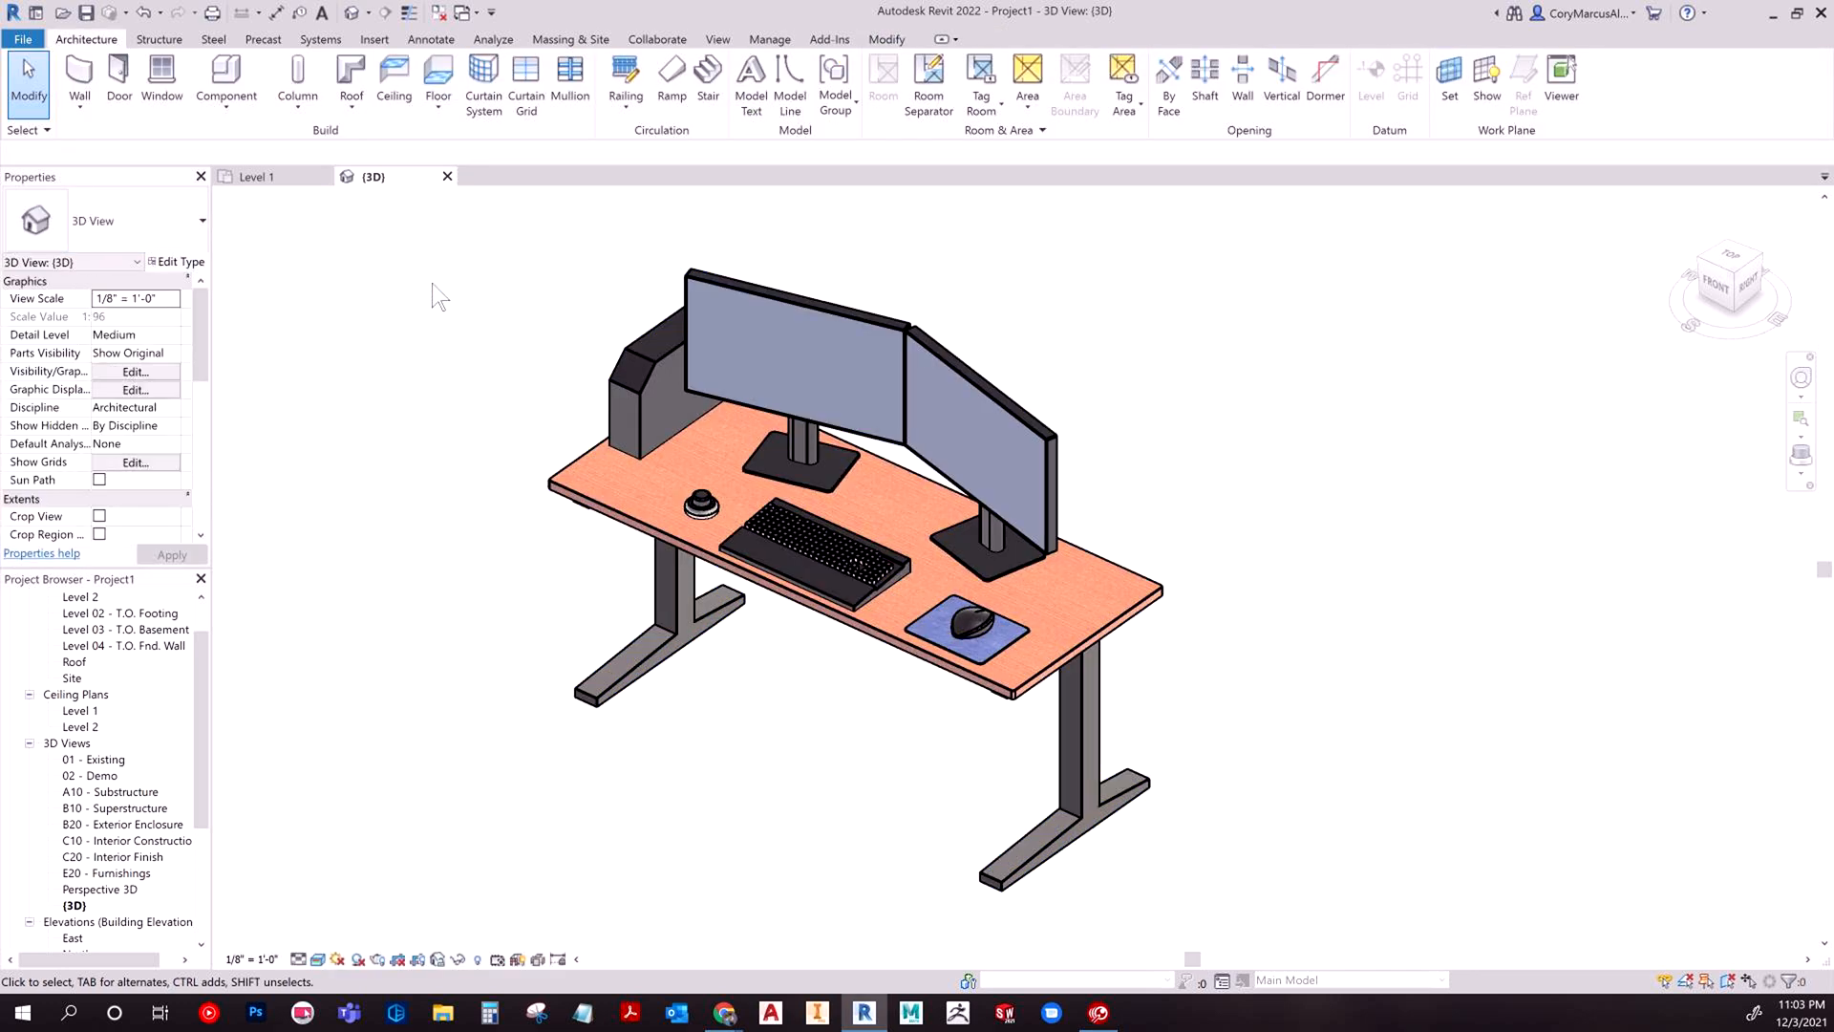
pyautogui.moveTo(551, 629)
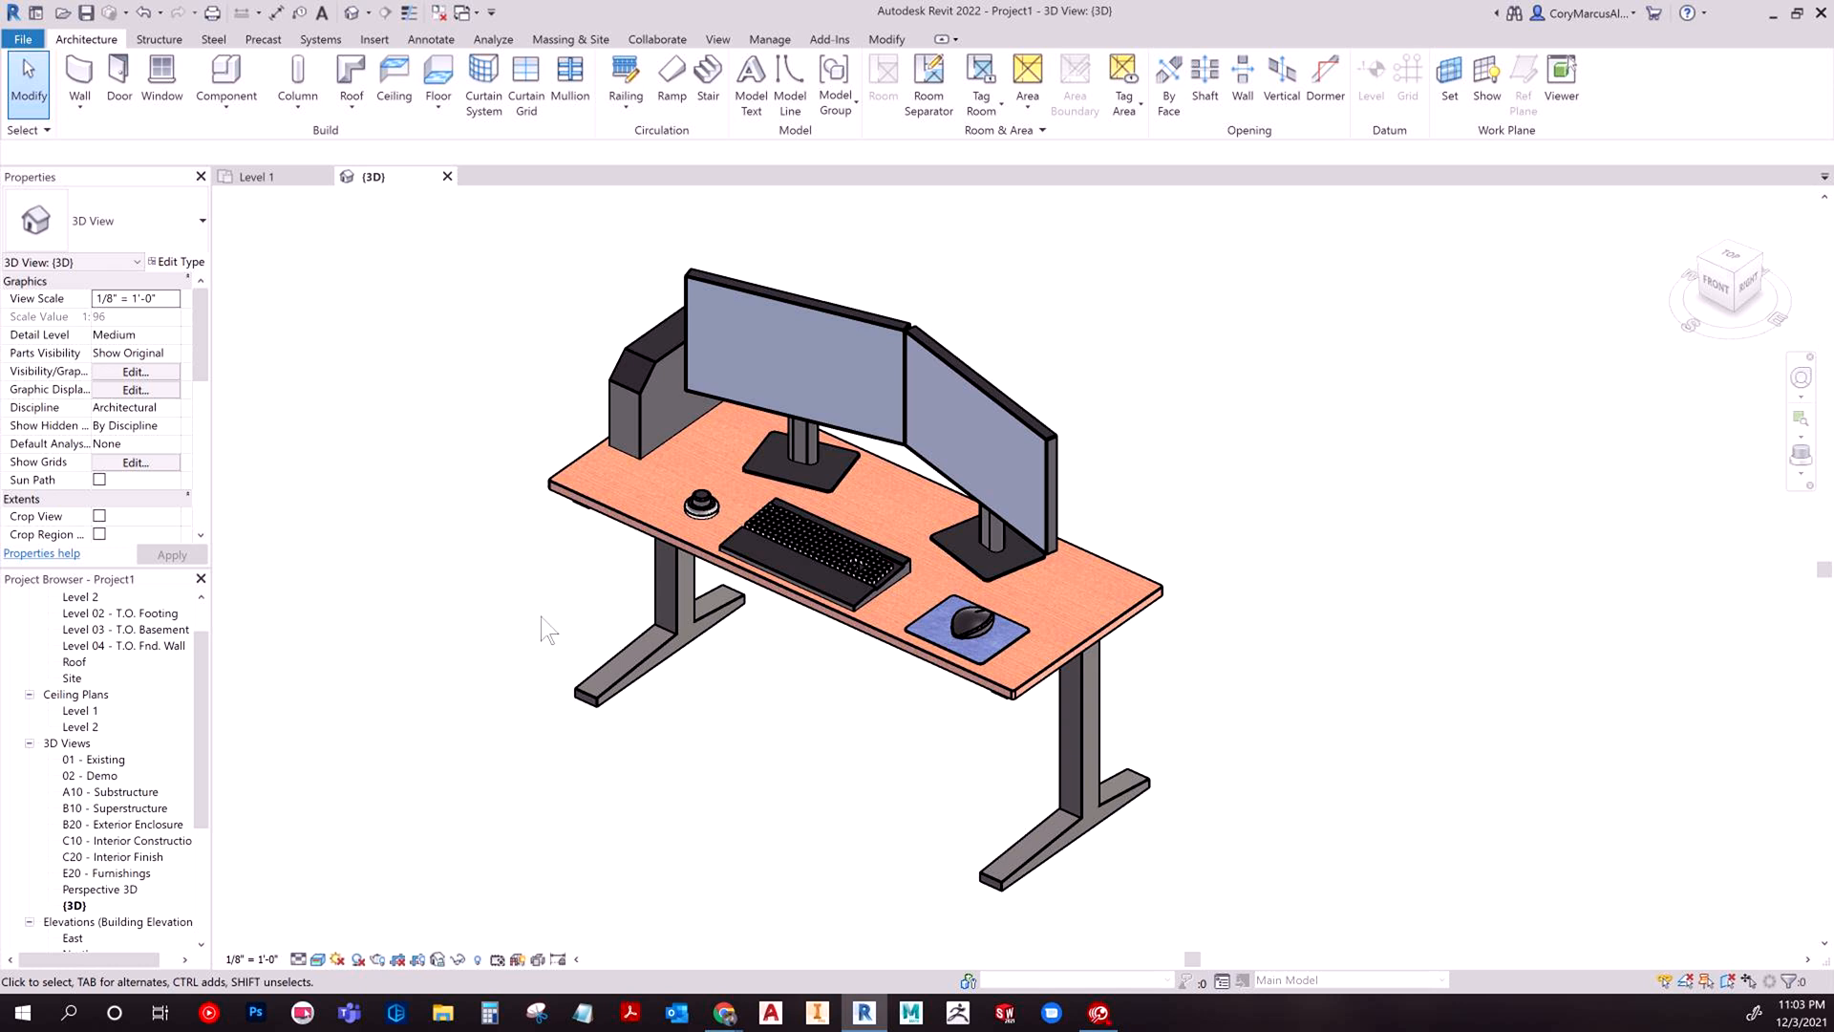